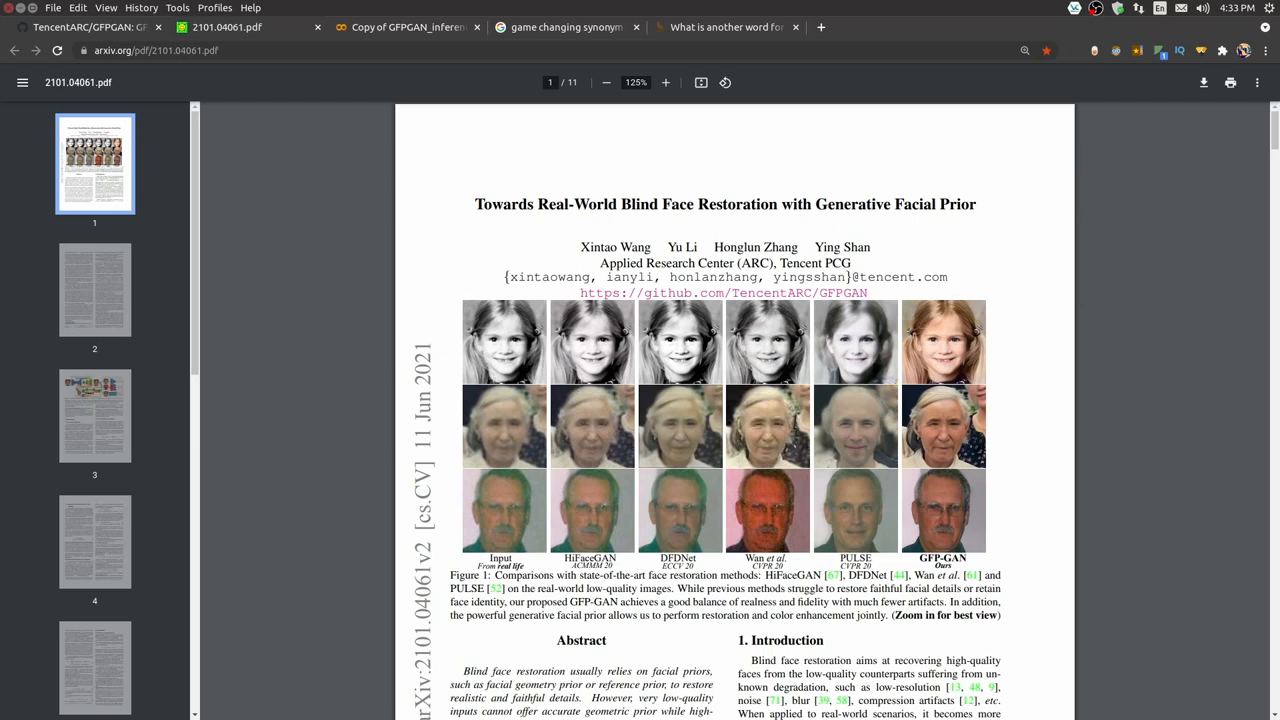
mouse_move(504, 231)
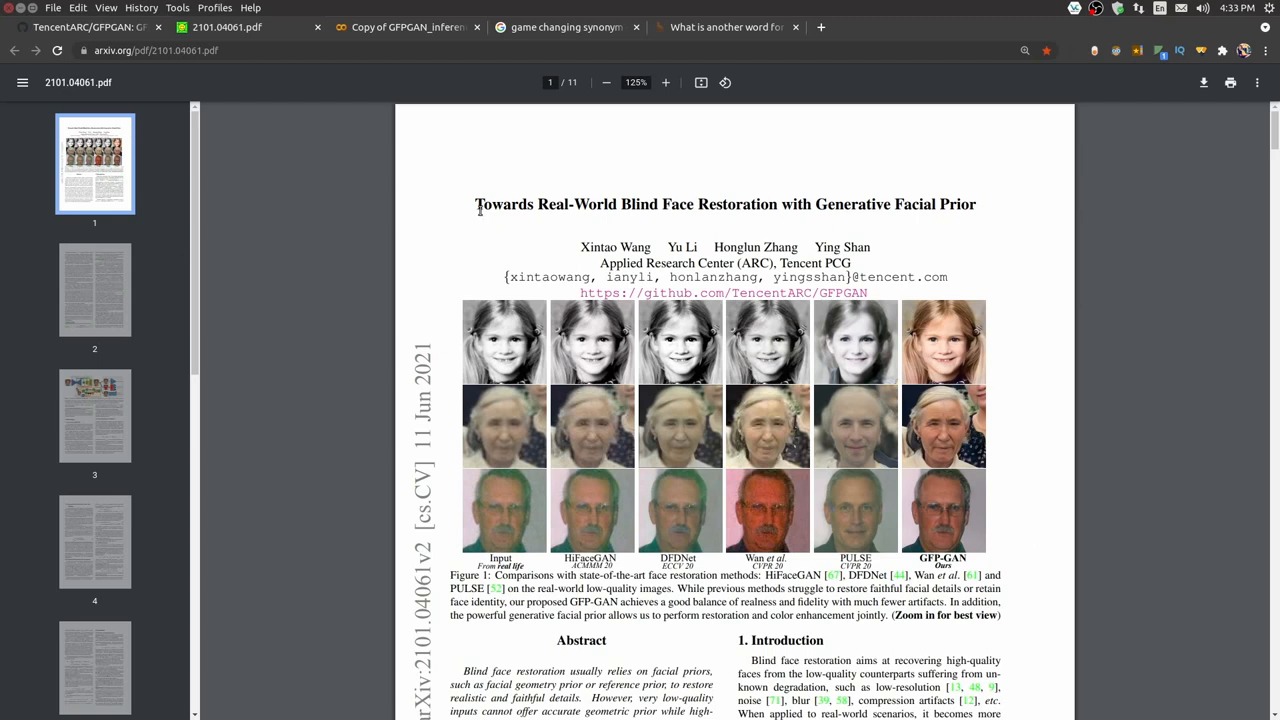
mouse_move(1052, 294)
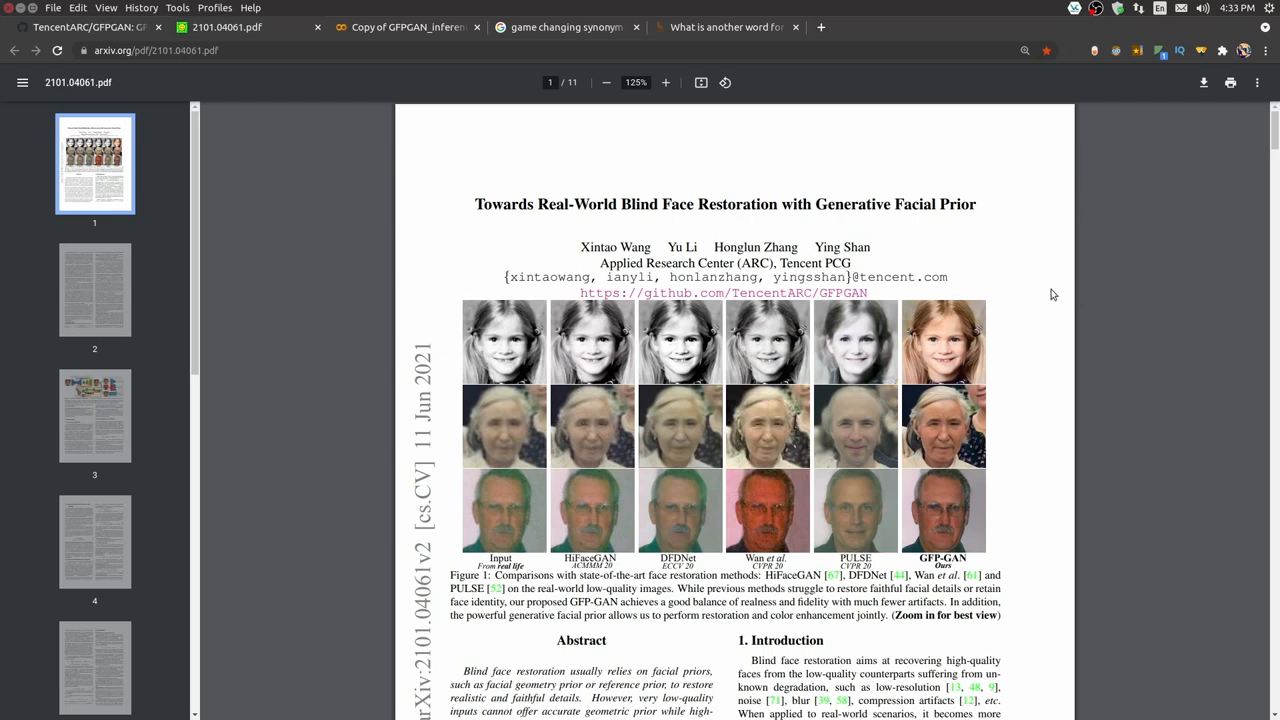
mouse_move(1056, 298)
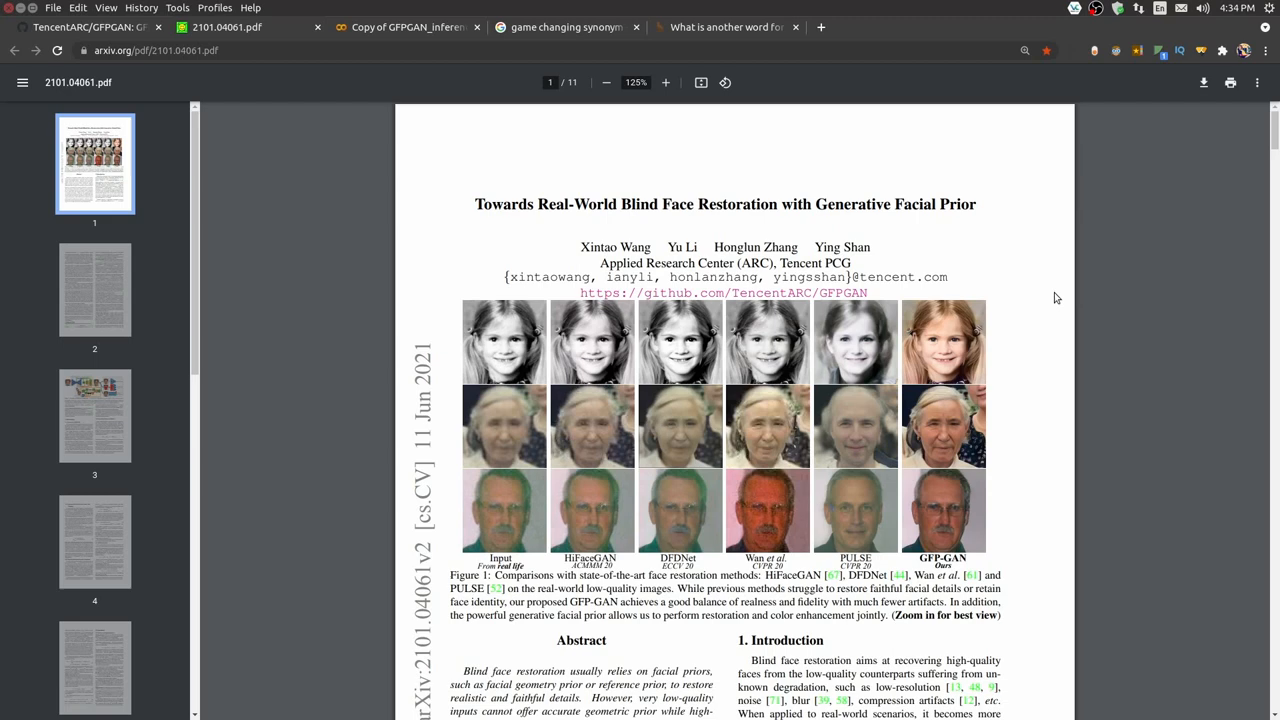
mouse_move(294, 597)
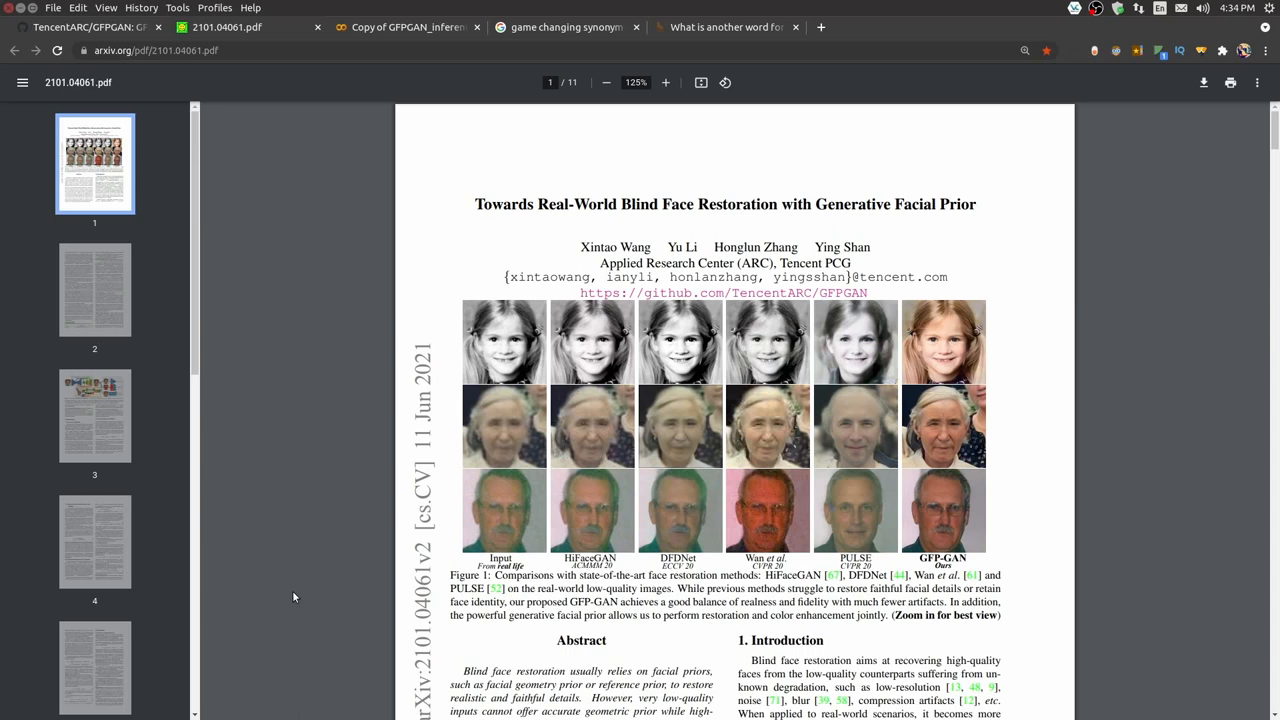
mouse_move(311, 414)
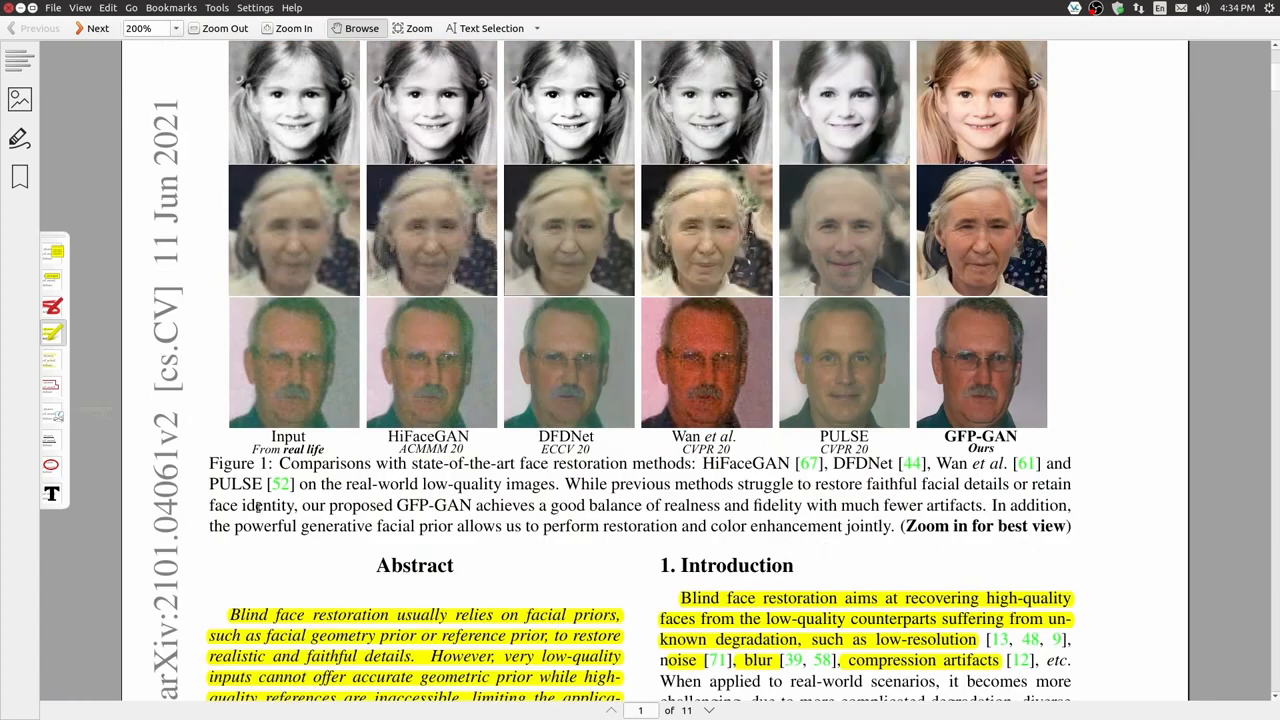
- Scroll page 1 down to reveal the highlighted Abstract and 1. Introduction sections
scroll("down", 3)
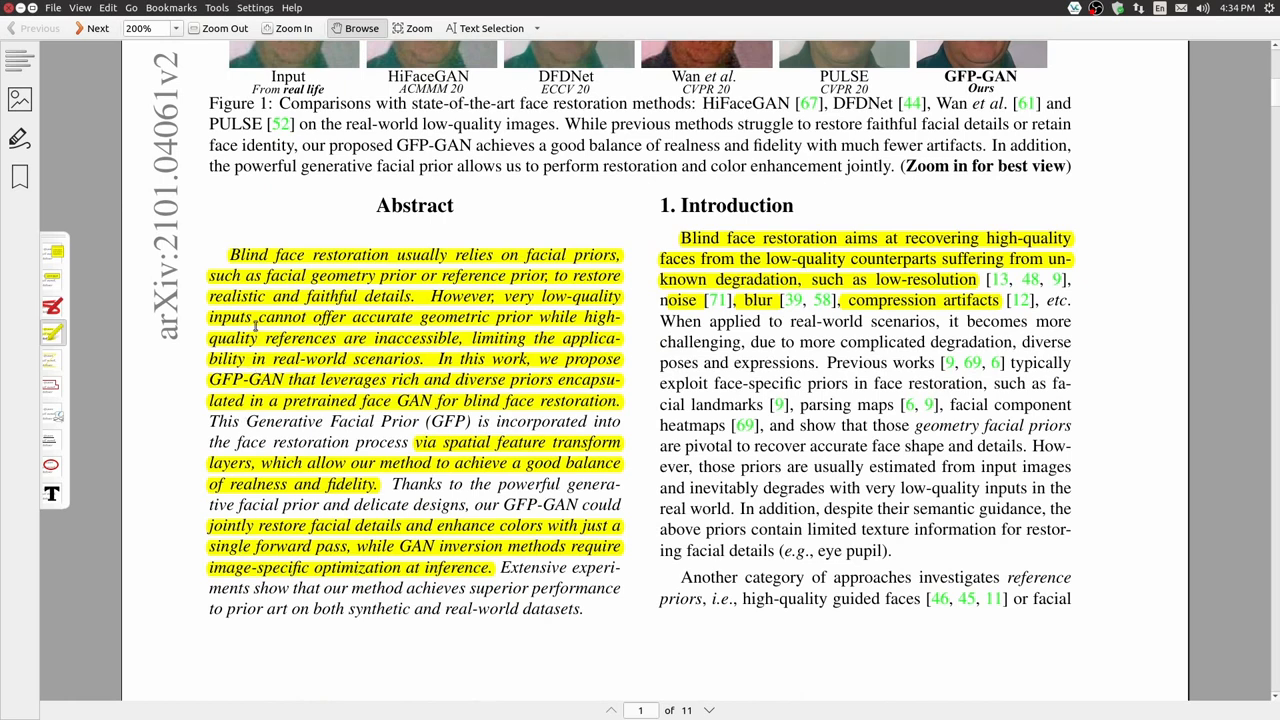
mouse_move(578, 275)
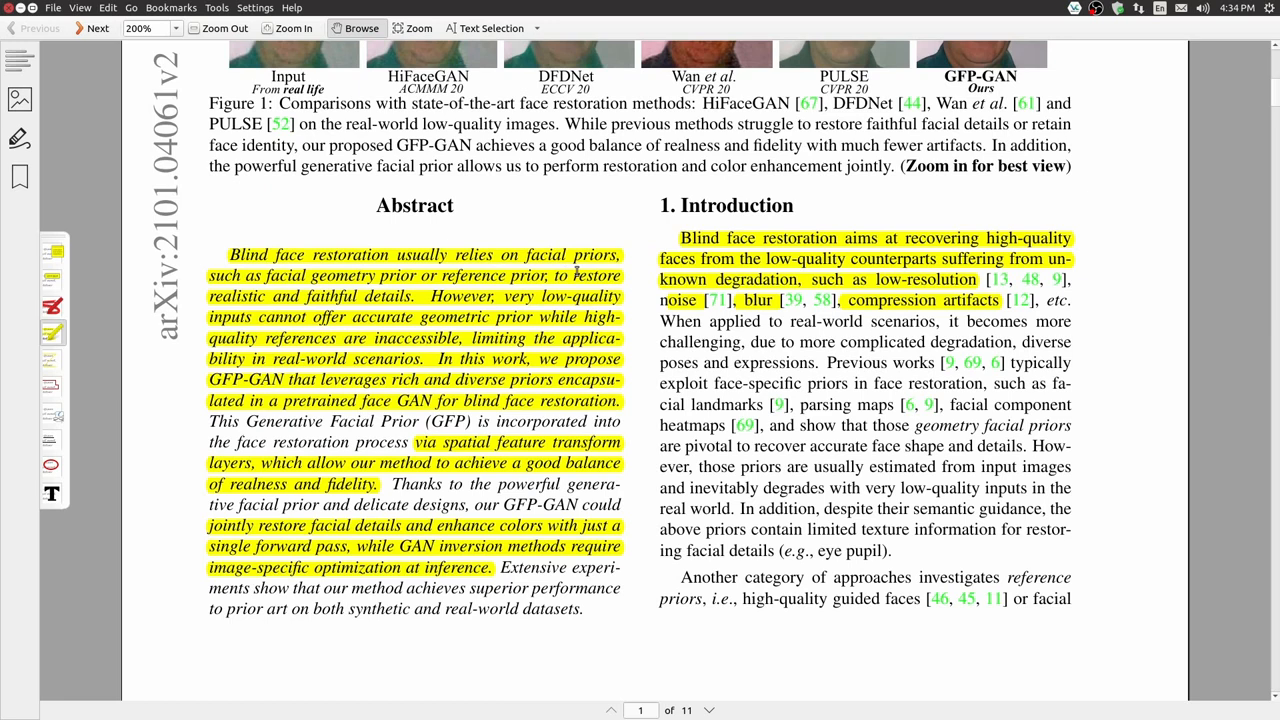
mouse_move(770, 627)
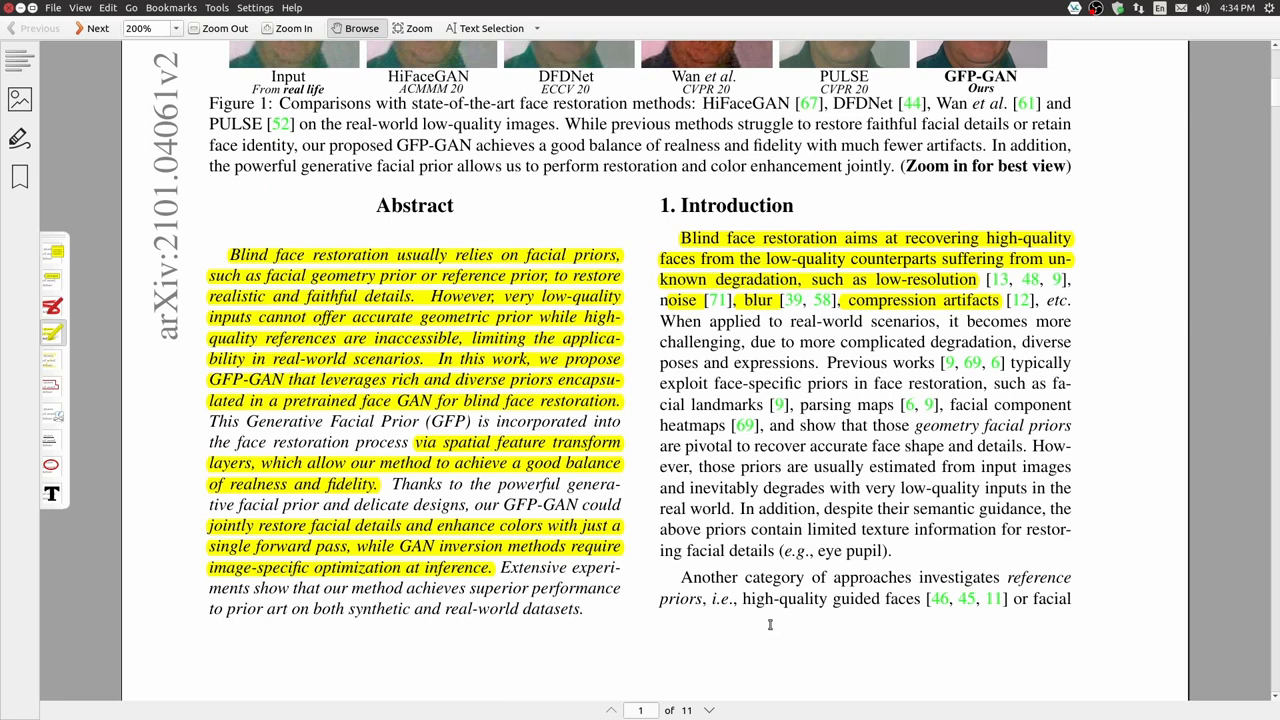
mouse_move(731, 604)
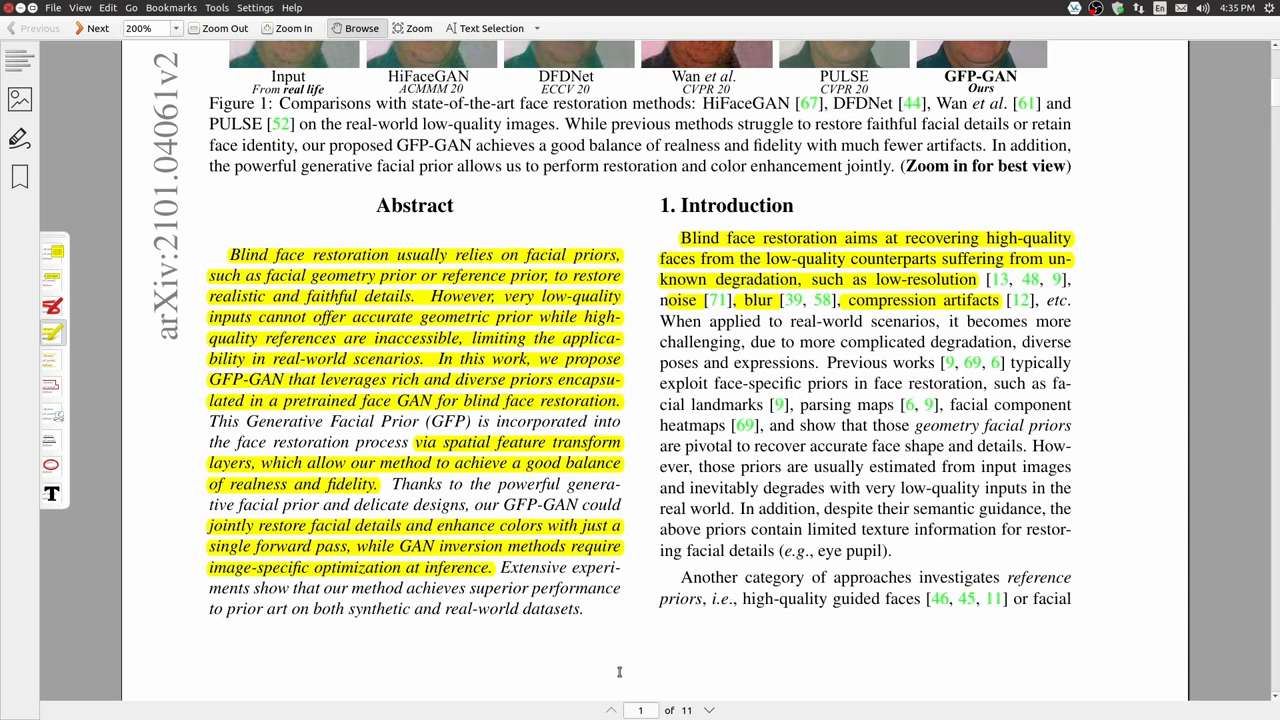
mouse_move(607, 660)
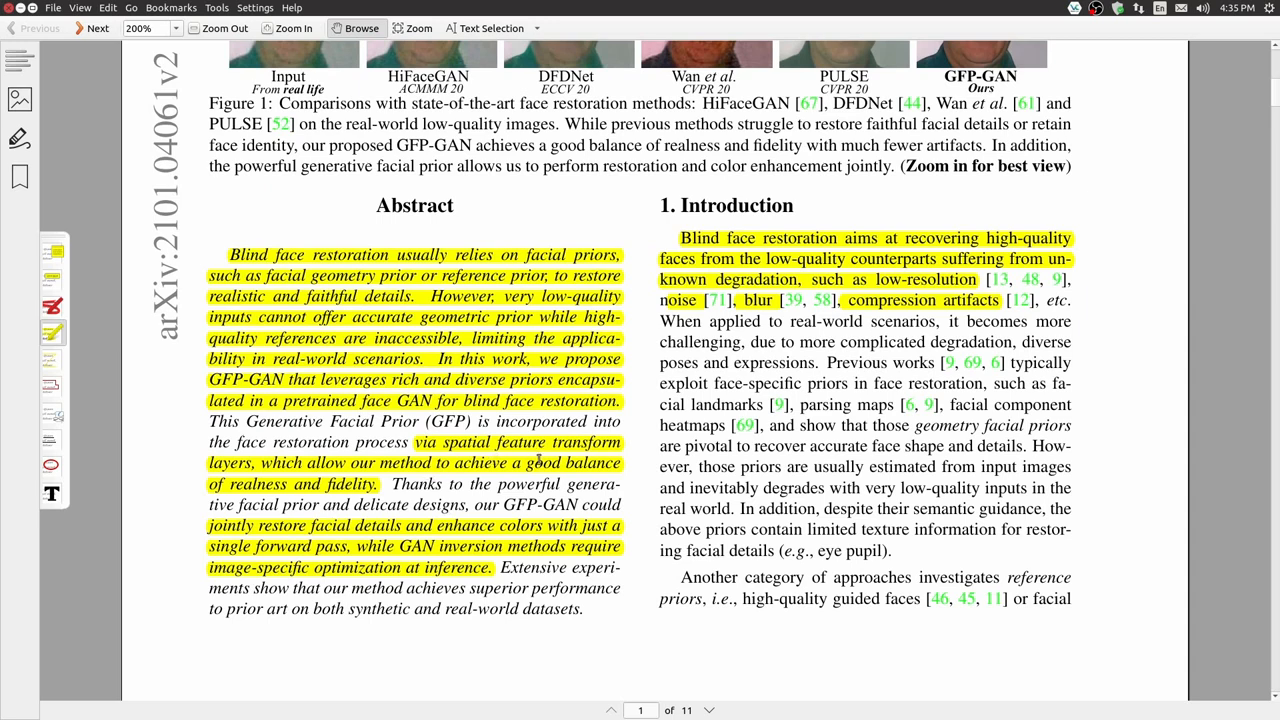
mouse_move(367, 505)
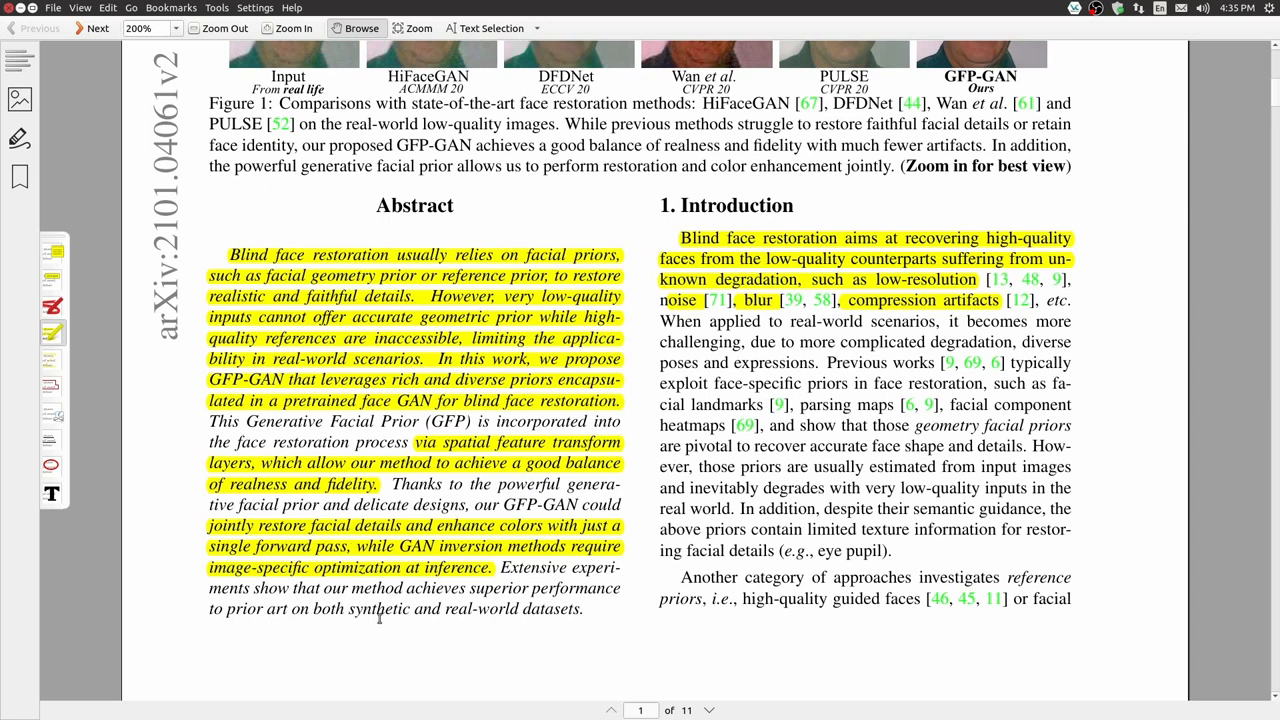
mouse_move(470, 634)
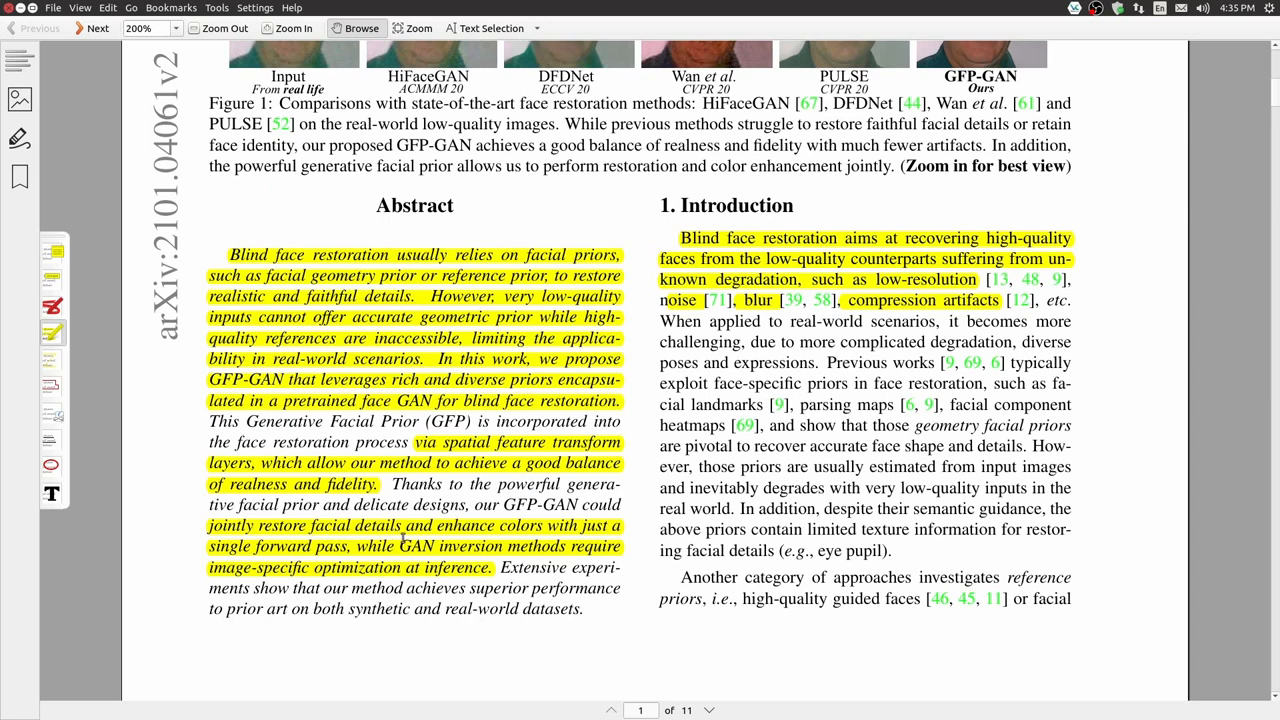
mouse_move(463, 568)
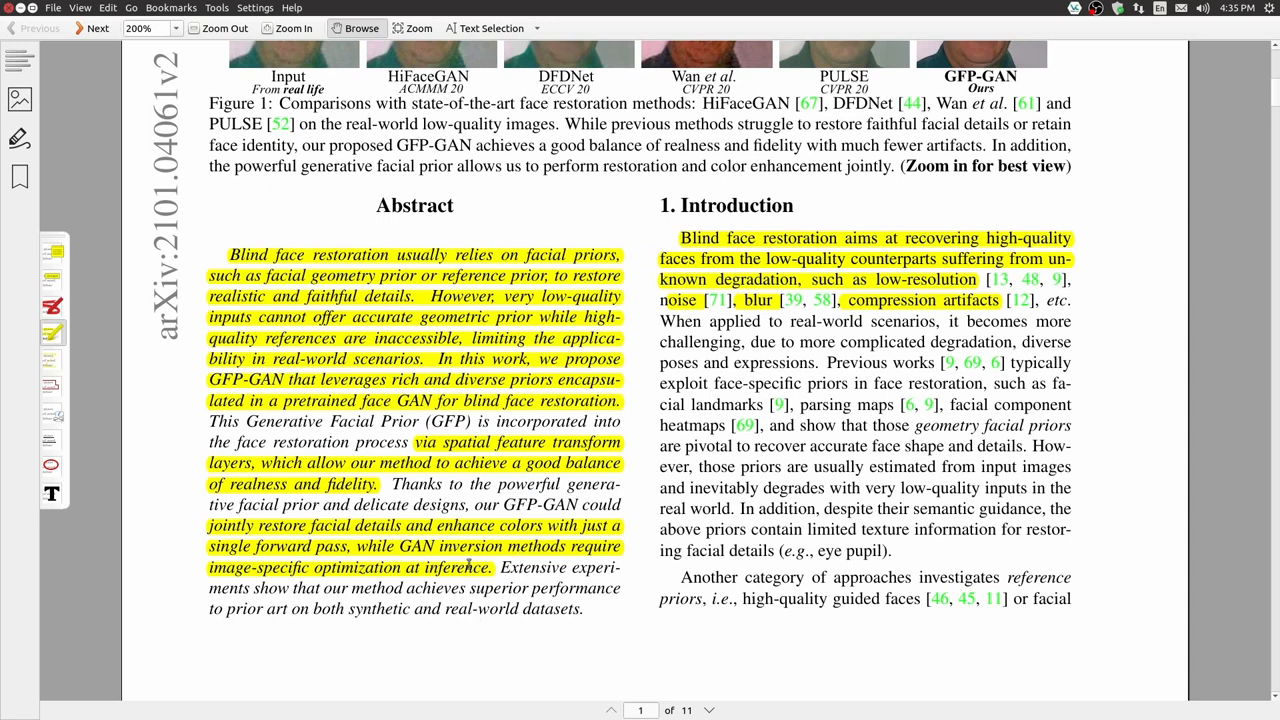
mouse_move(560, 589)
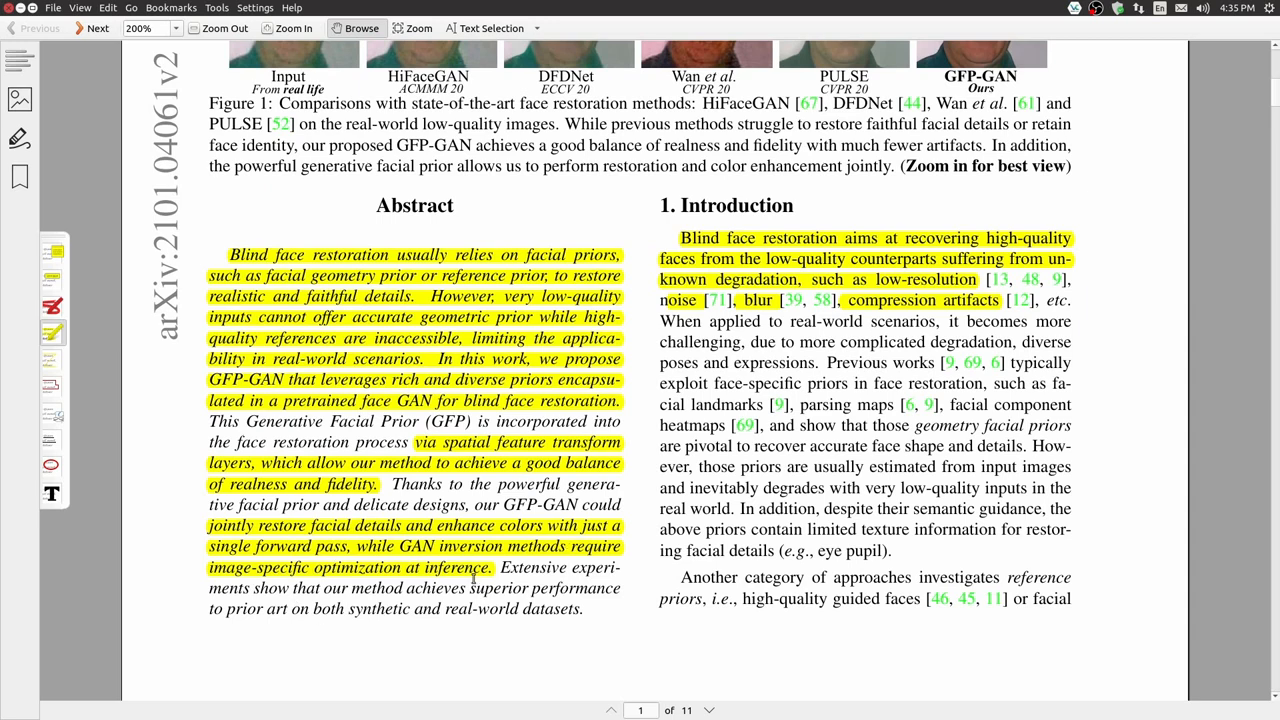
mouse_move(508, 575)
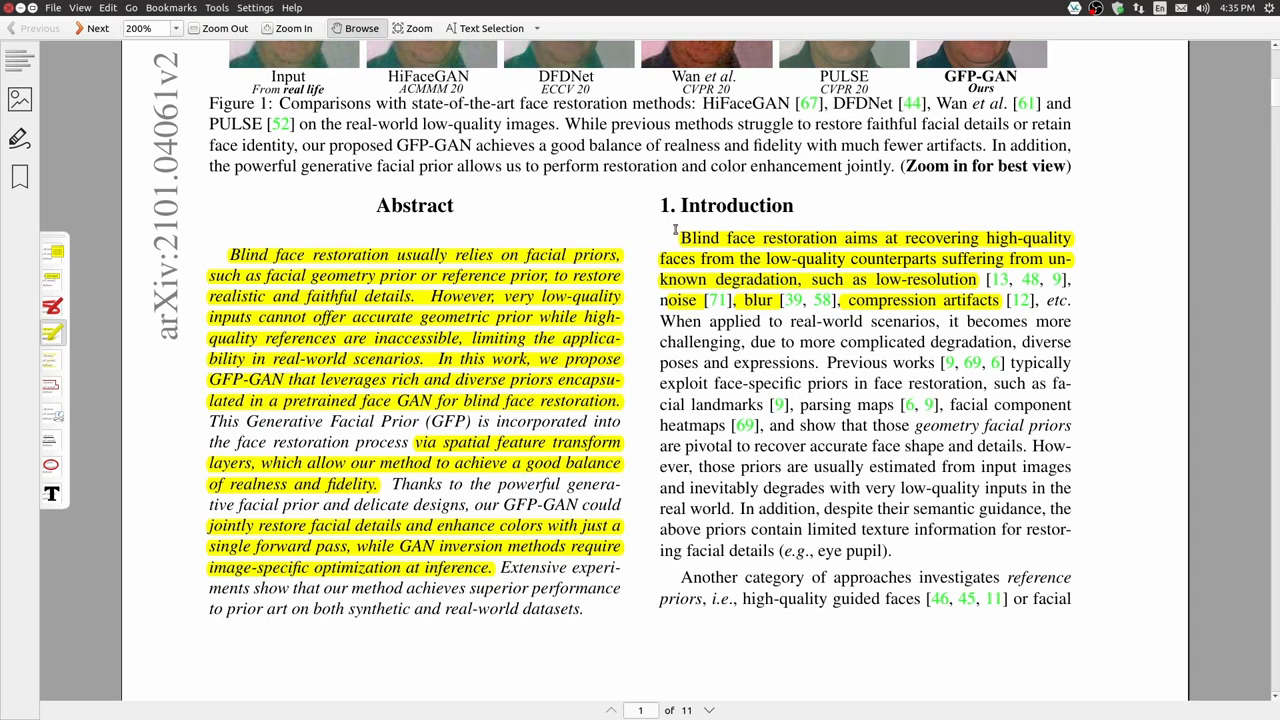
mouse_move(860, 247)
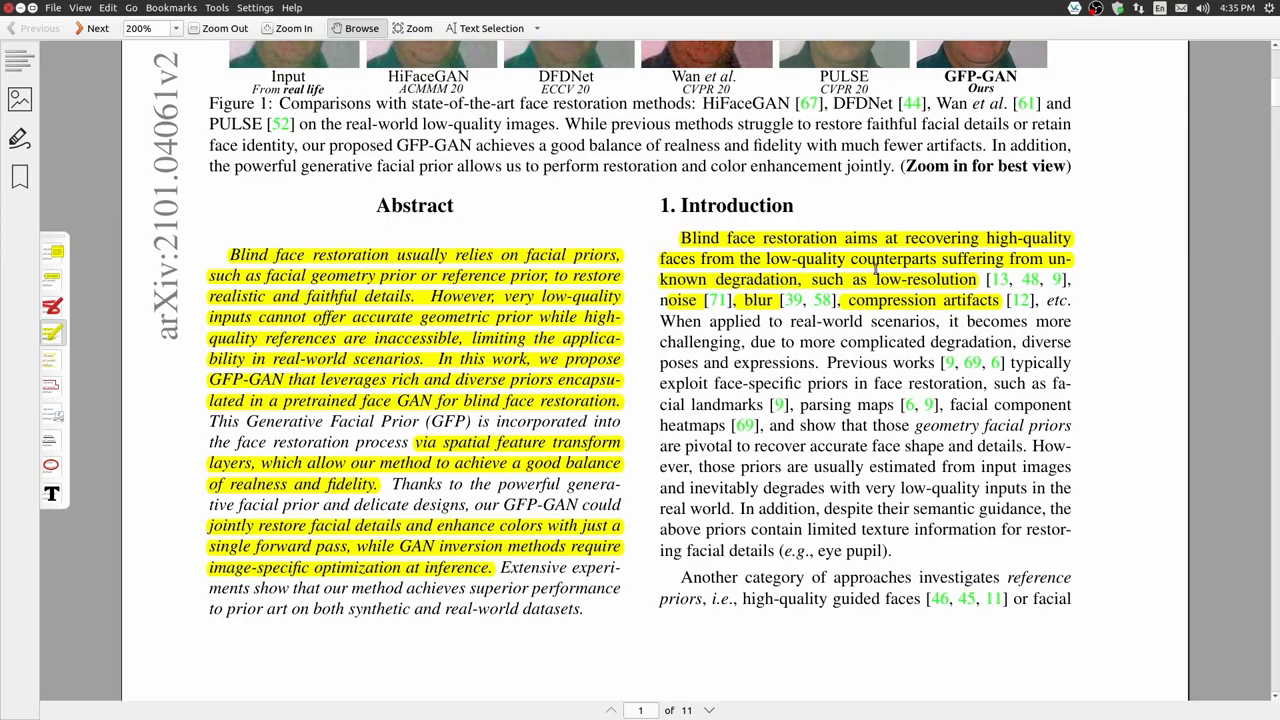
- Scroll past page 2's highlighted GAN-prior passage to page 3's Related Work and Figure 2
scroll("down", 3)
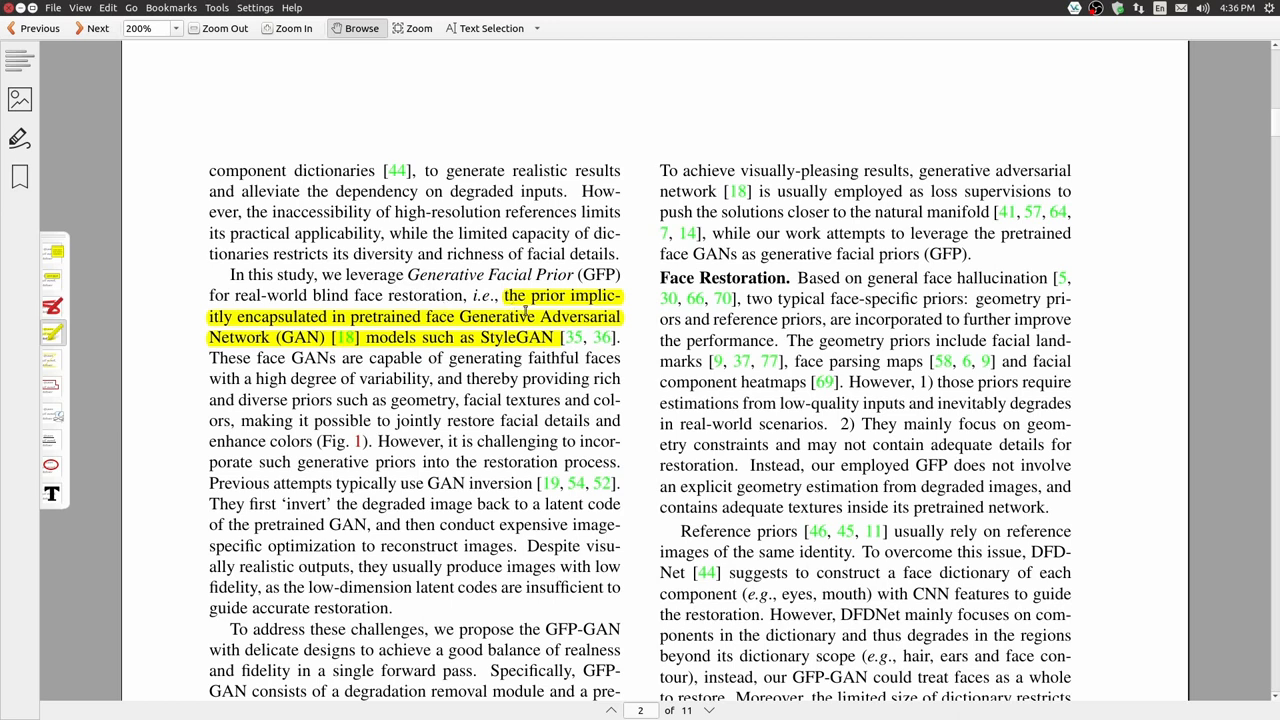
mouse_move(438, 462)
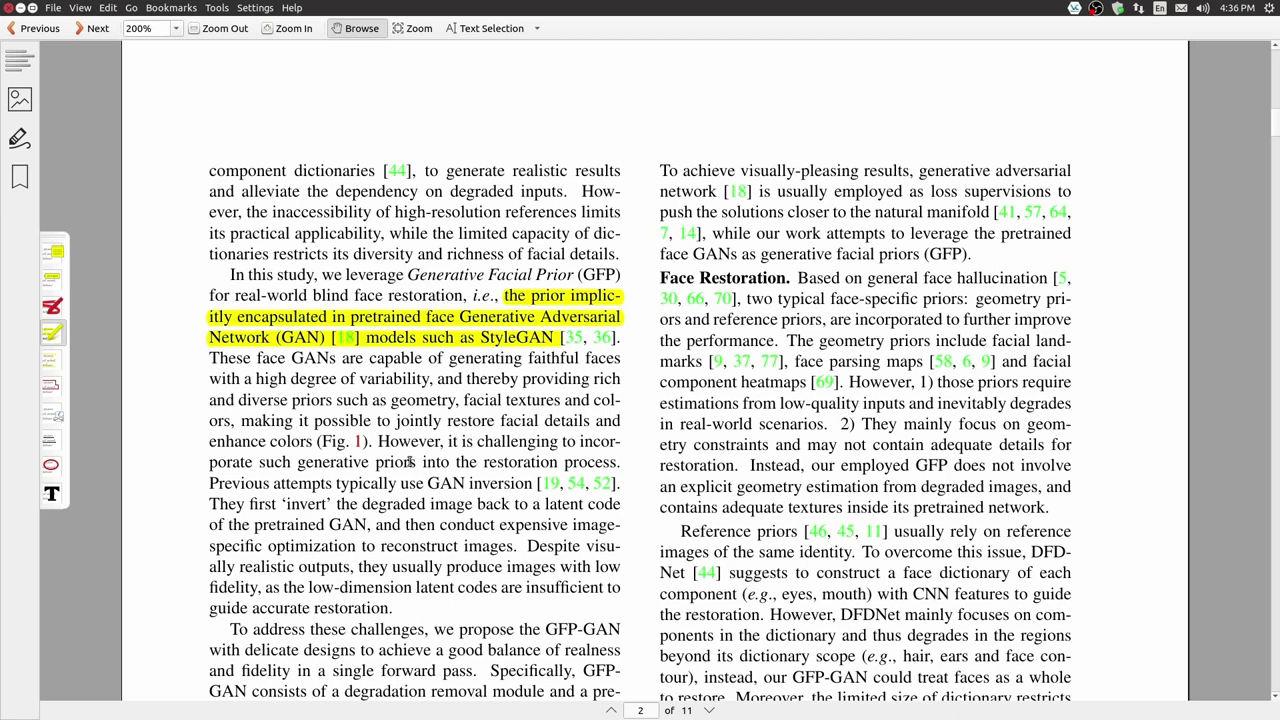
mouse_move(481, 337)
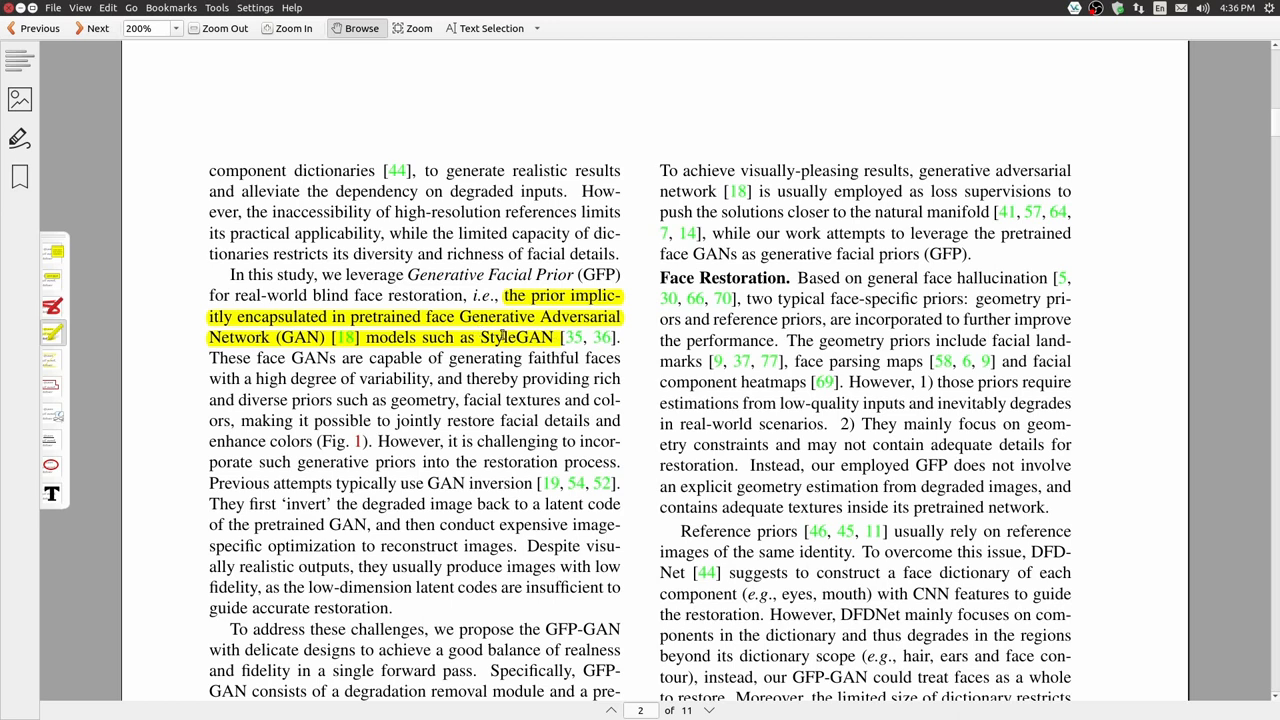
mouse_move(495, 474)
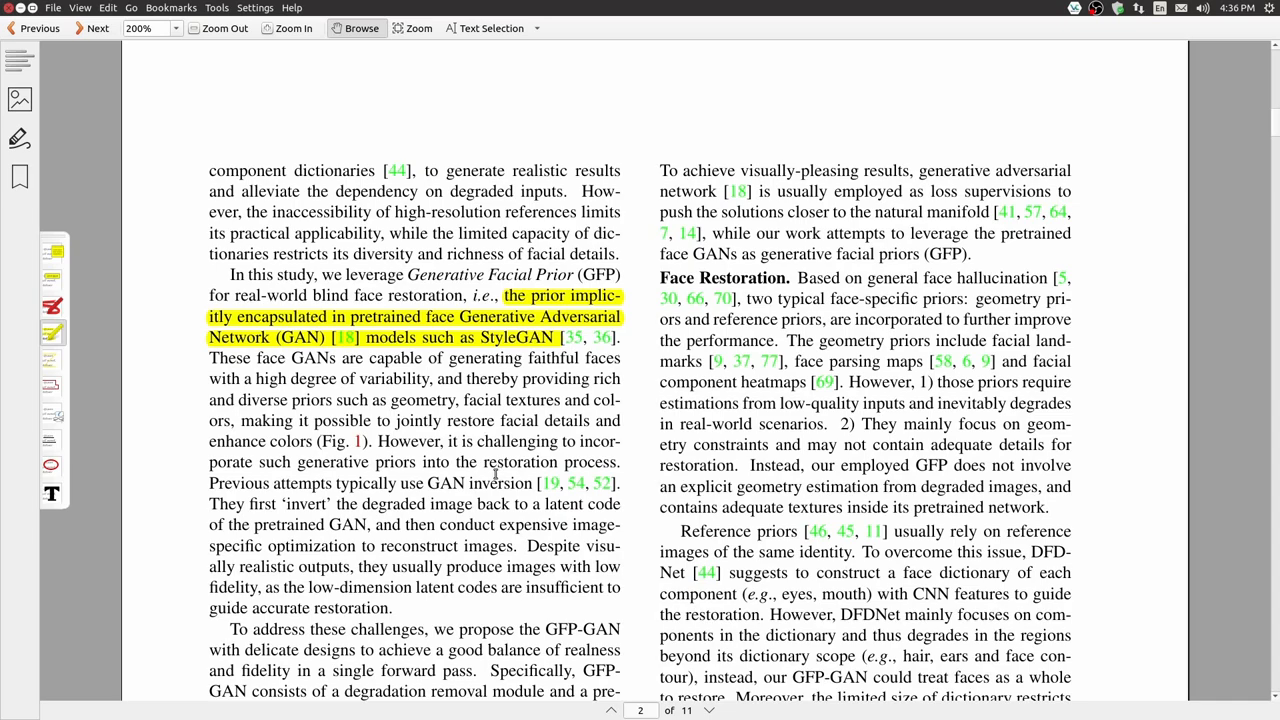
scroll("down", 3)
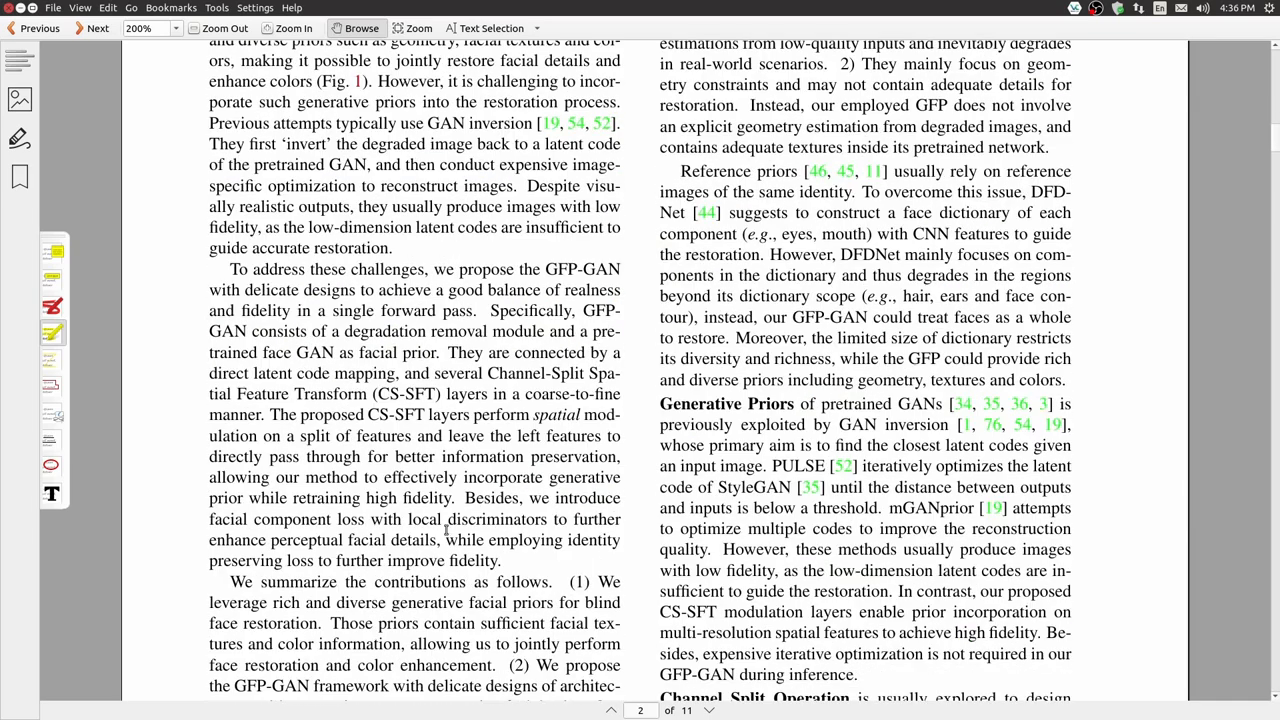
scroll("down", 3)
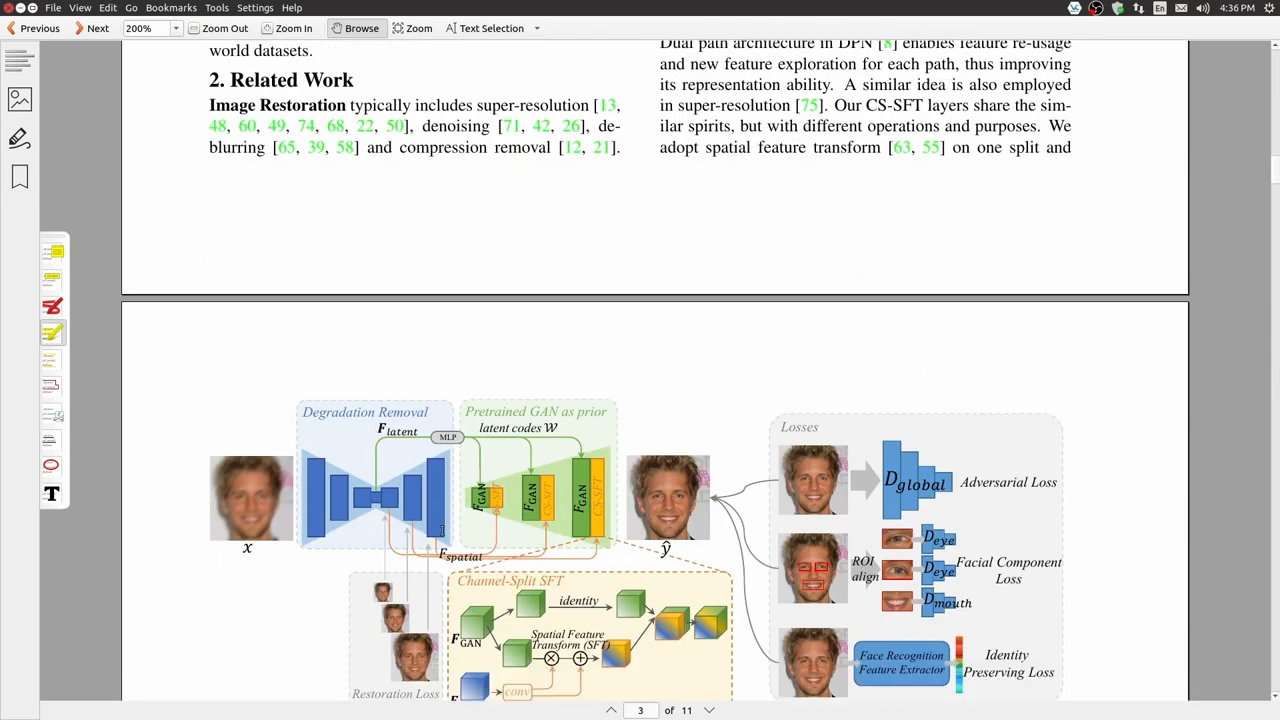
- Nudge page 3 down so Figure 2 and its highlighted caption are fully visible
scroll("down", 3)
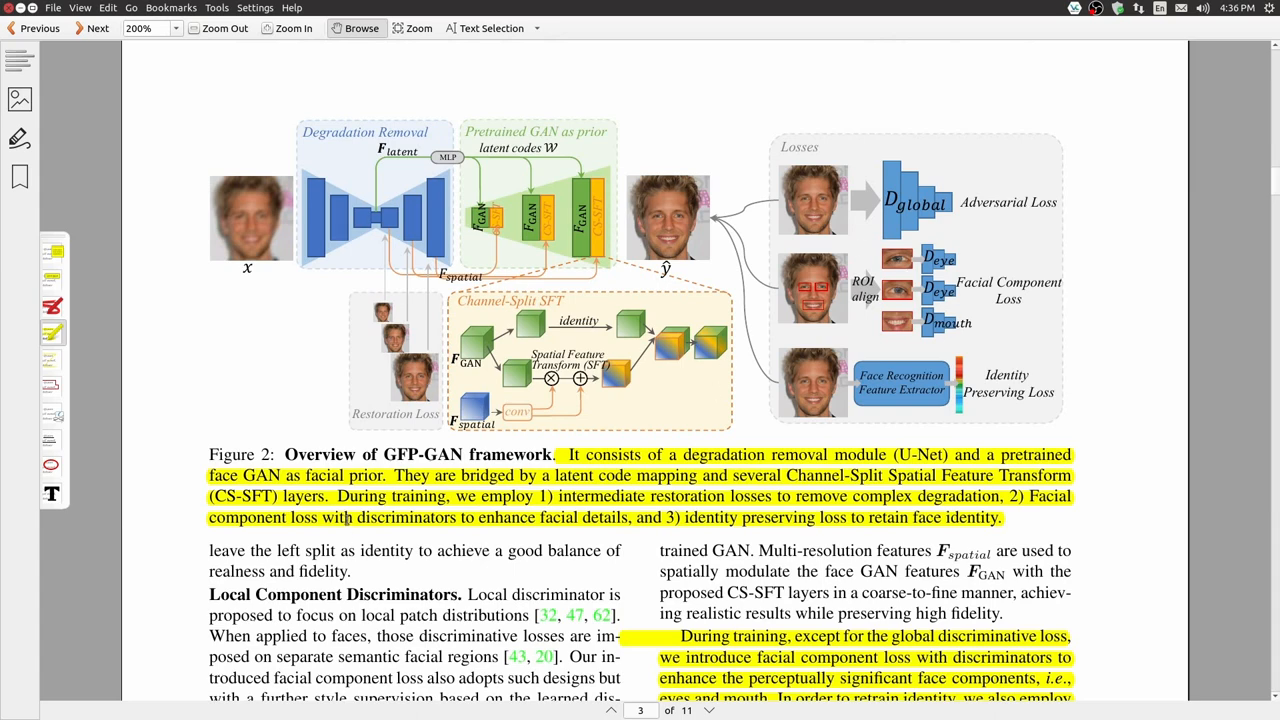
mouse_move(372, 540)
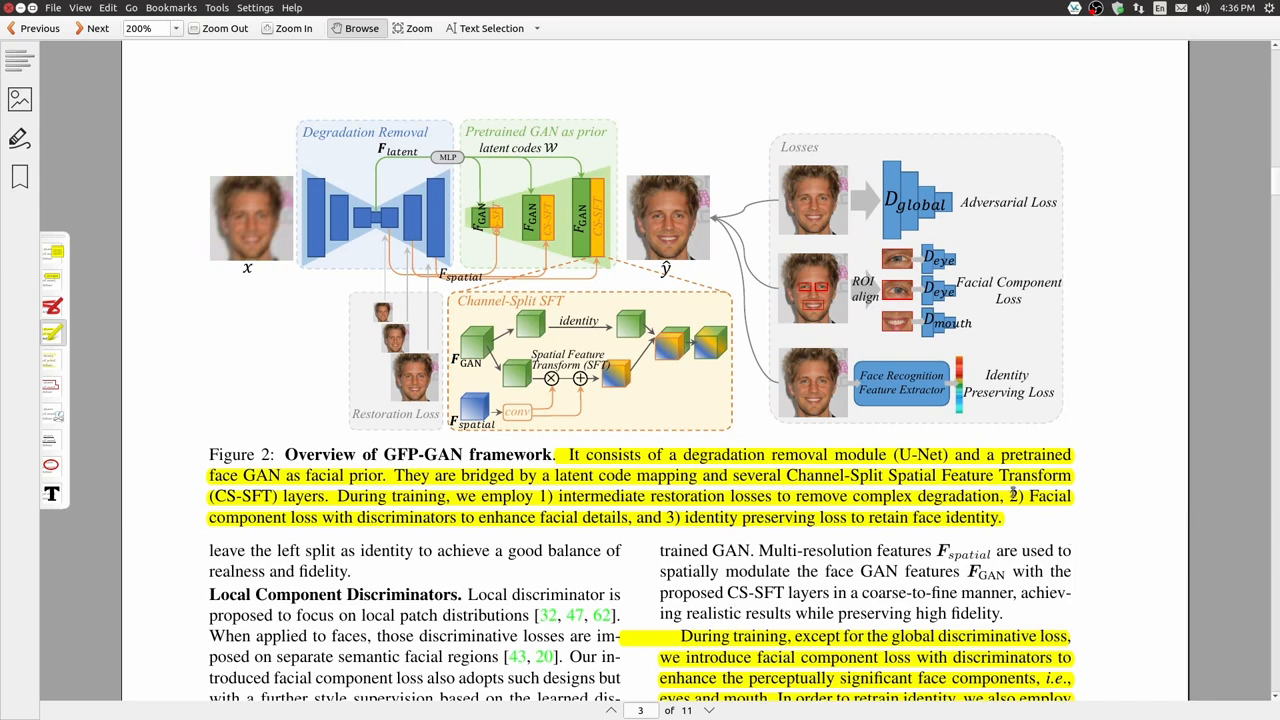
mouse_move(280, 518)
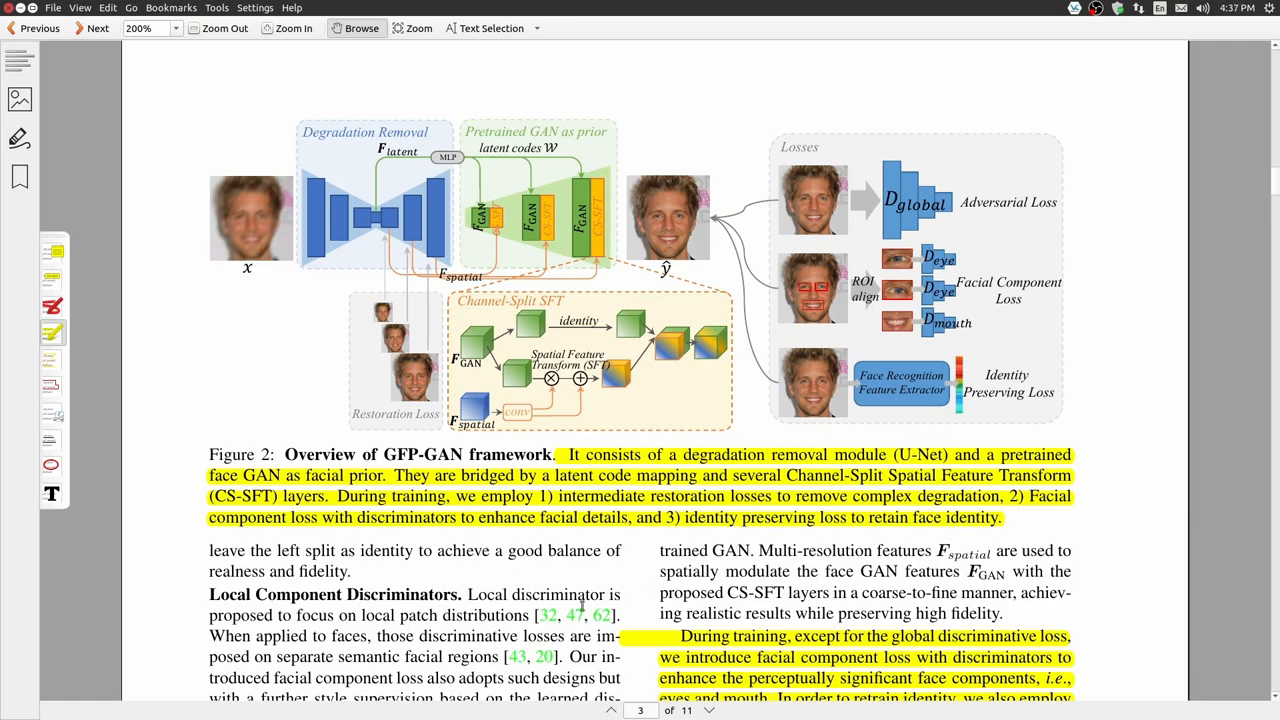
scroll("down", 3)
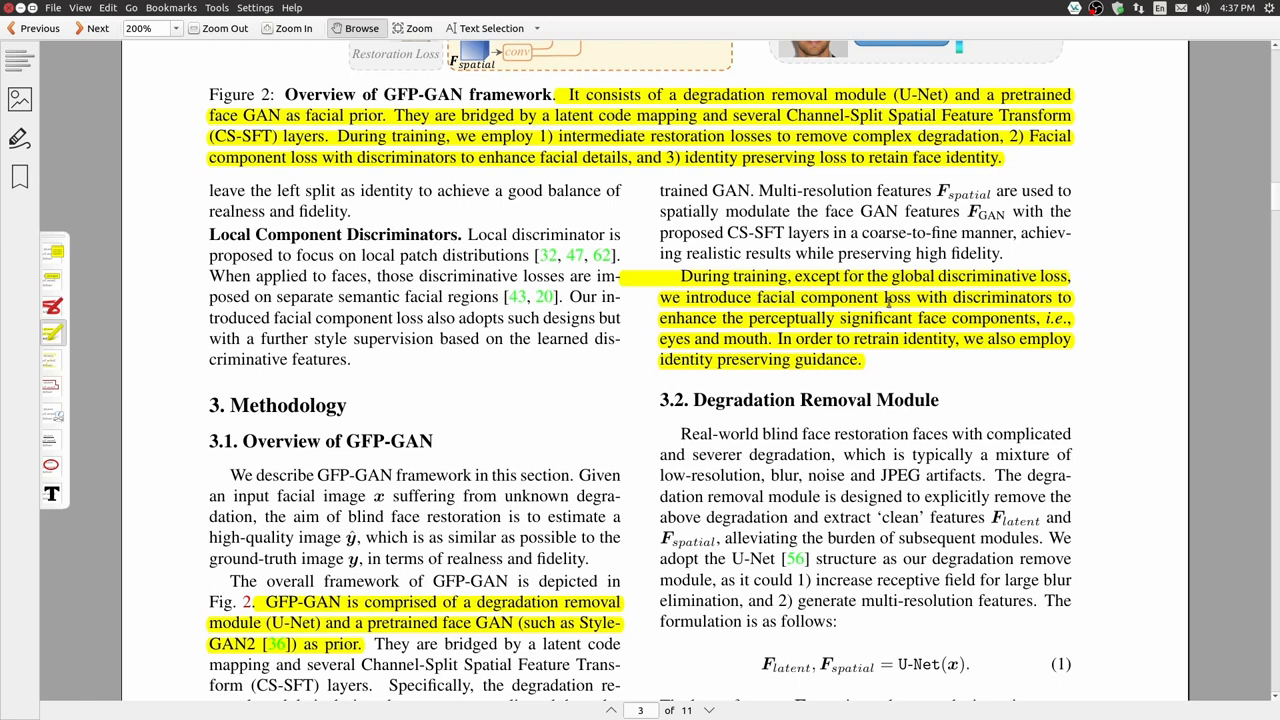
mouse_move(827, 366)
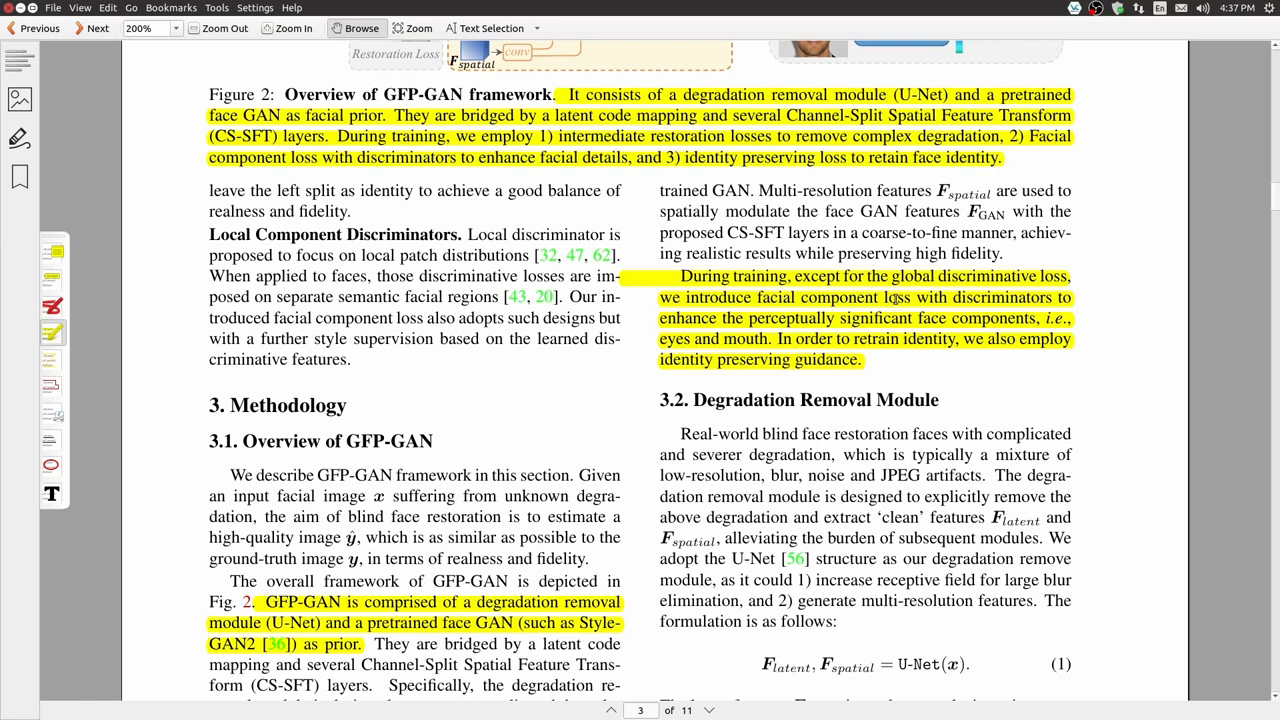
mouse_move(850, 325)
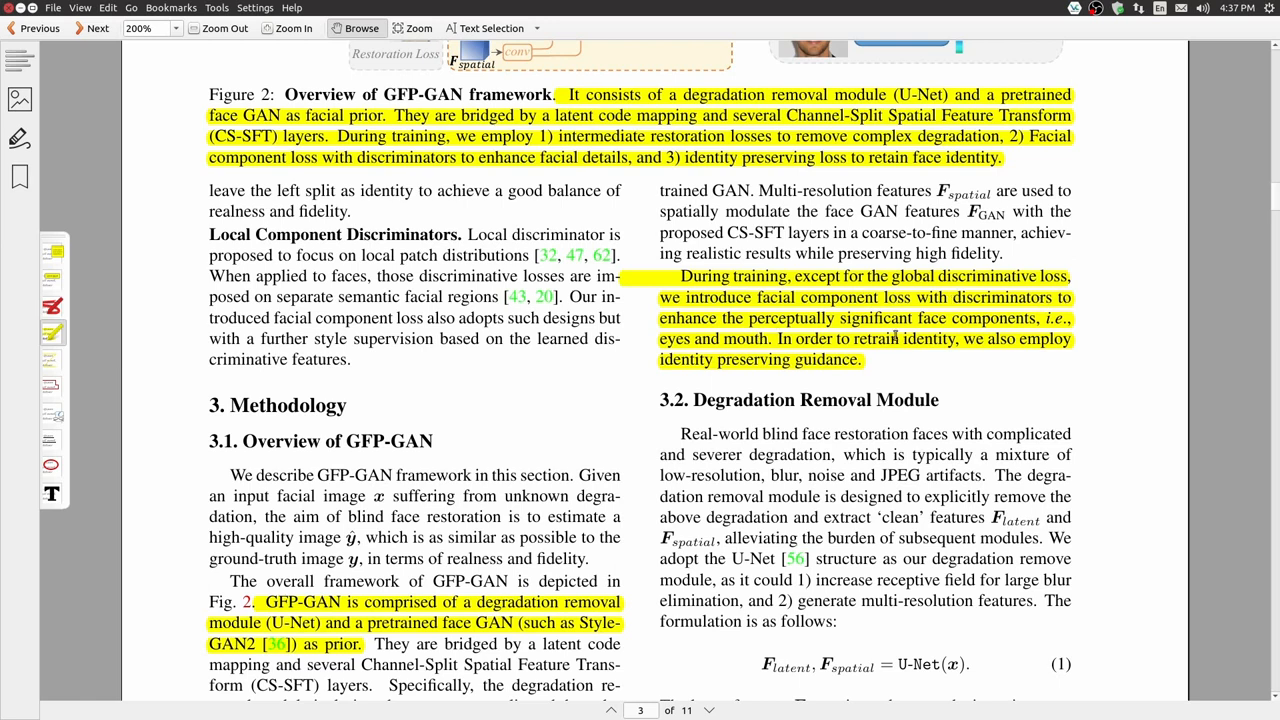
mouse_move(915, 343)
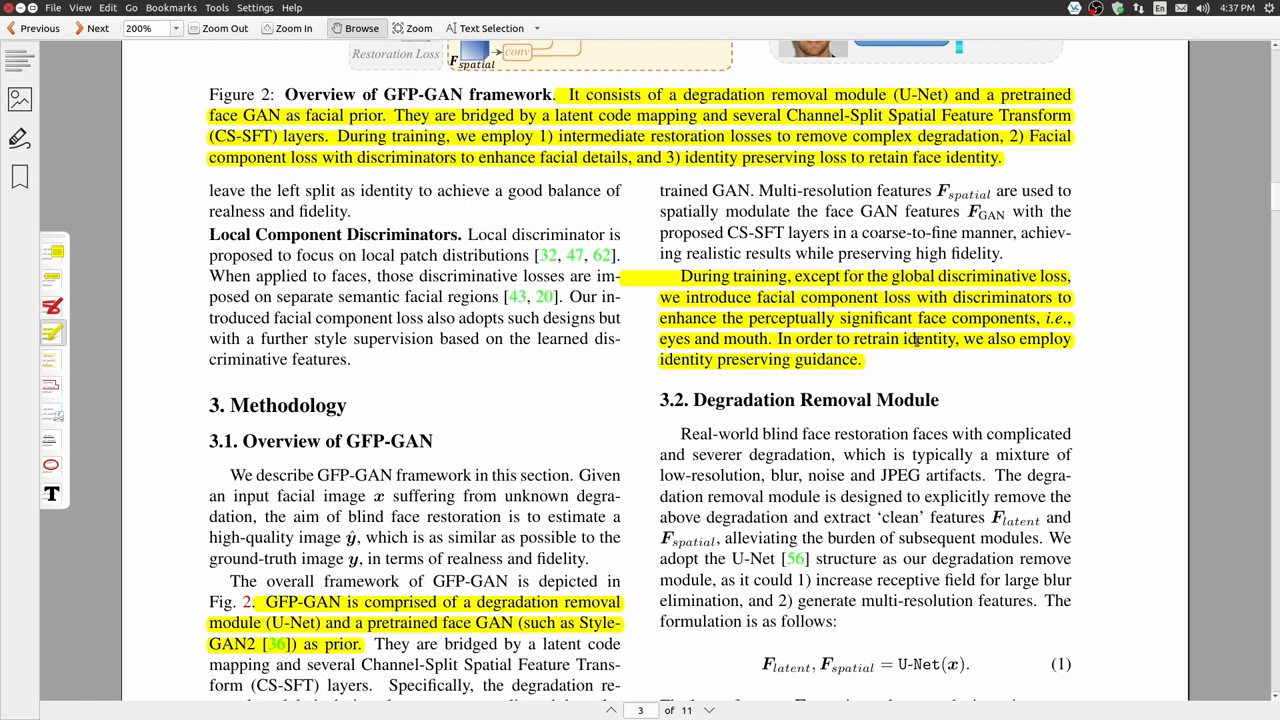
mouse_move(643, 379)
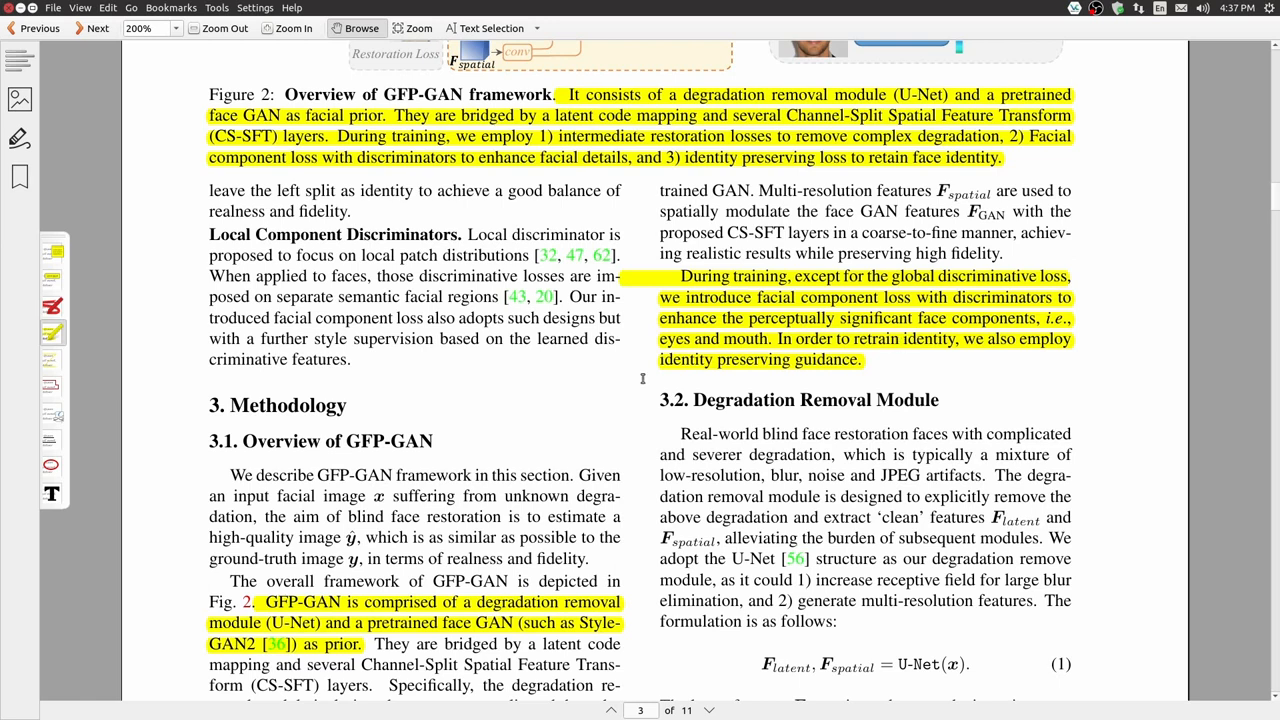
mouse_move(783, 372)
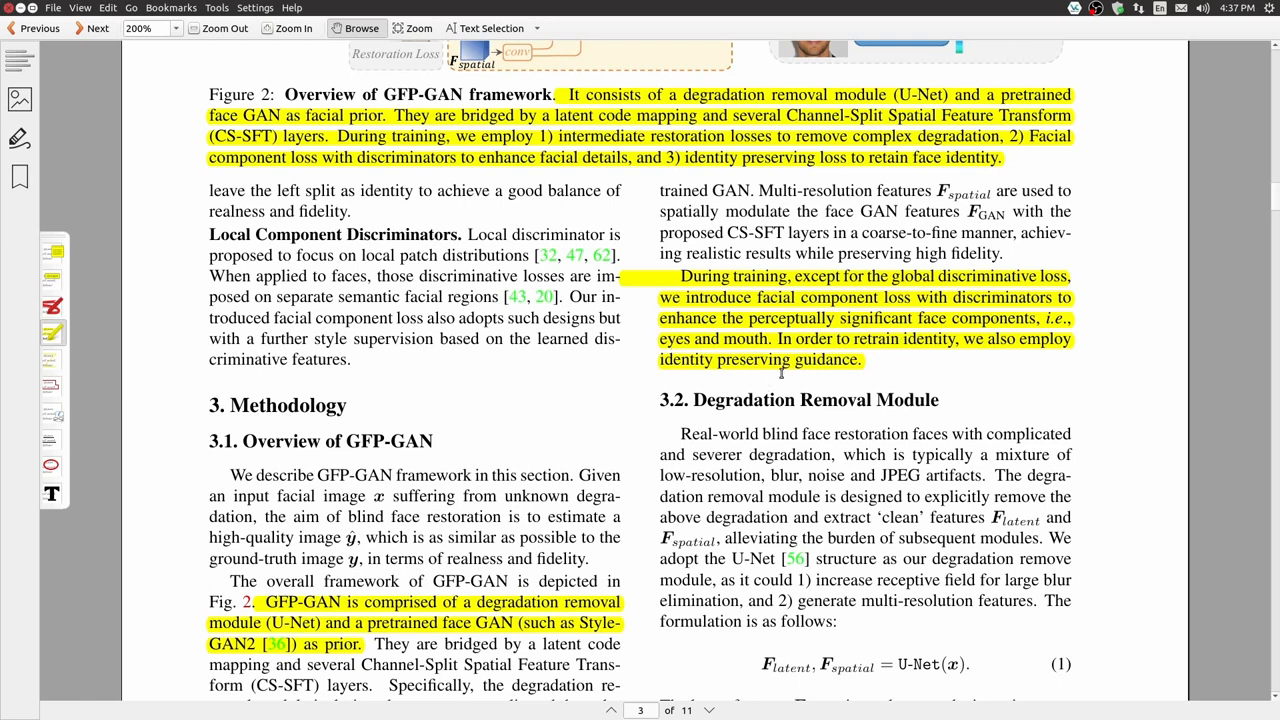
mouse_move(765, 458)
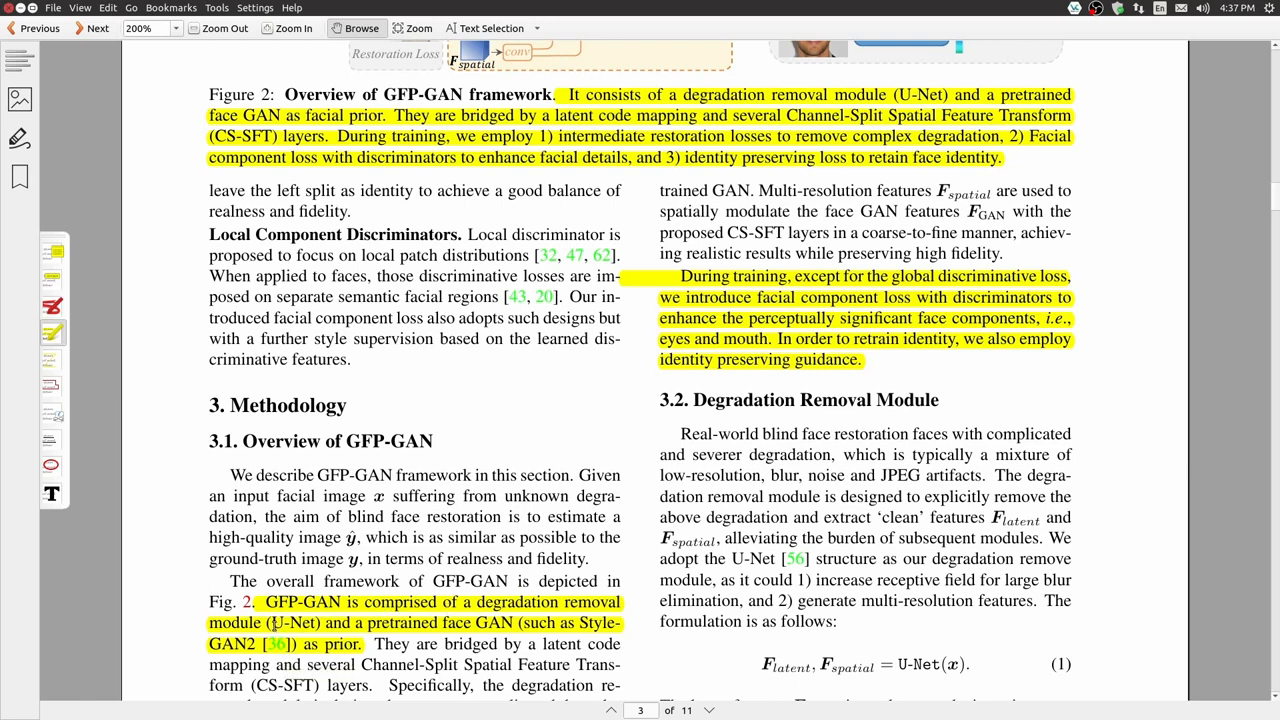
mouse_move(470, 622)
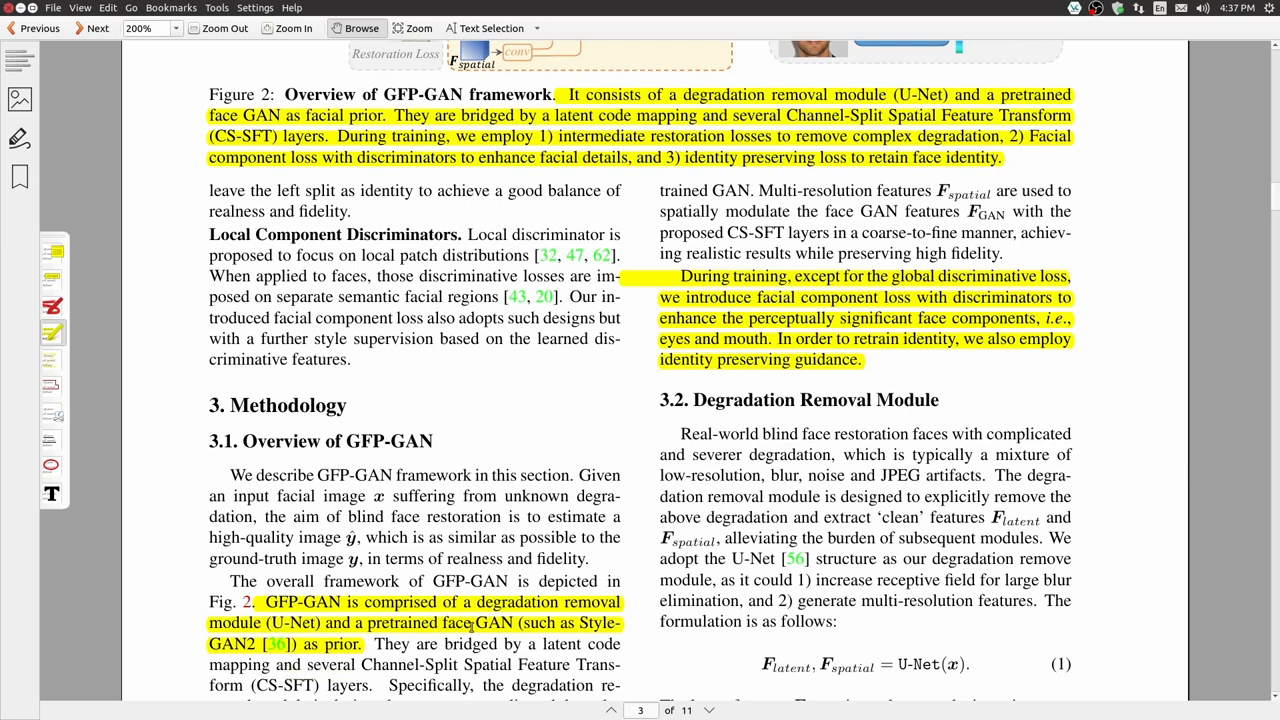
mouse_move(955, 570)
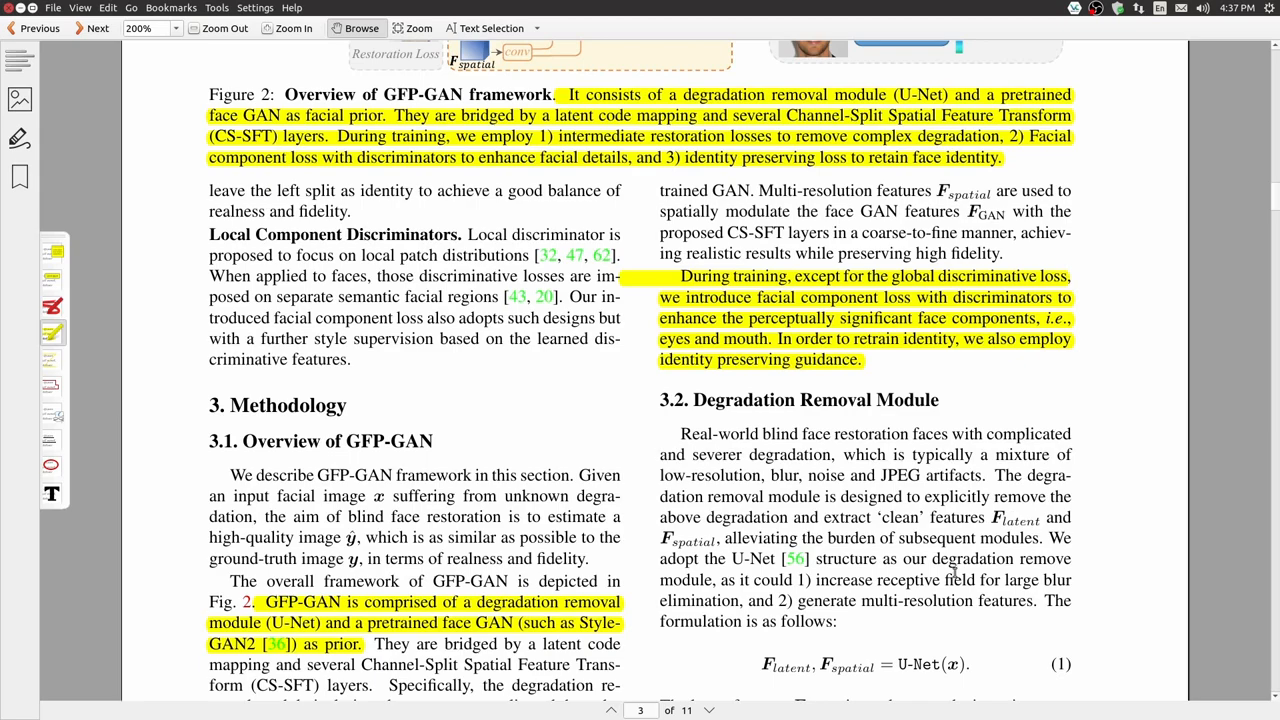
- Scroll to page 5 and highlight the FFHQ training and 512² resizing sentences
scroll("down", 3)
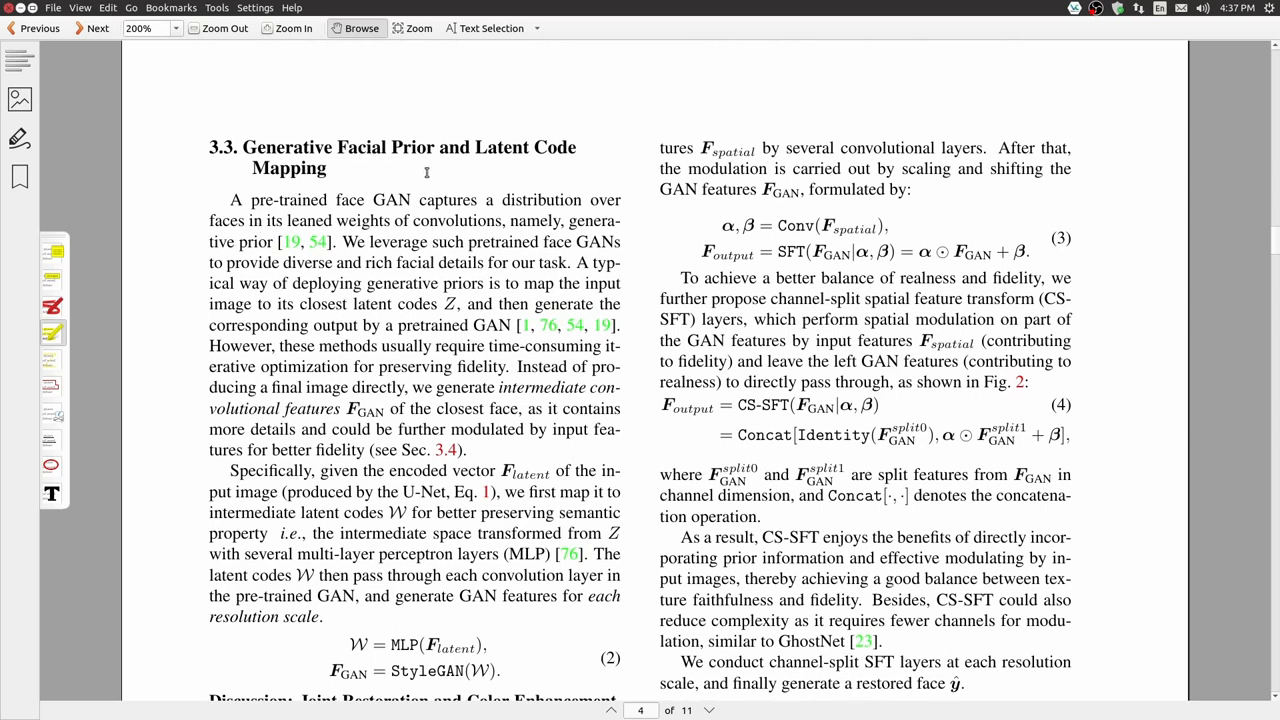
mouse_move(280, 575)
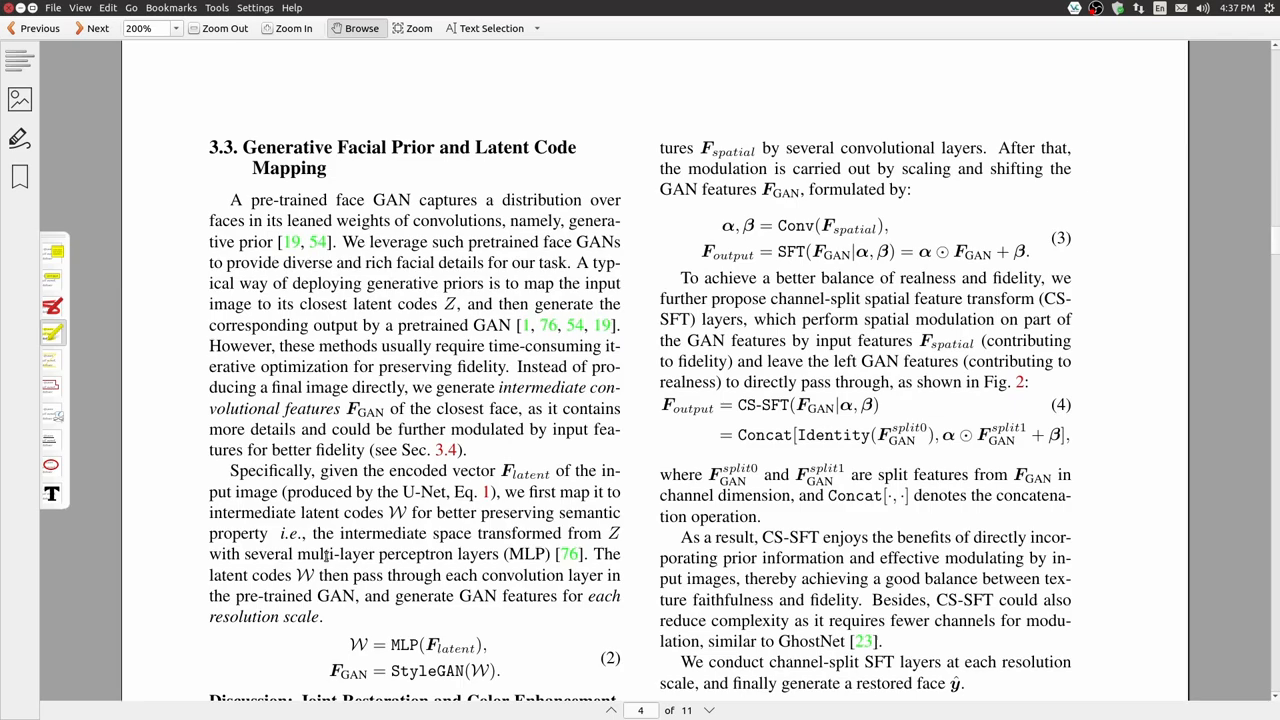
scroll("down", 3)
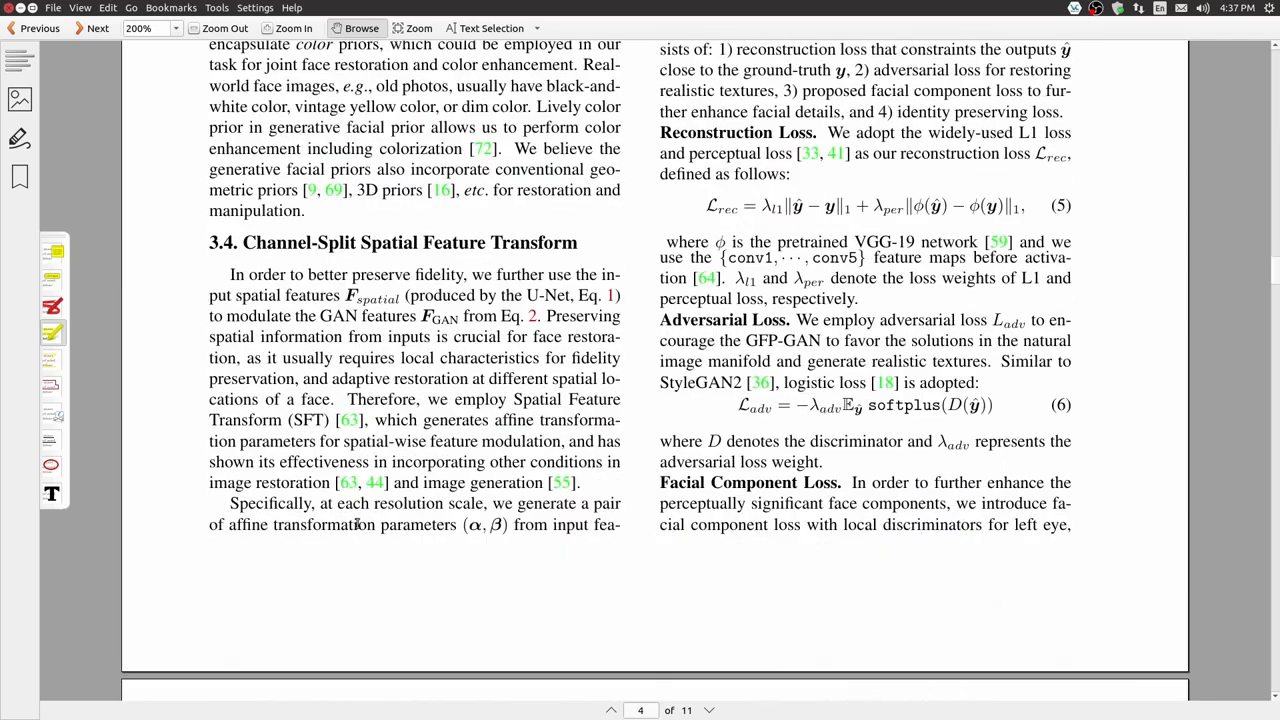
scroll("down", 3)
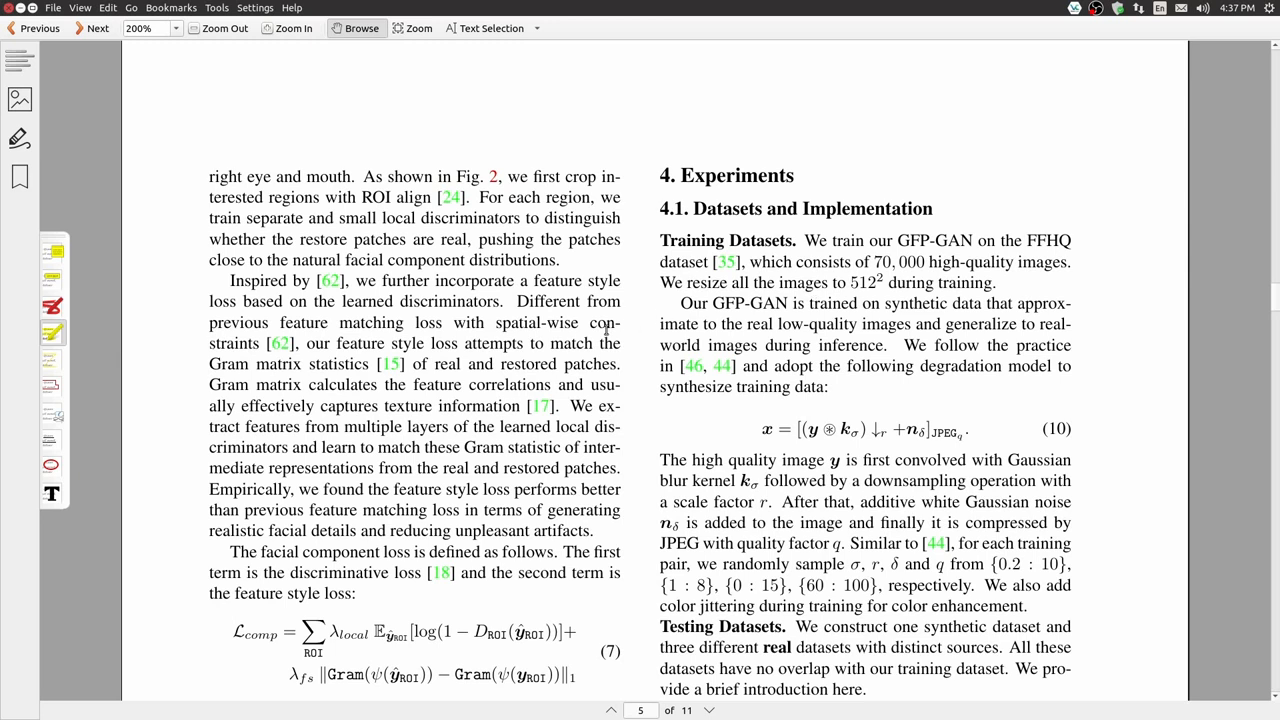
mouse_move(772, 245)
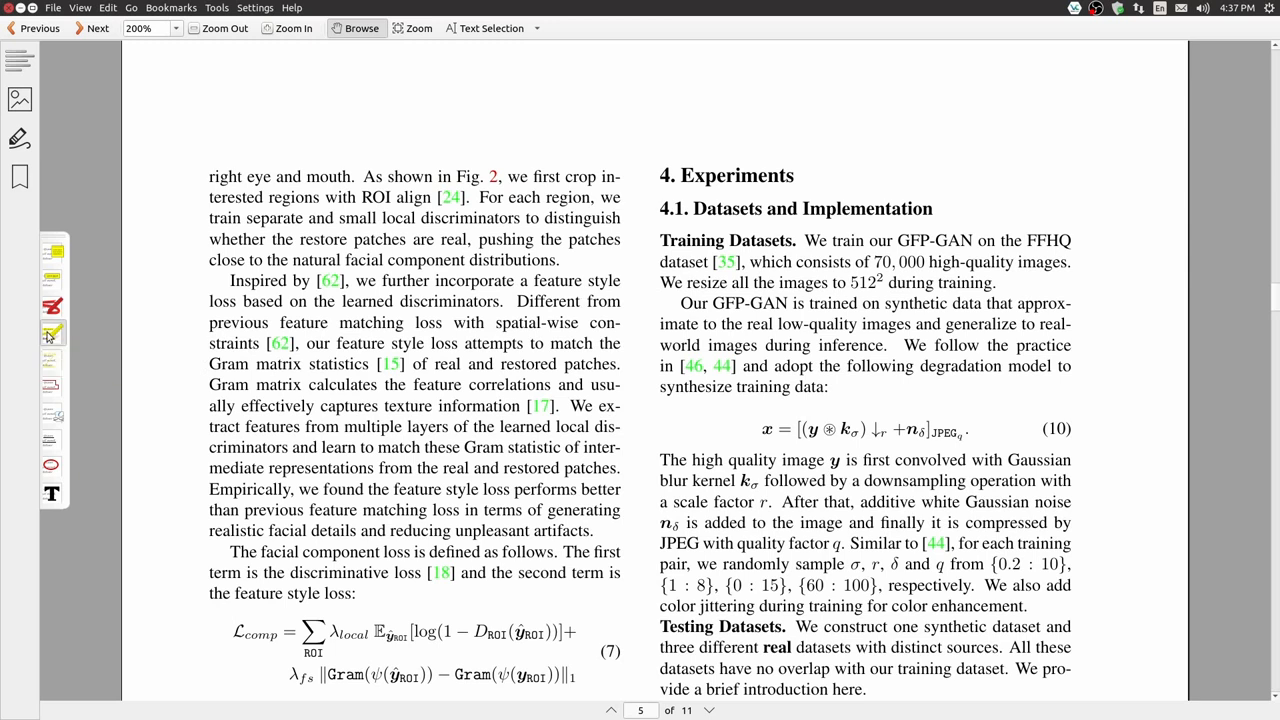
left_click_drag(805, 240, 1072, 240)
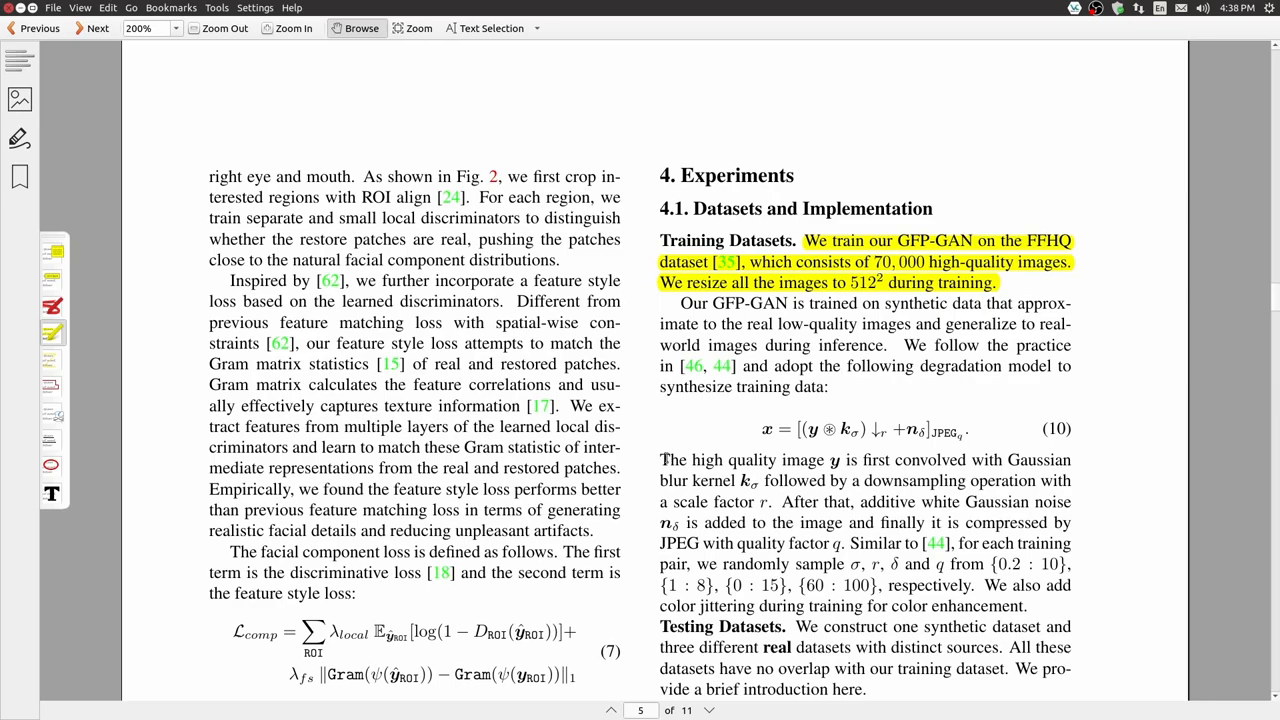
scroll("down", 3)
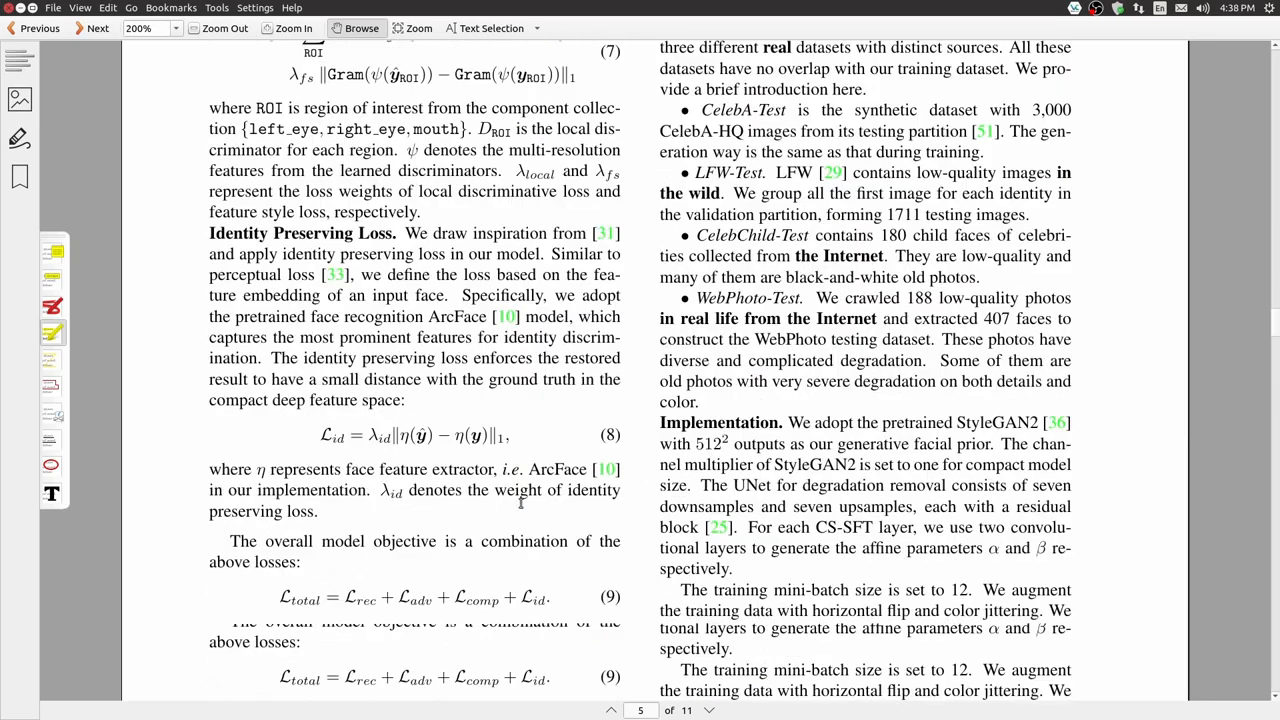
left_click(97, 28)
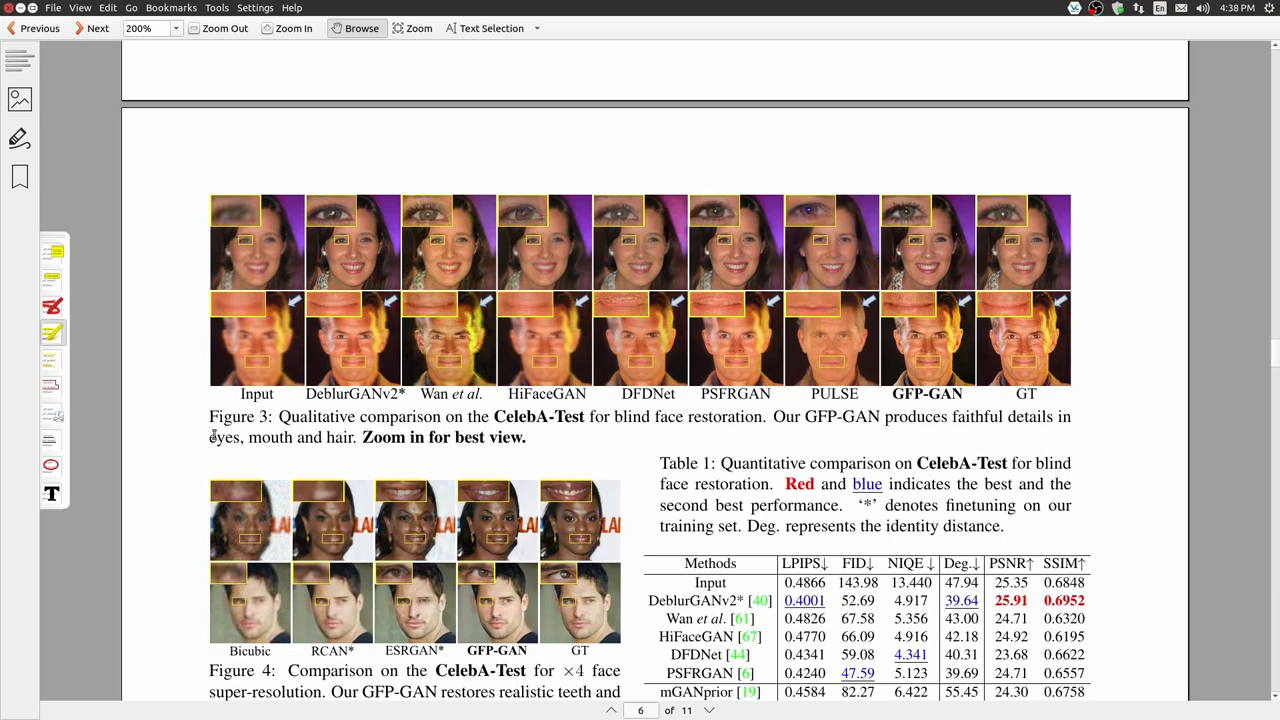
mouse_move(195, 277)
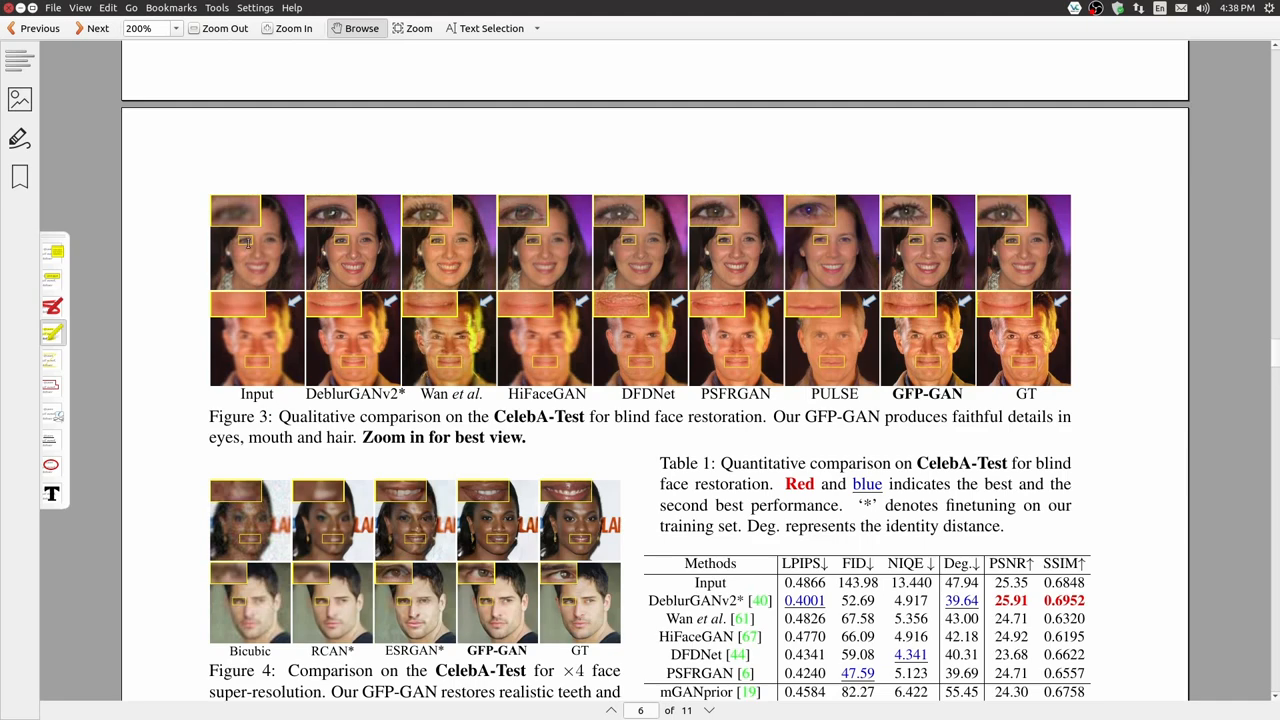
- Scroll to page 6's highlighted Section 4.2 results and FID/NIQE metrics sentence
scroll("down", 3)
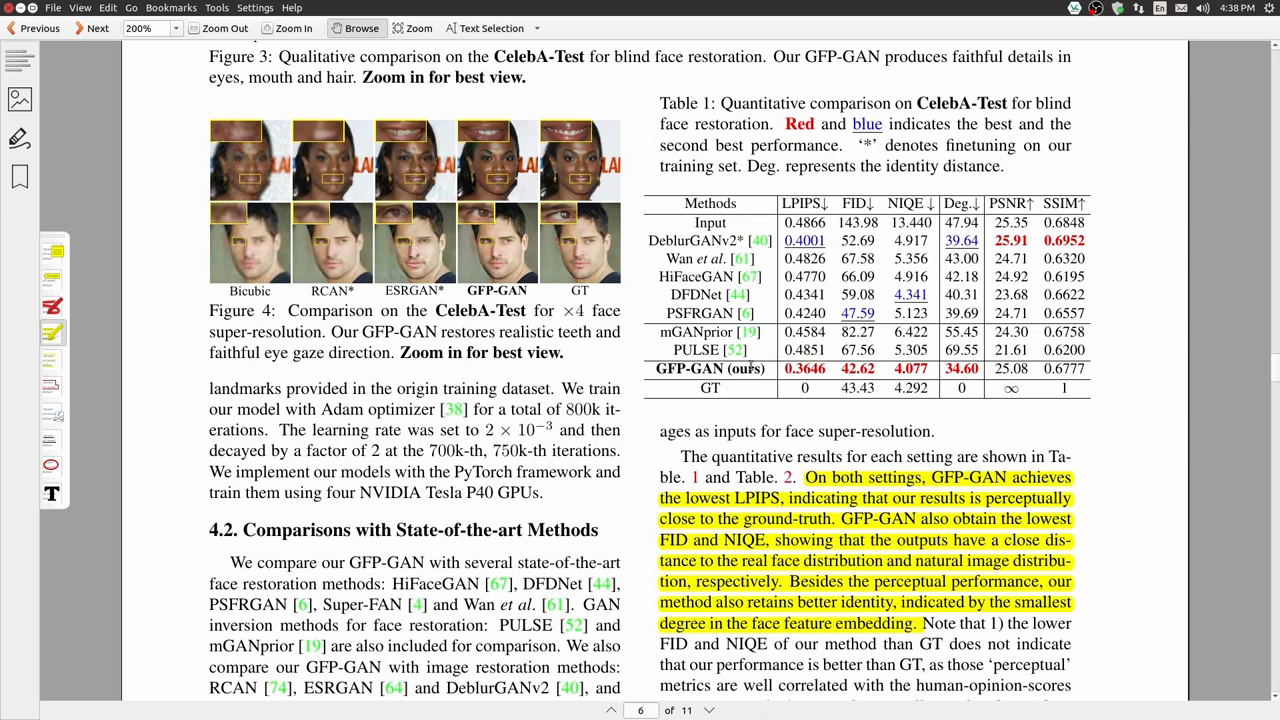
mouse_move(717, 521)
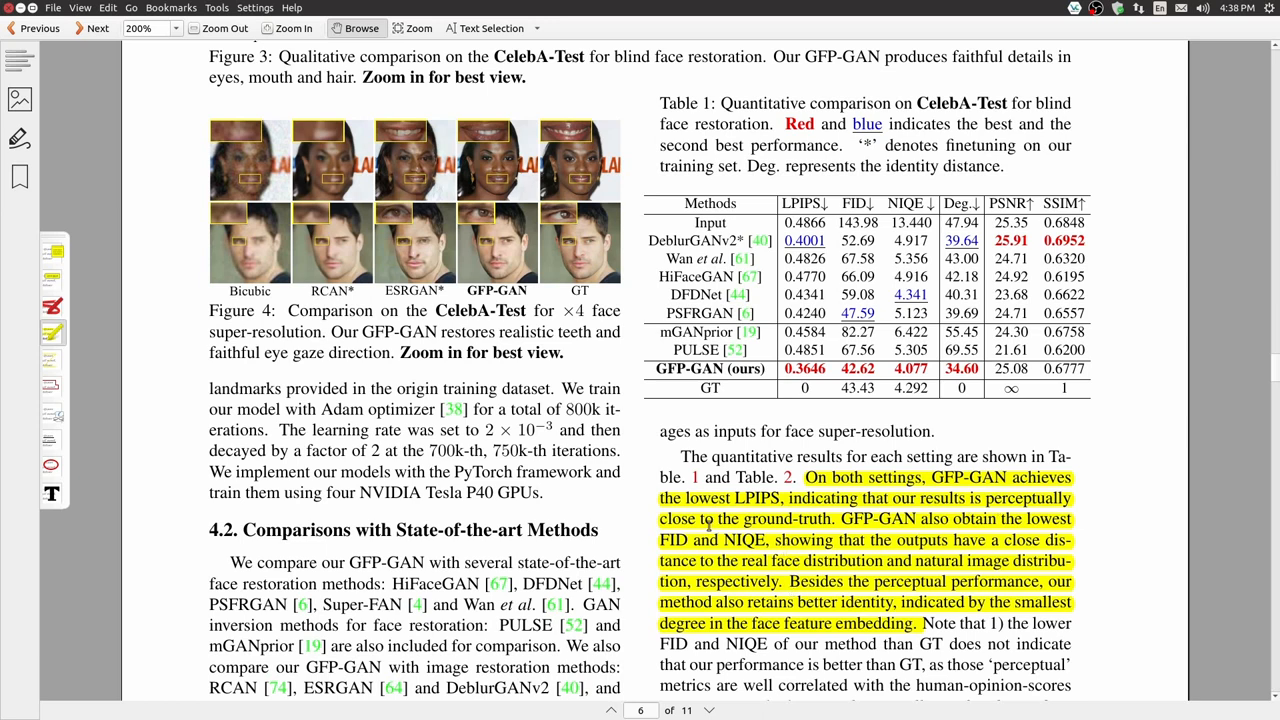
mouse_move(928, 519)
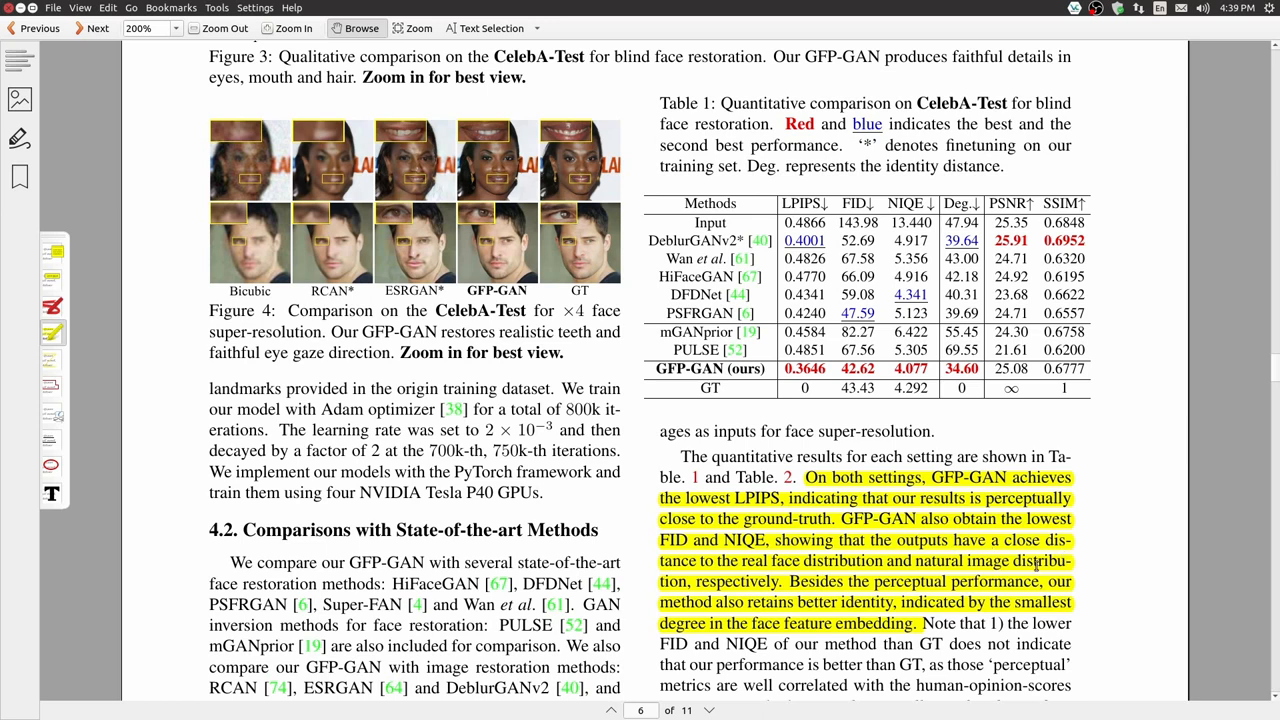
mouse_move(820, 623)
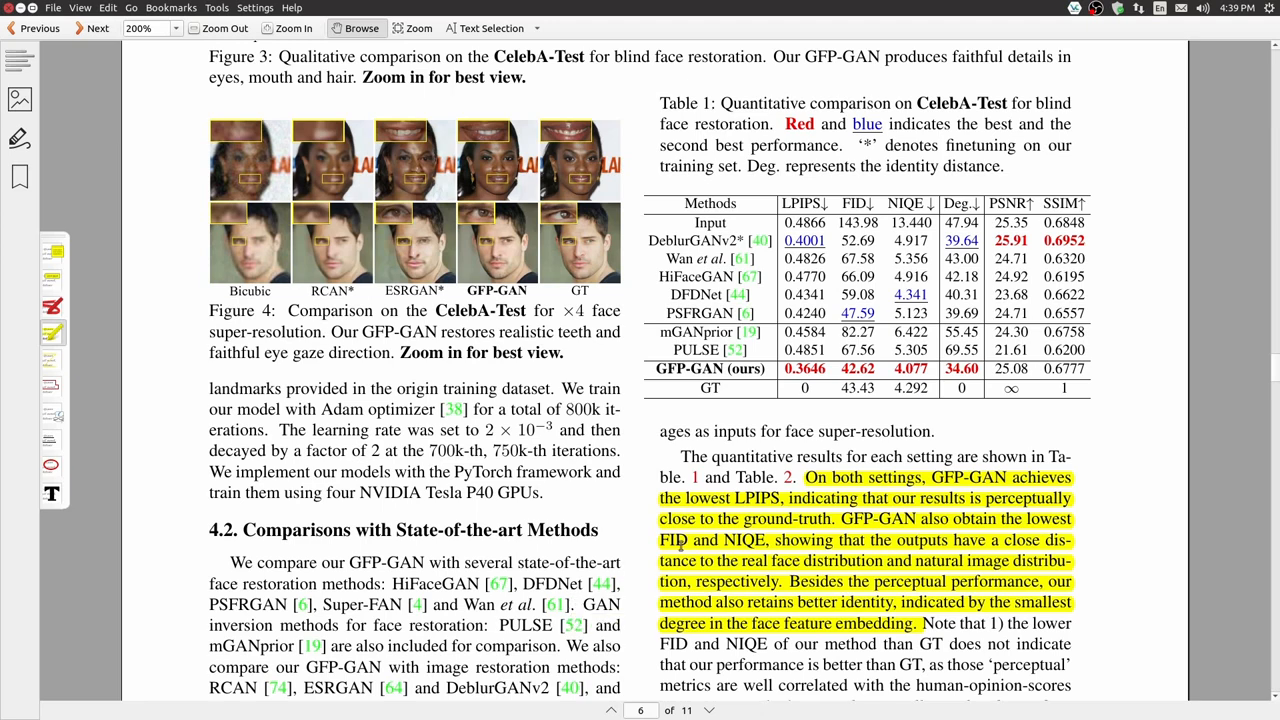
scroll("down", 3)
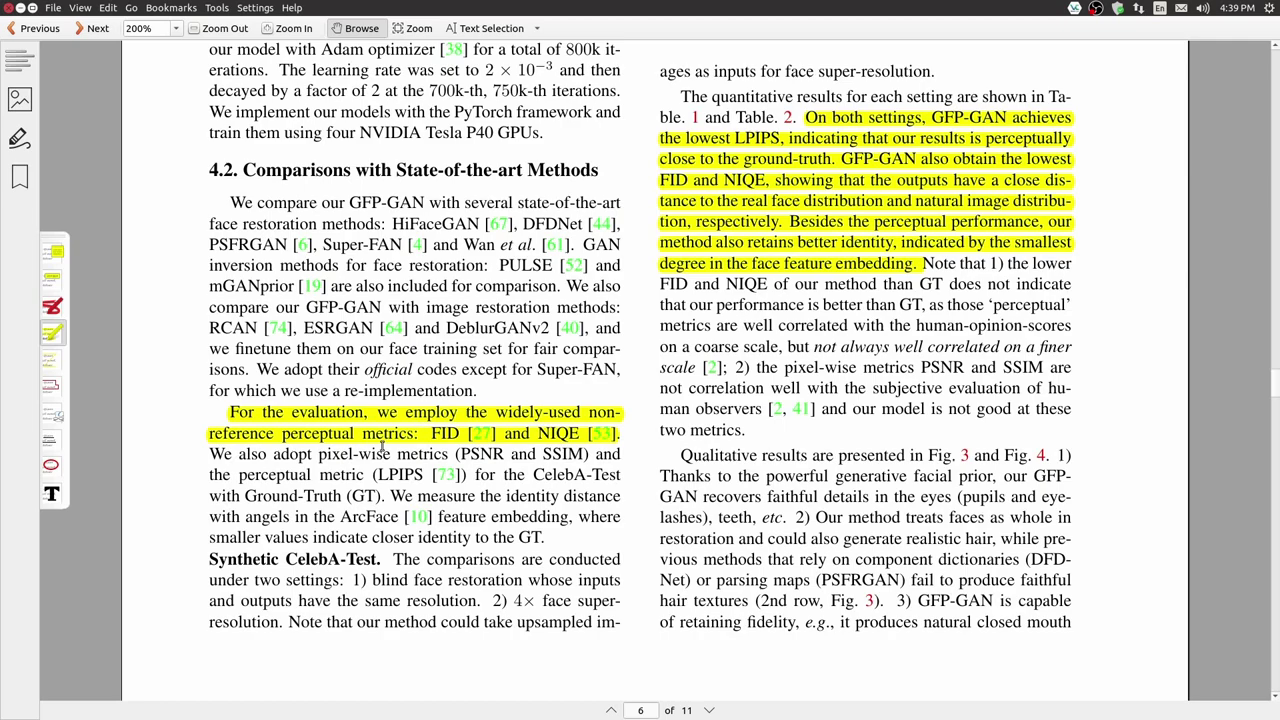
mouse_move(320, 454)
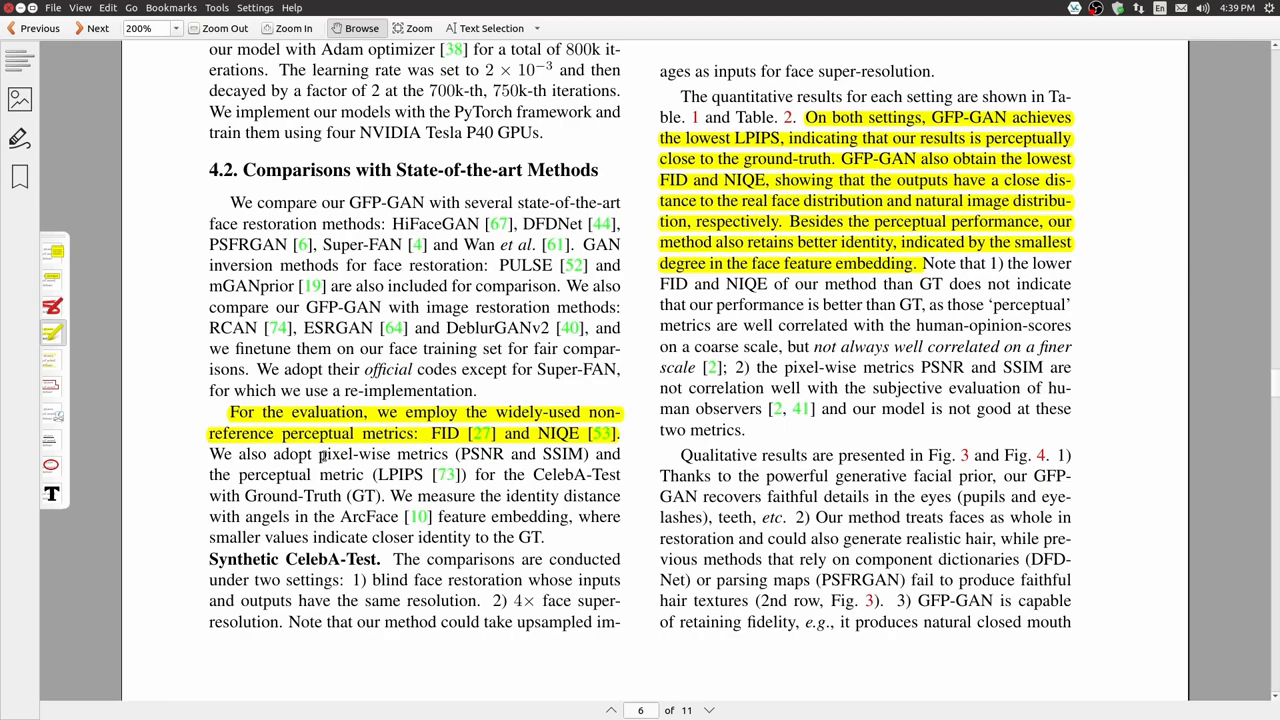
- Scroll past page 7's Table 3 real-world results to page 8's Table 4
scroll("down", 3)
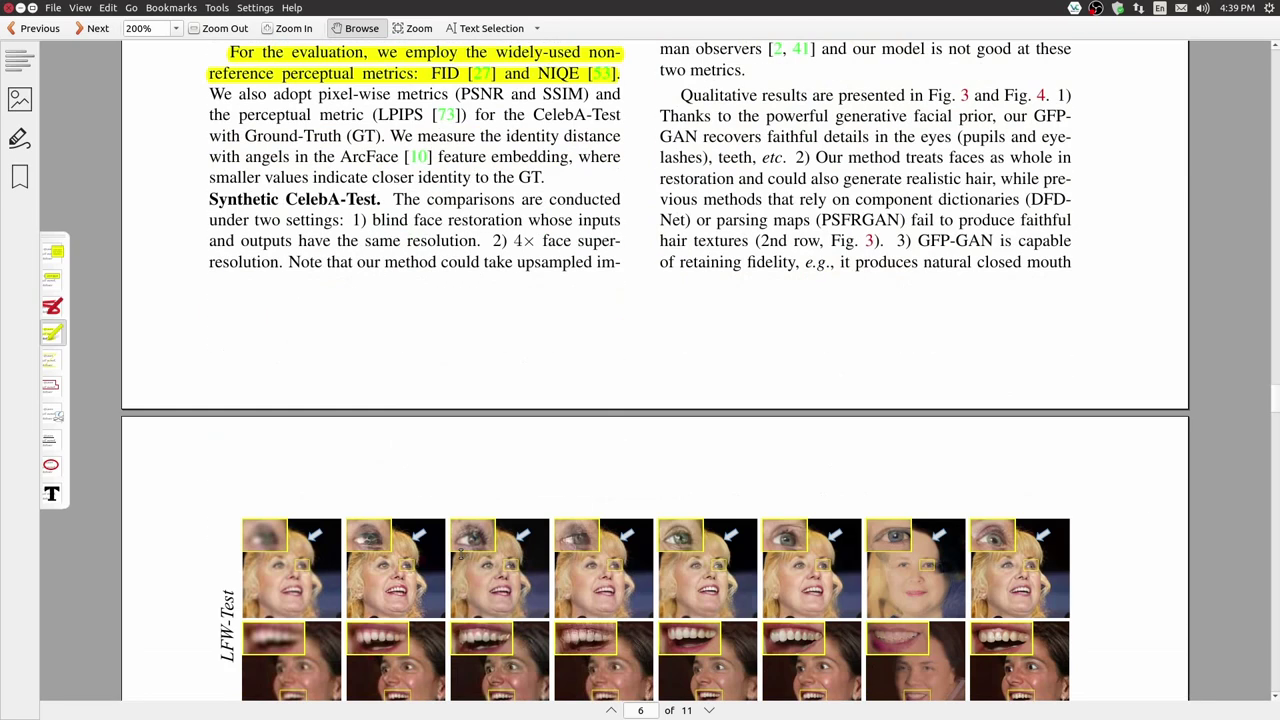
scroll("down", 3)
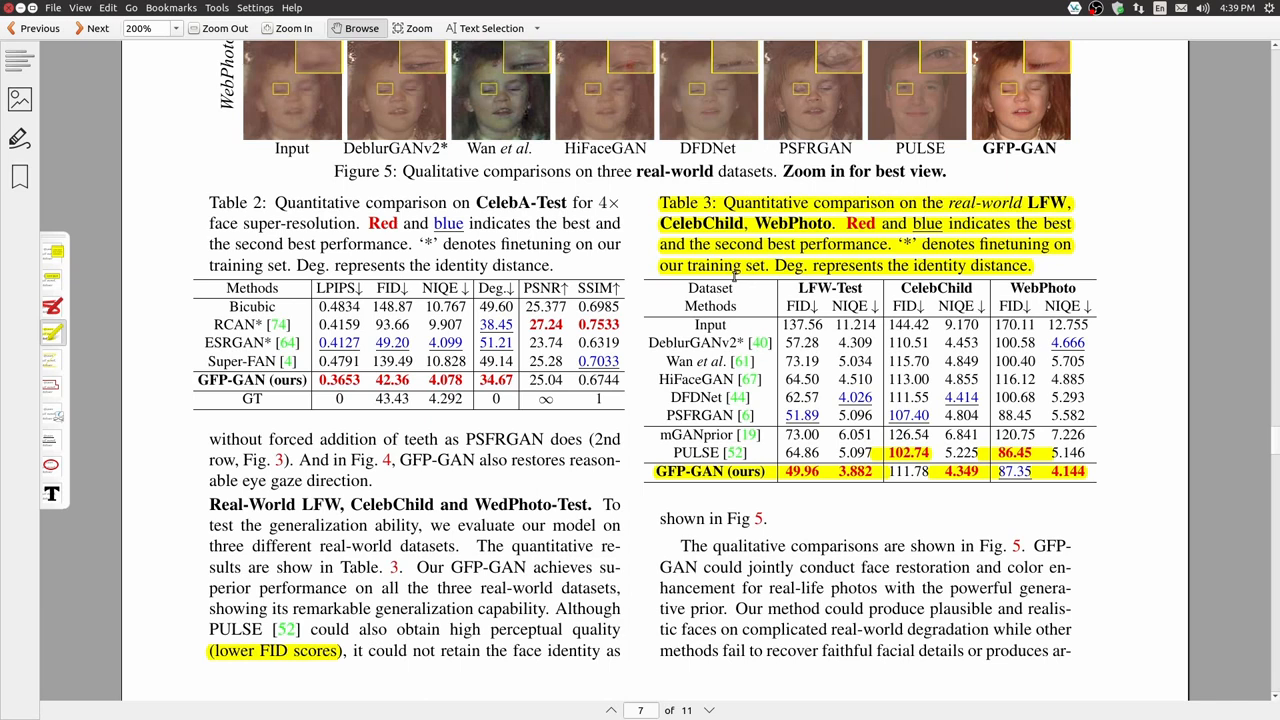
mouse_move(735, 488)
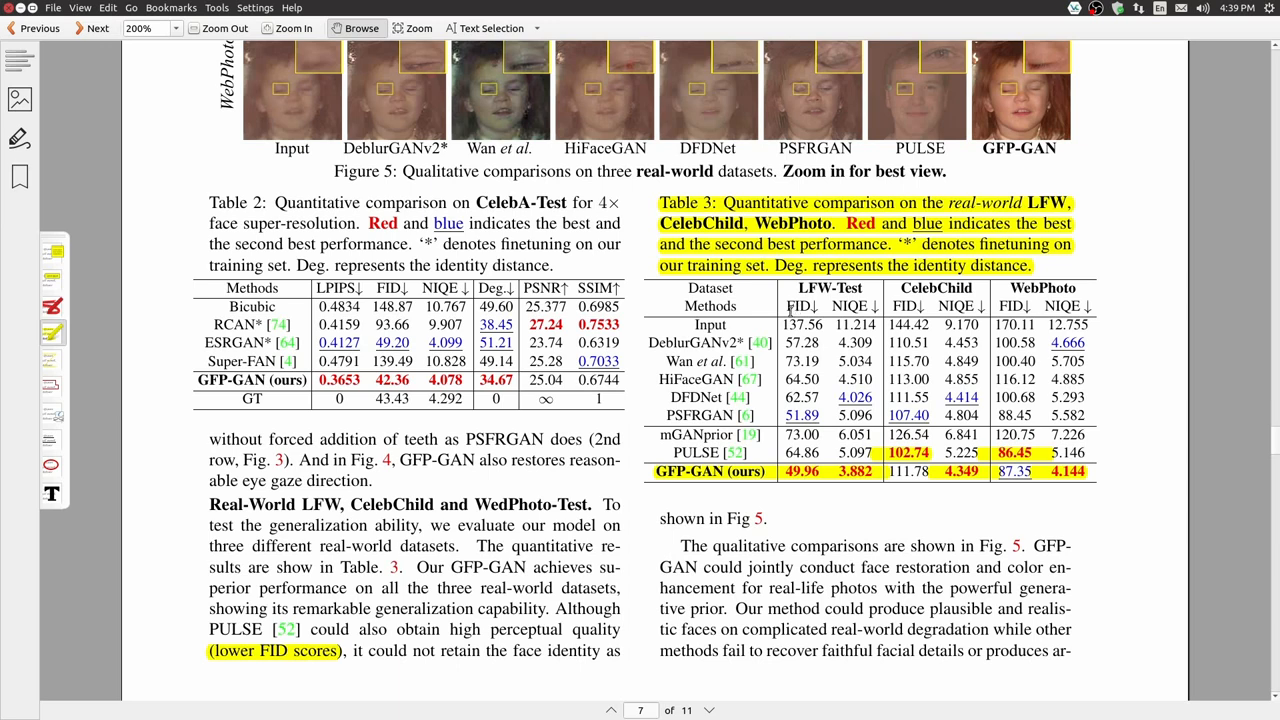
mouse_move(851, 493)
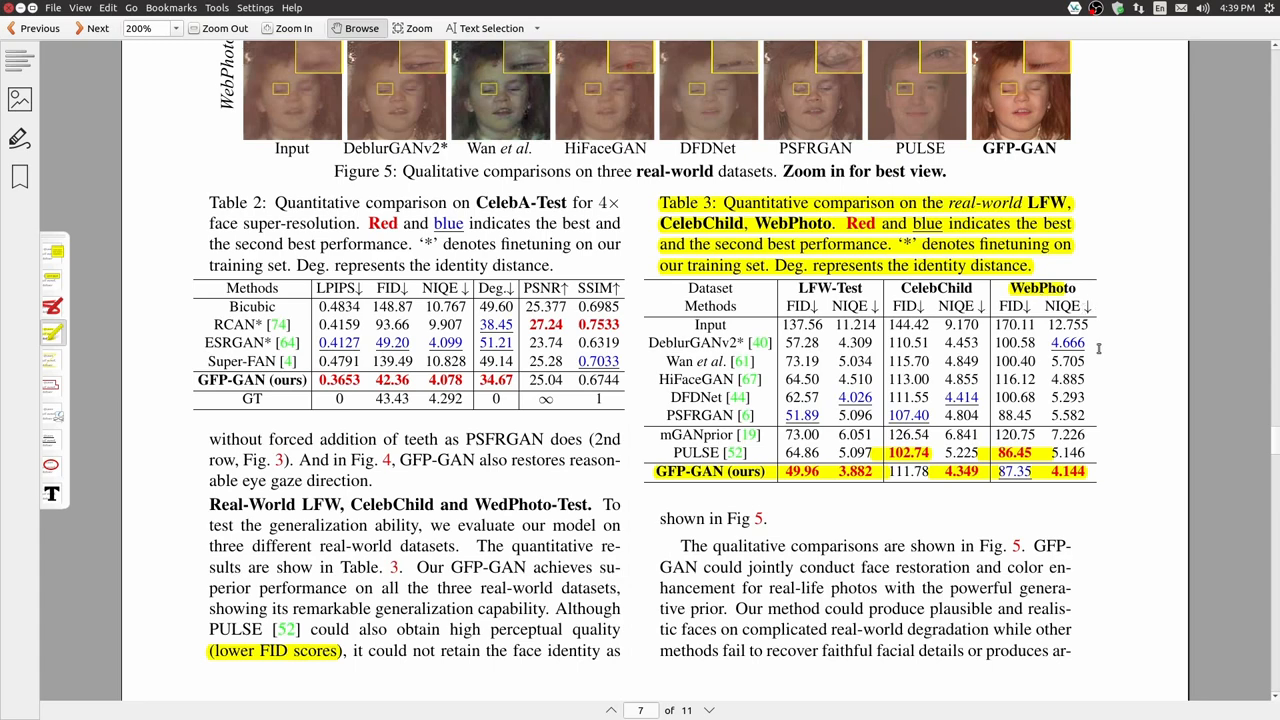
scroll("down", 3)
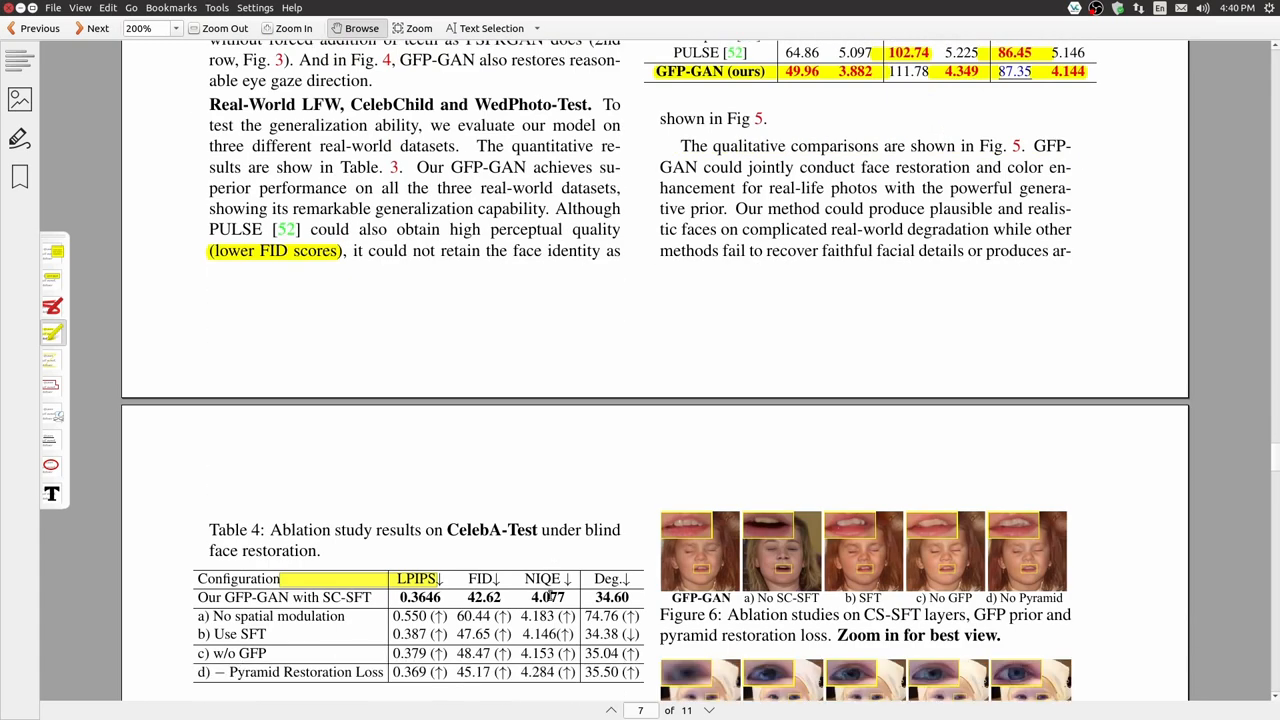
- Scroll page 8 from Table 4 through the ablation studies toward the Conclusion
scroll("down", 3)
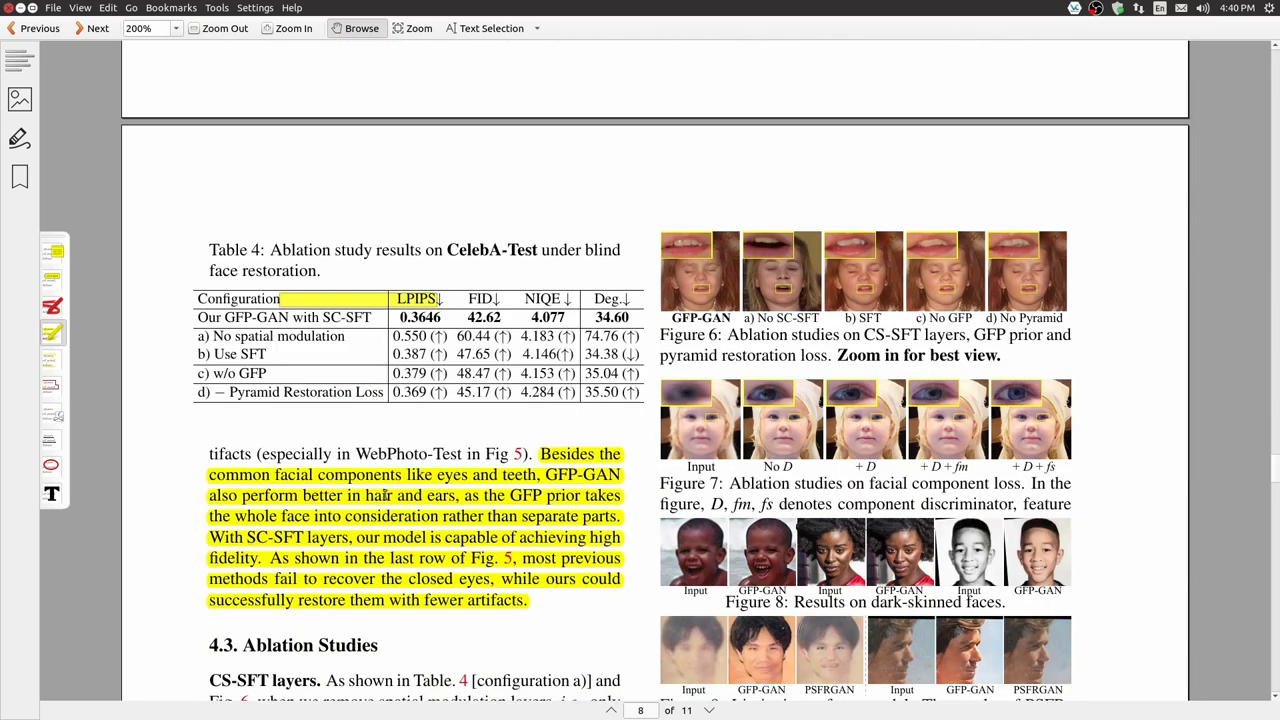
mouse_move(274, 495)
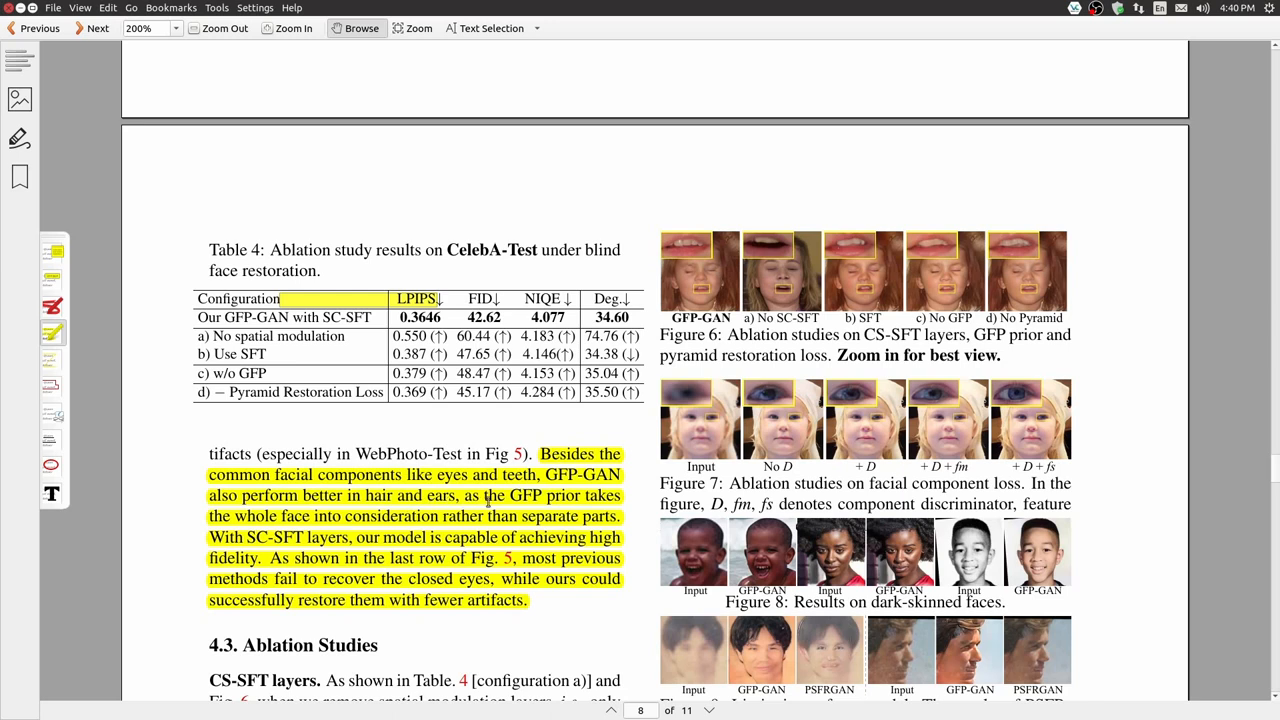
mouse_move(607, 497)
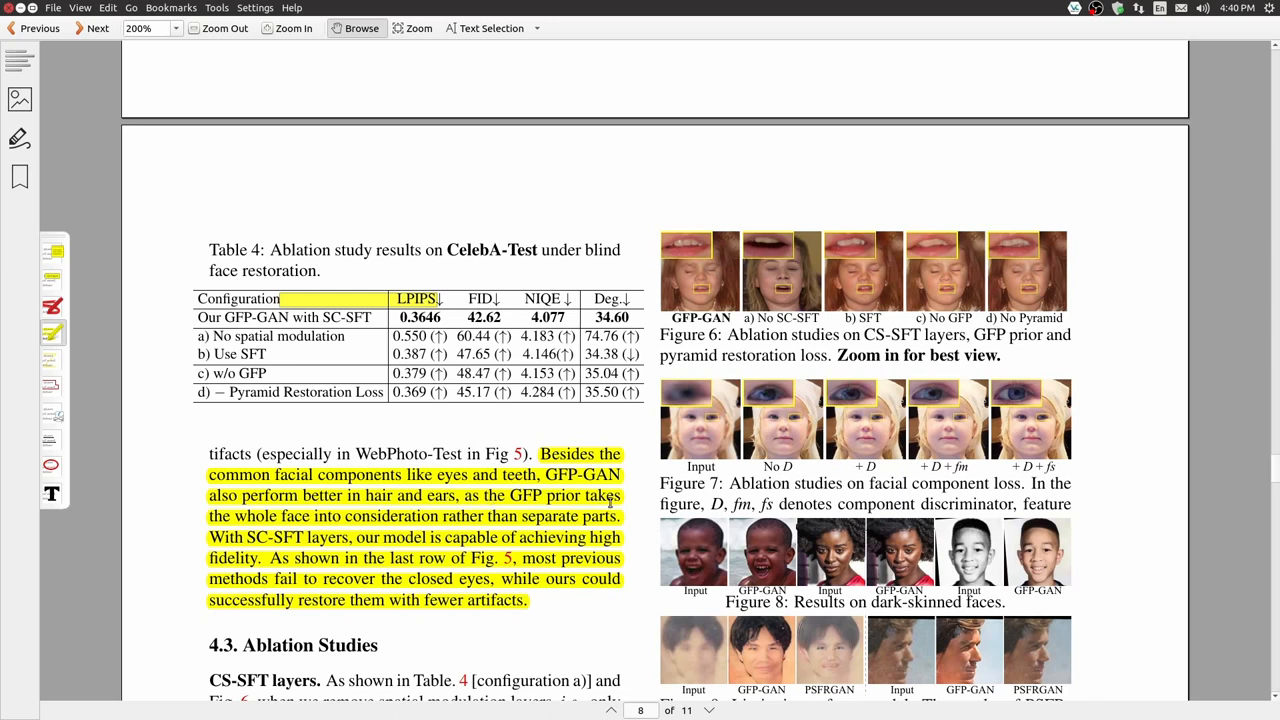
mouse_move(447, 518)
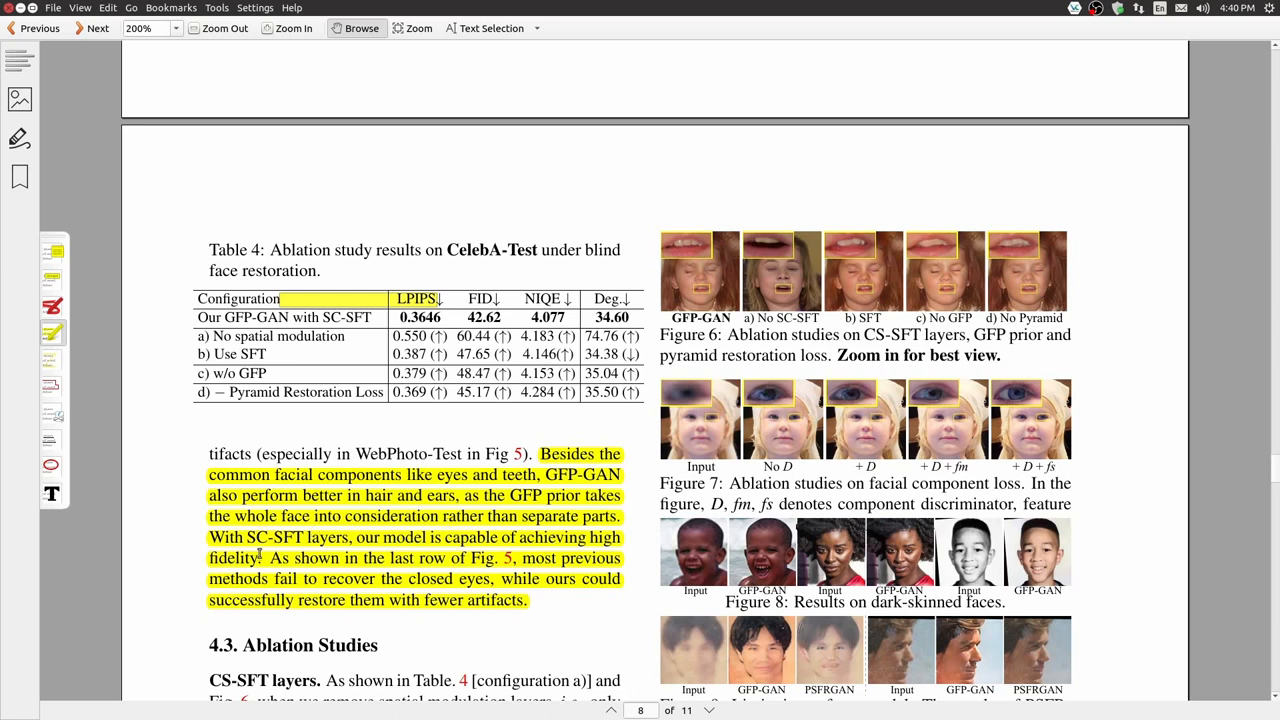
mouse_move(355, 537)
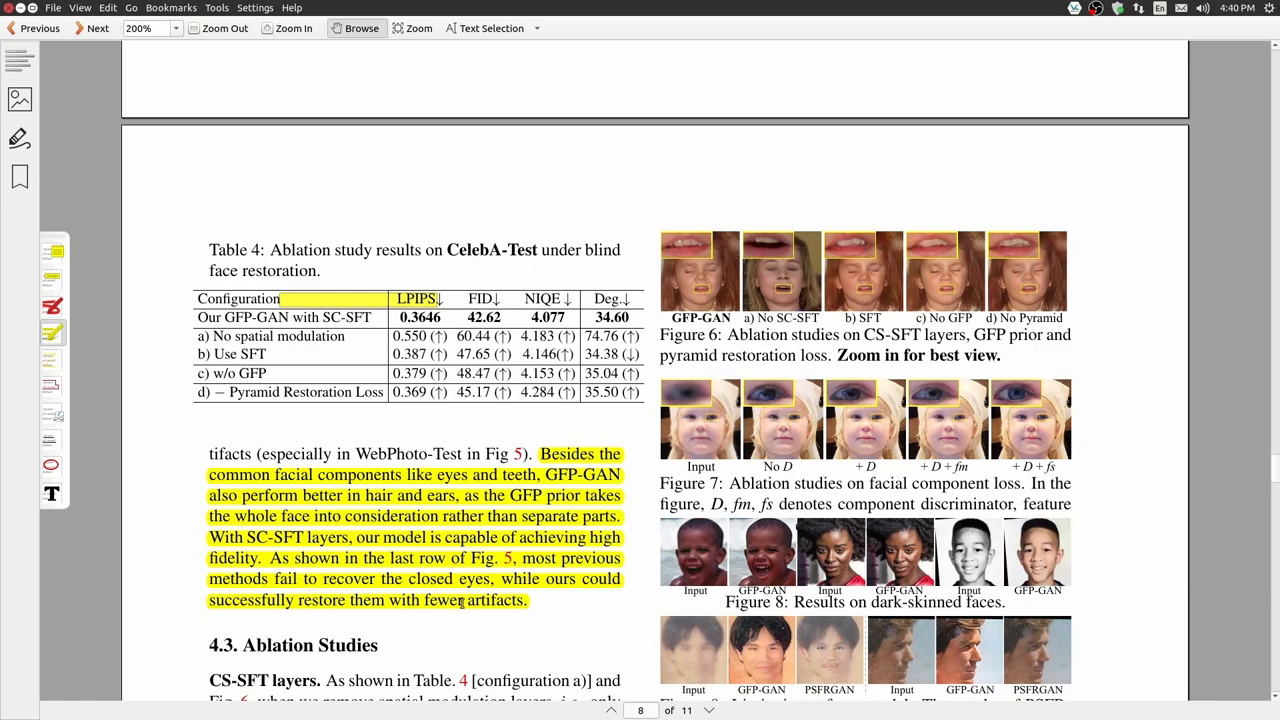
mouse_move(574, 614)
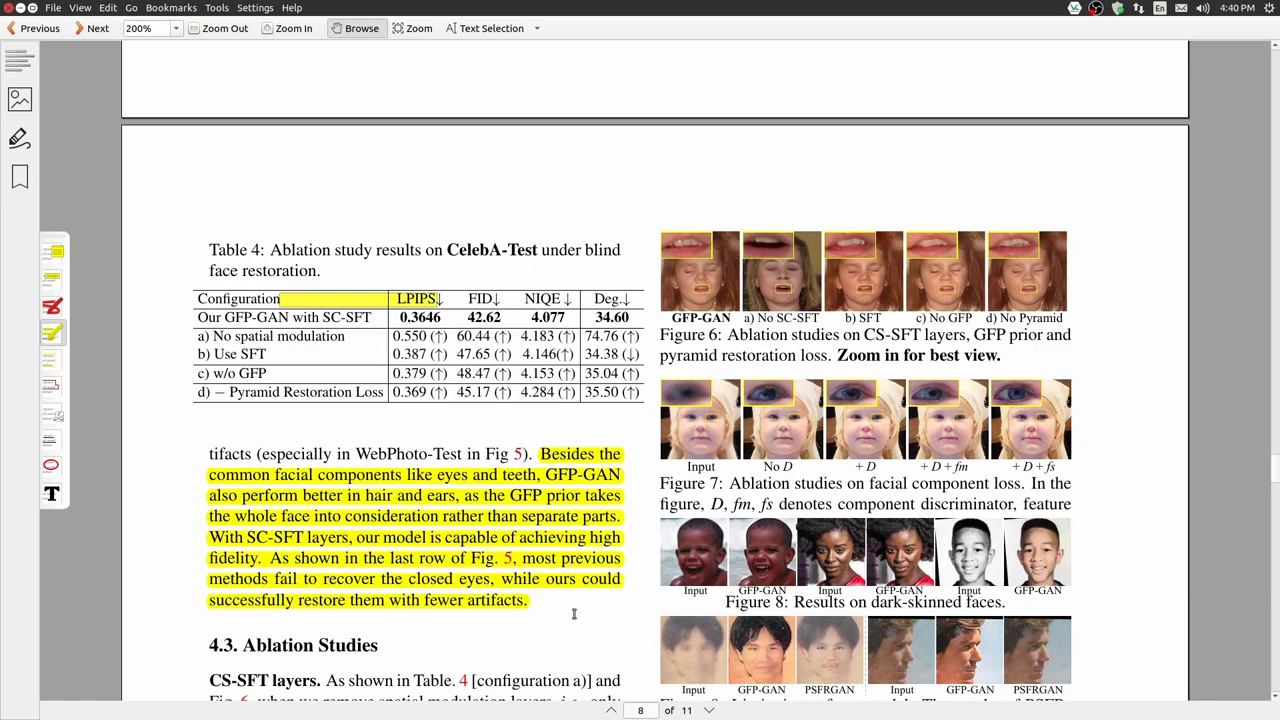
scroll("down", 3)
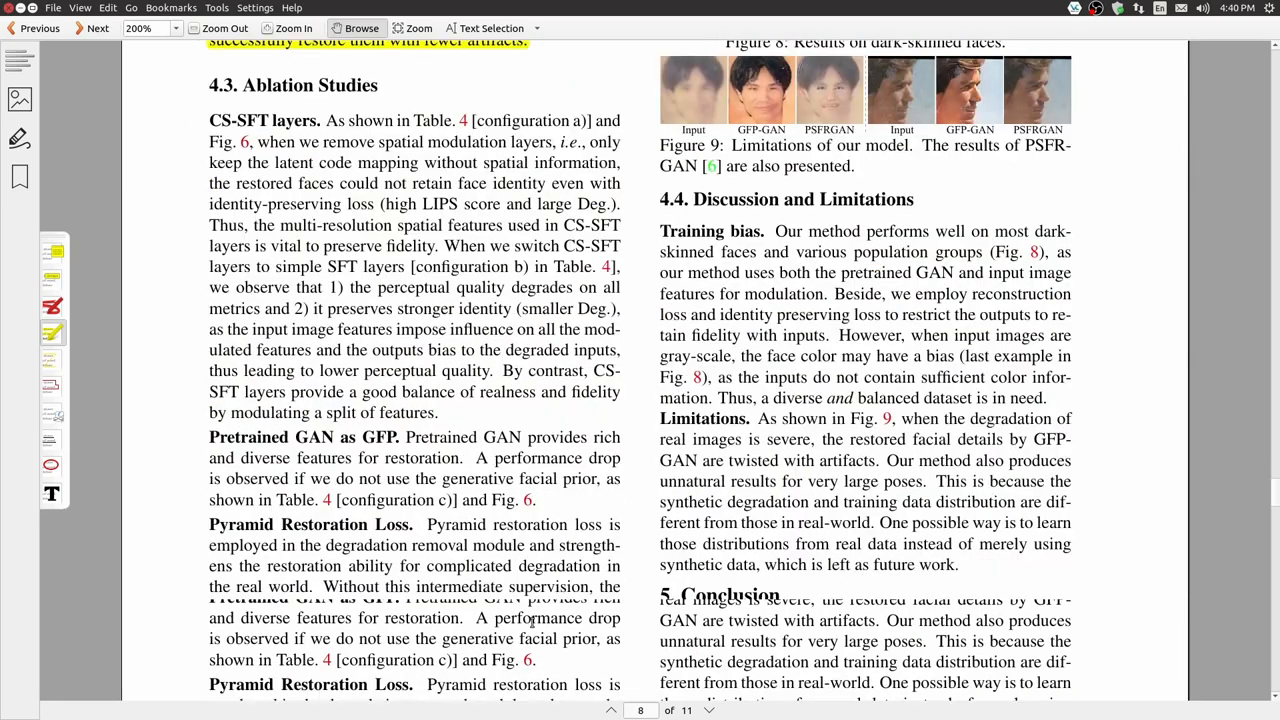
scroll("down", 3)
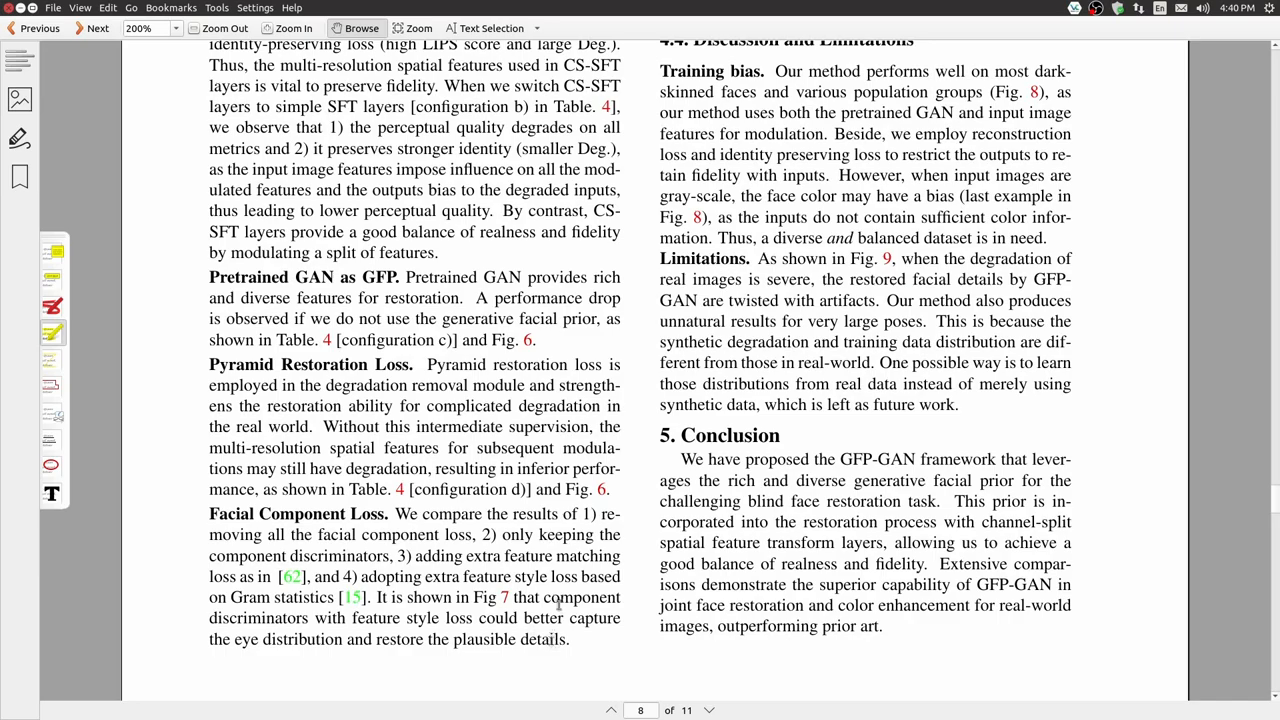
scroll("down", 3)
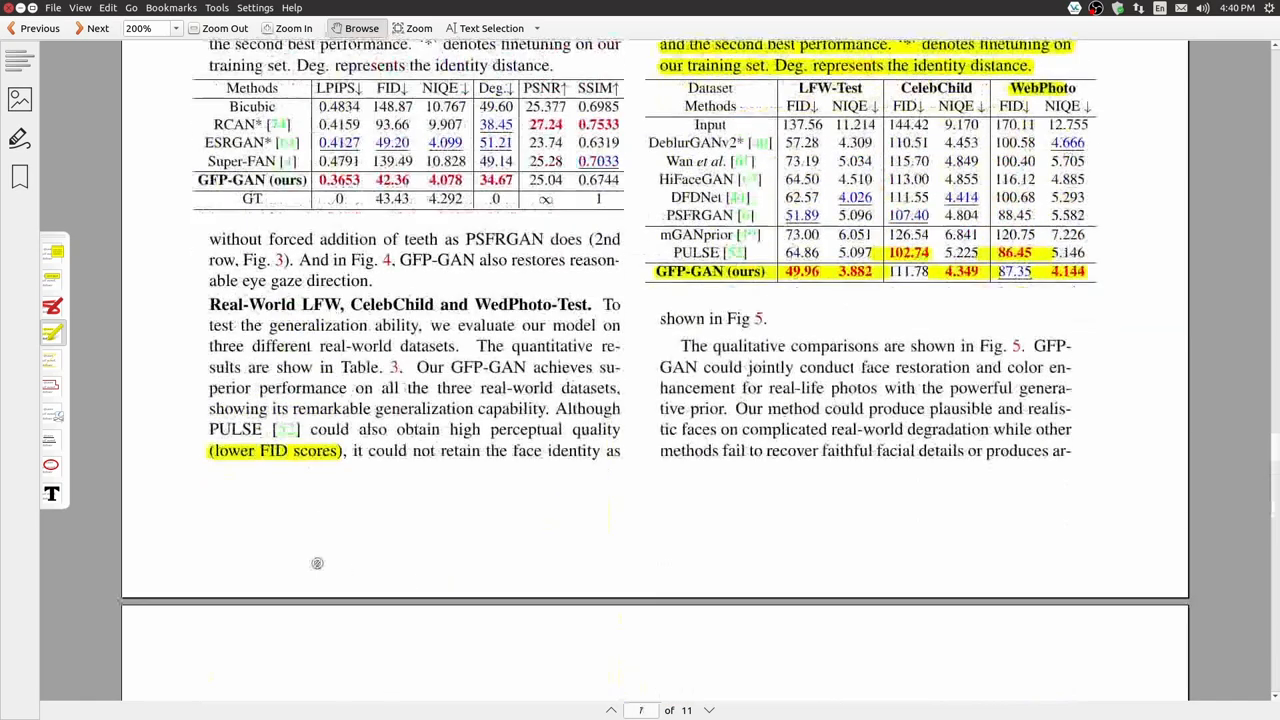
- Leave the PDF for the presentation's Model Objectives slide listing the loss terms
scroll("down", 3)
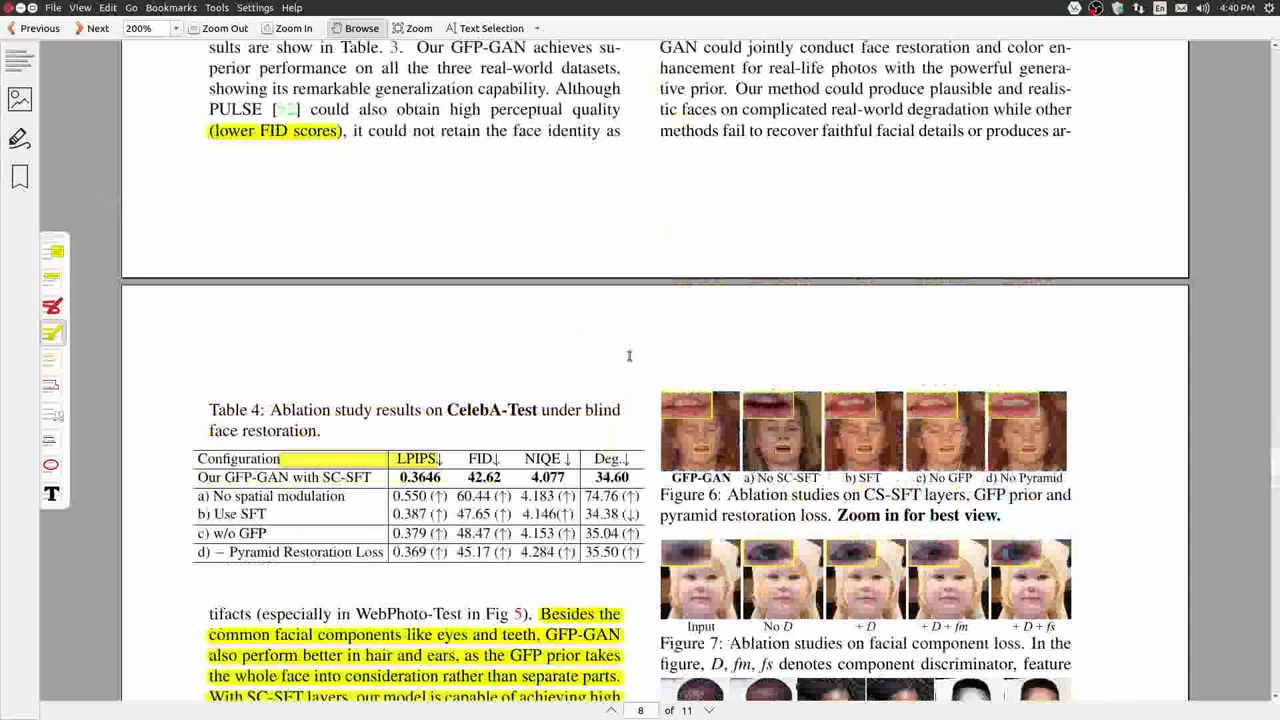
mouse_move(614, 367)
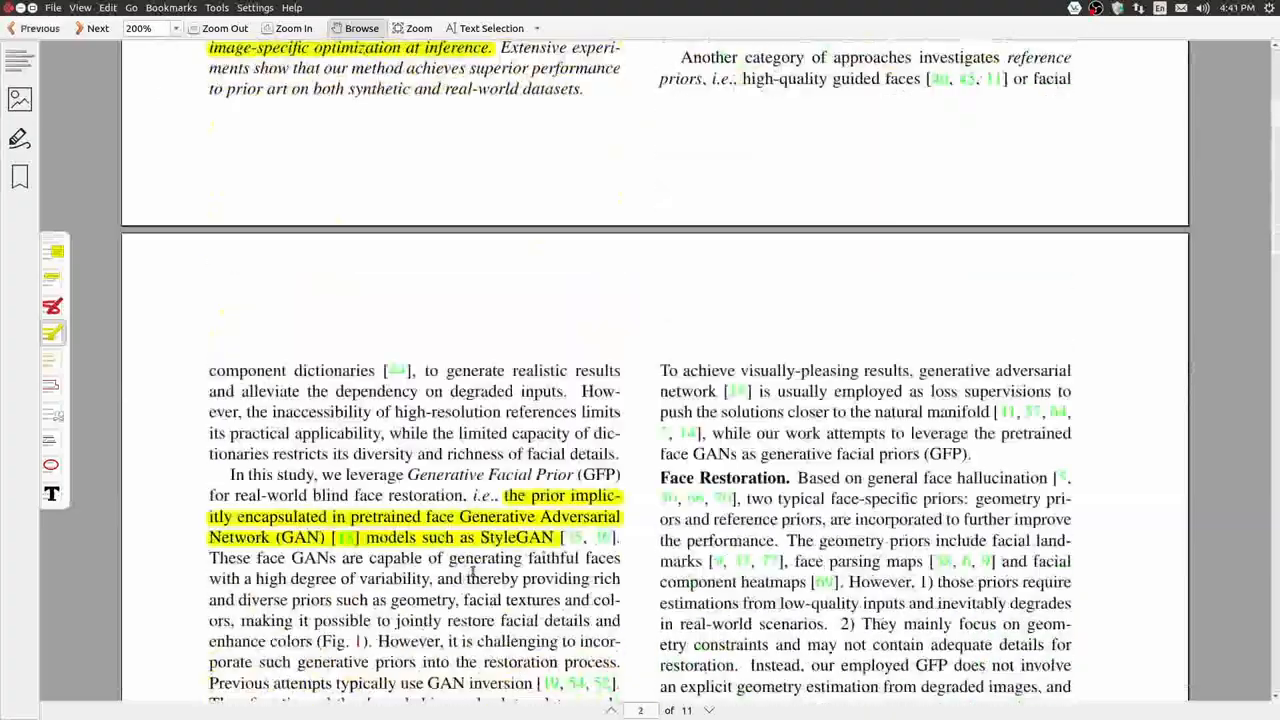
left_click(225, 27)
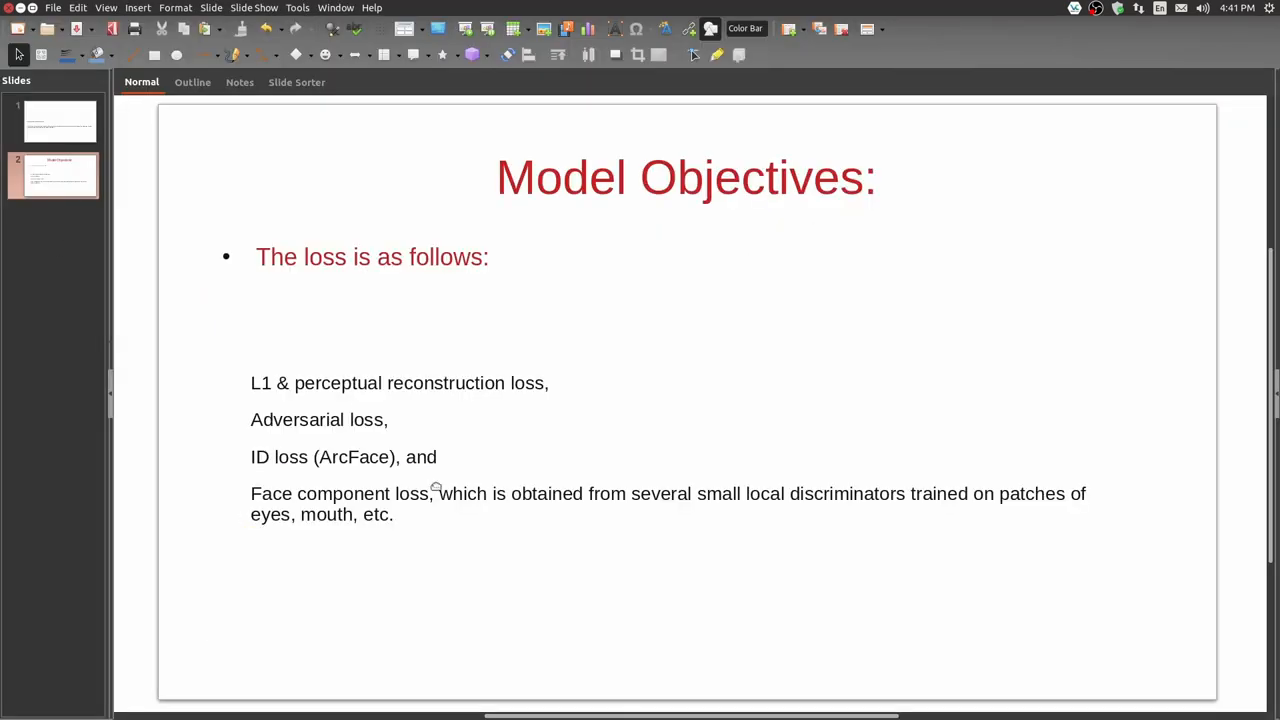
- Show Impress slide 1 on the coarse-to-fine super-resolution recovery framework
left_click(57, 121)
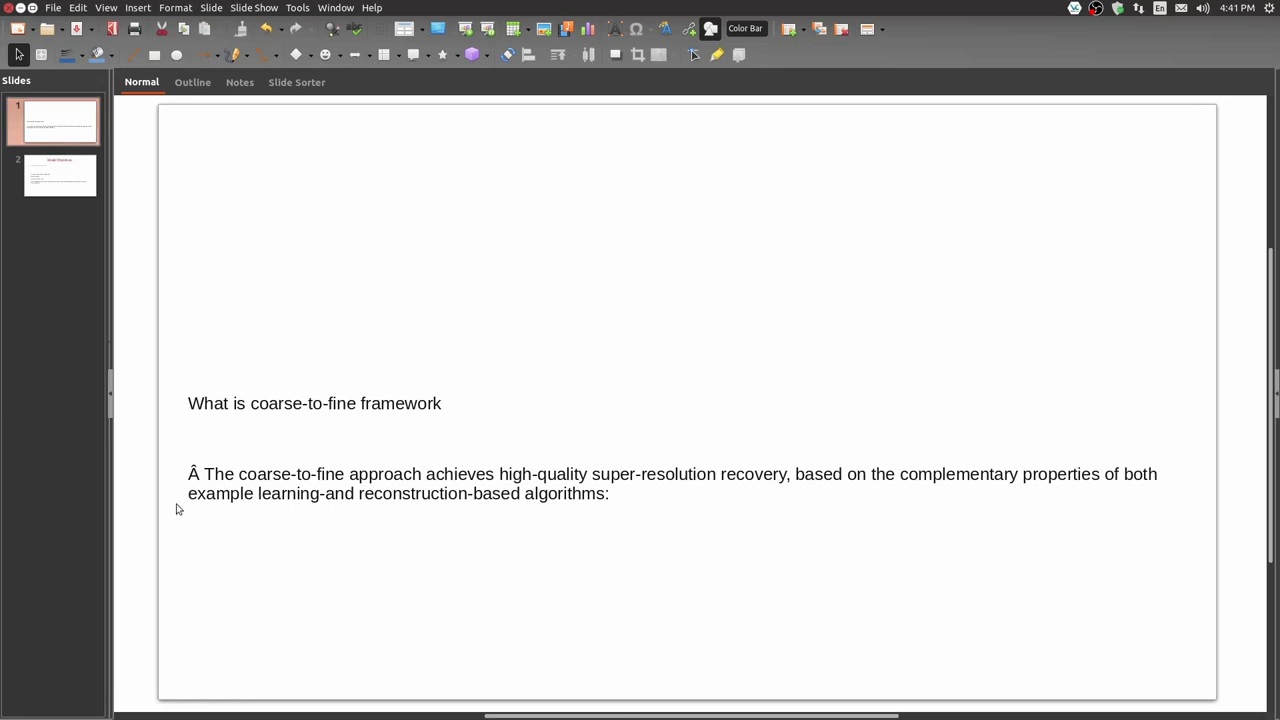
mouse_move(497, 507)
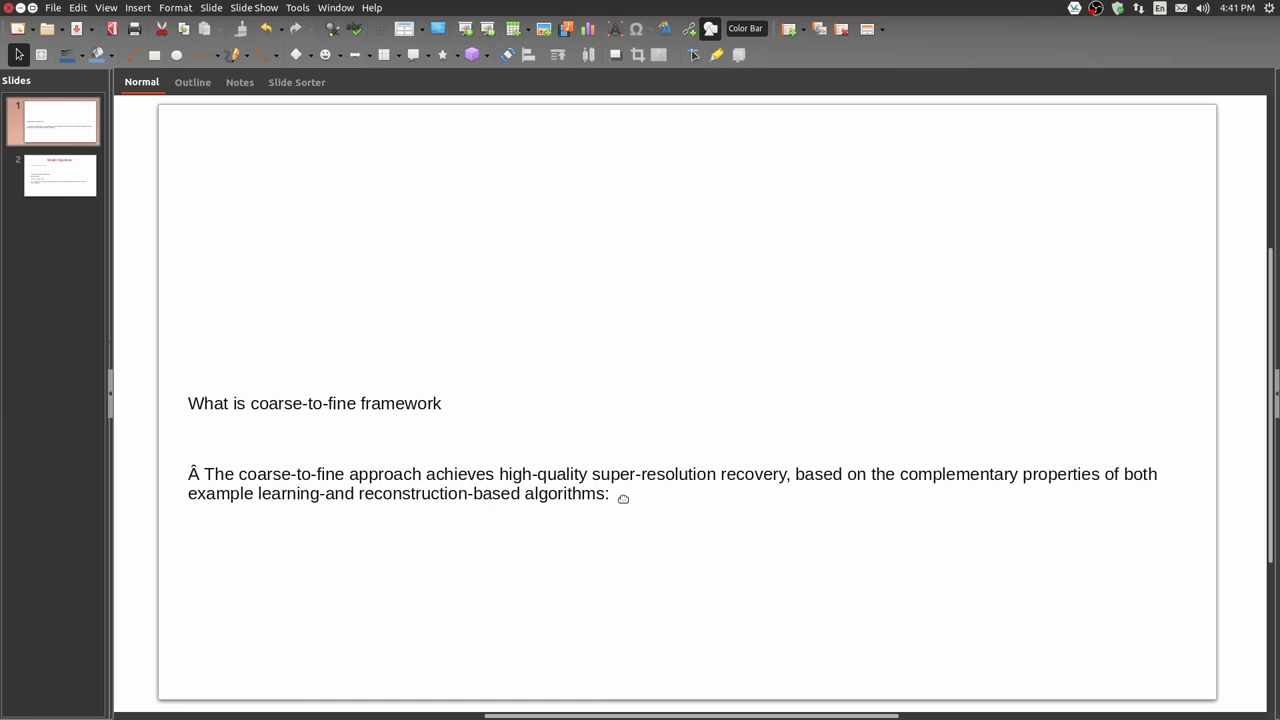
mouse_move(293, 522)
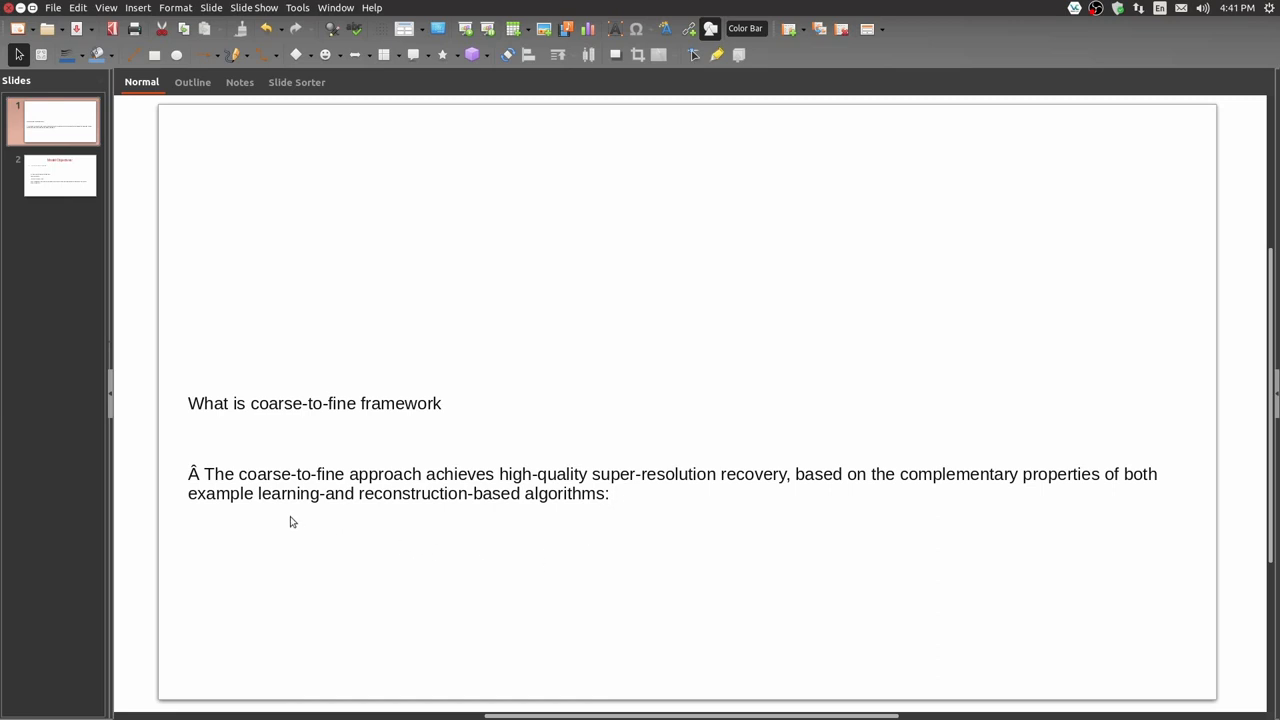
mouse_move(310, 668)
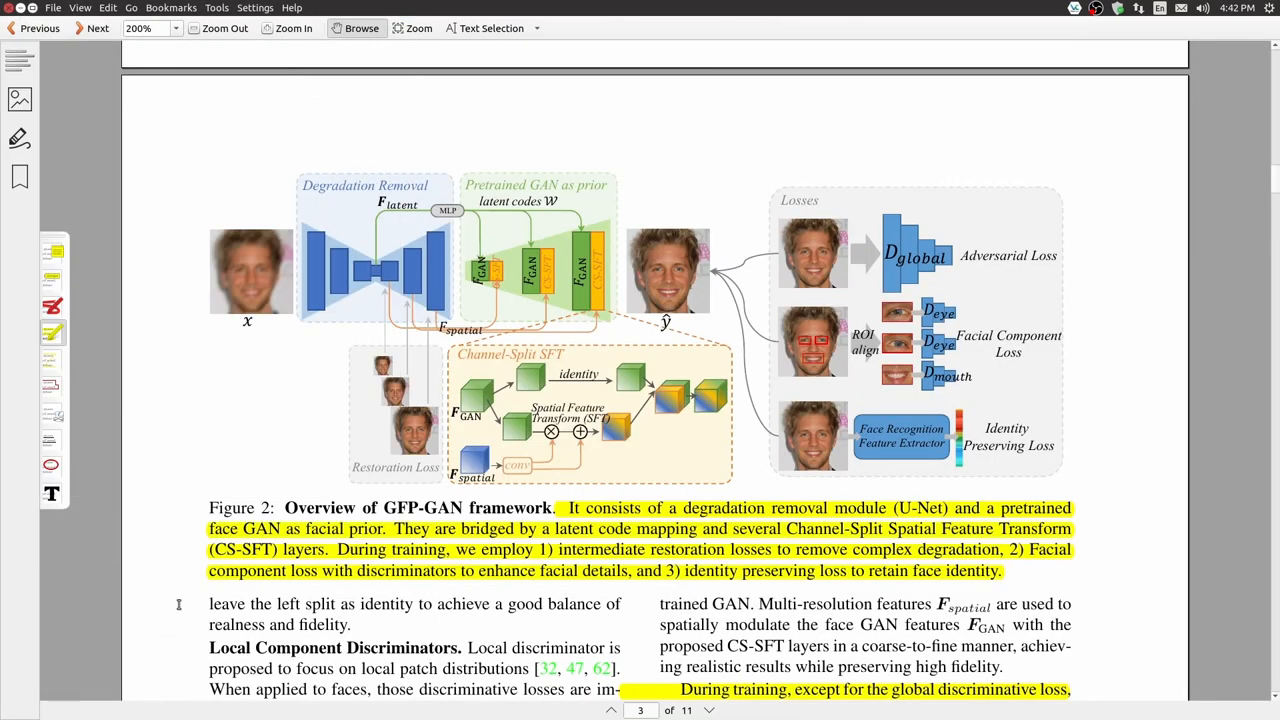
mouse_move(796, 589)
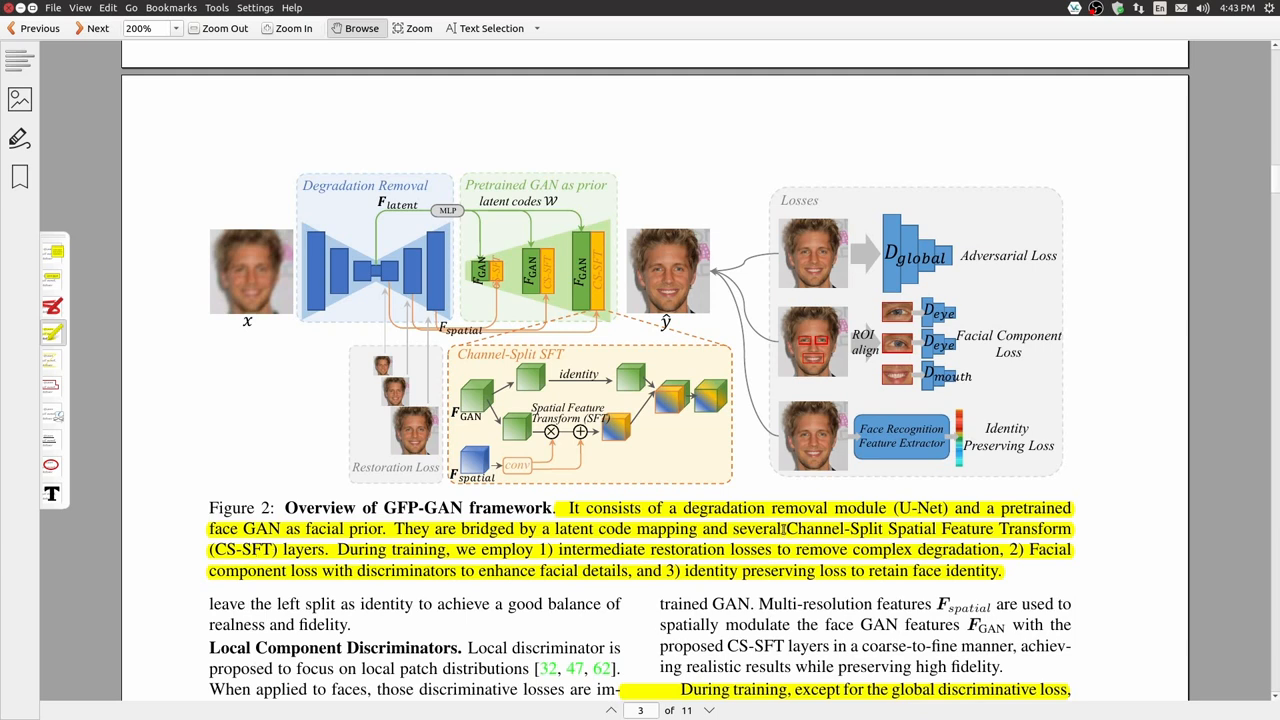
mouse_move(335, 599)
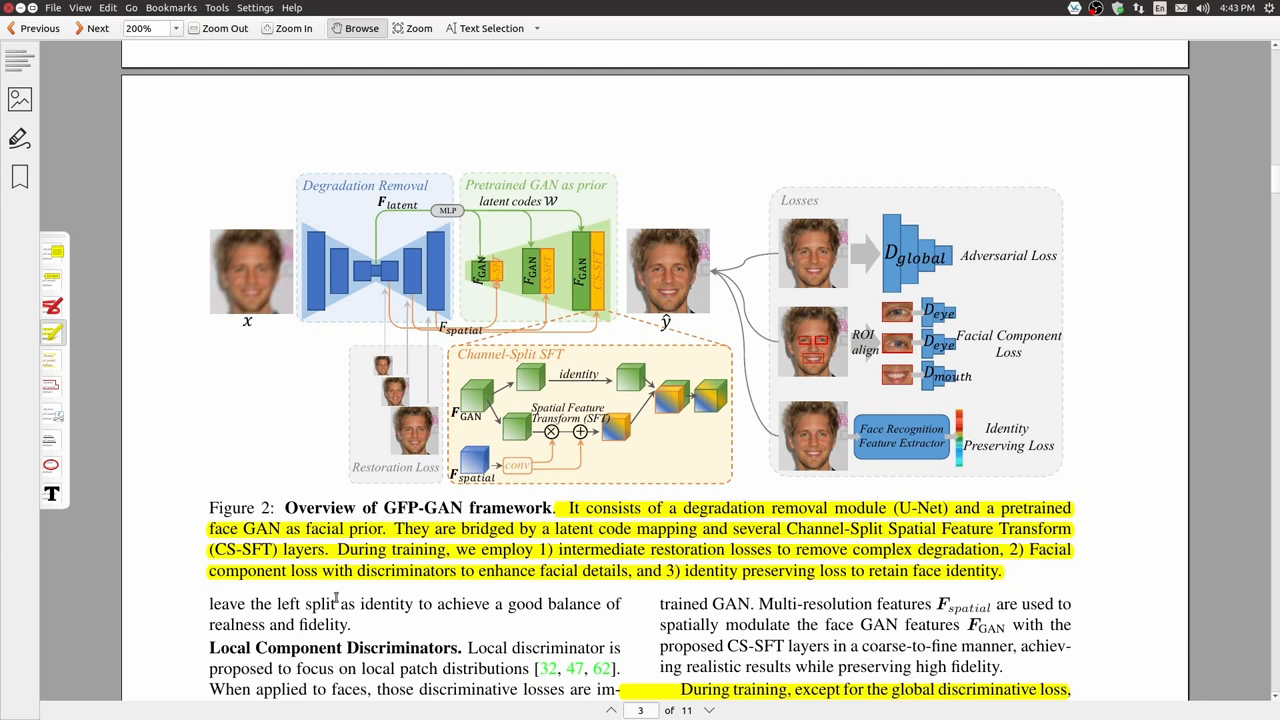
mouse_move(330, 580)
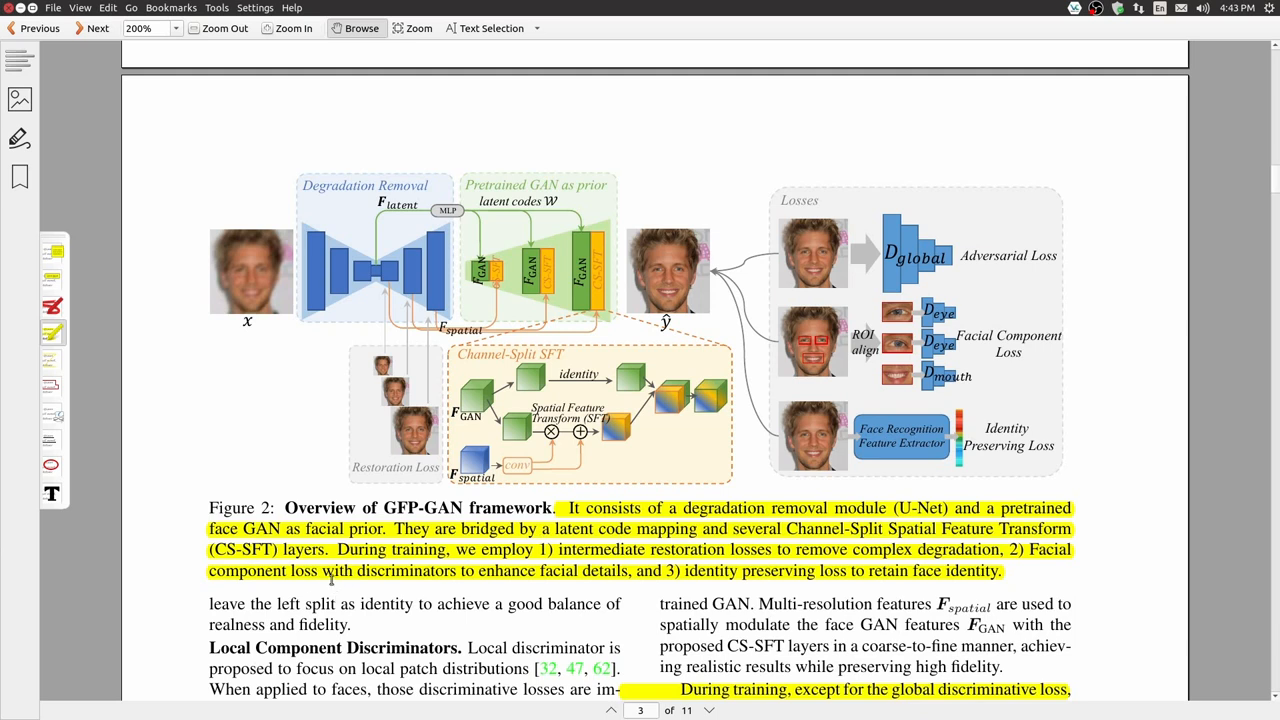
mouse_move(338, 574)
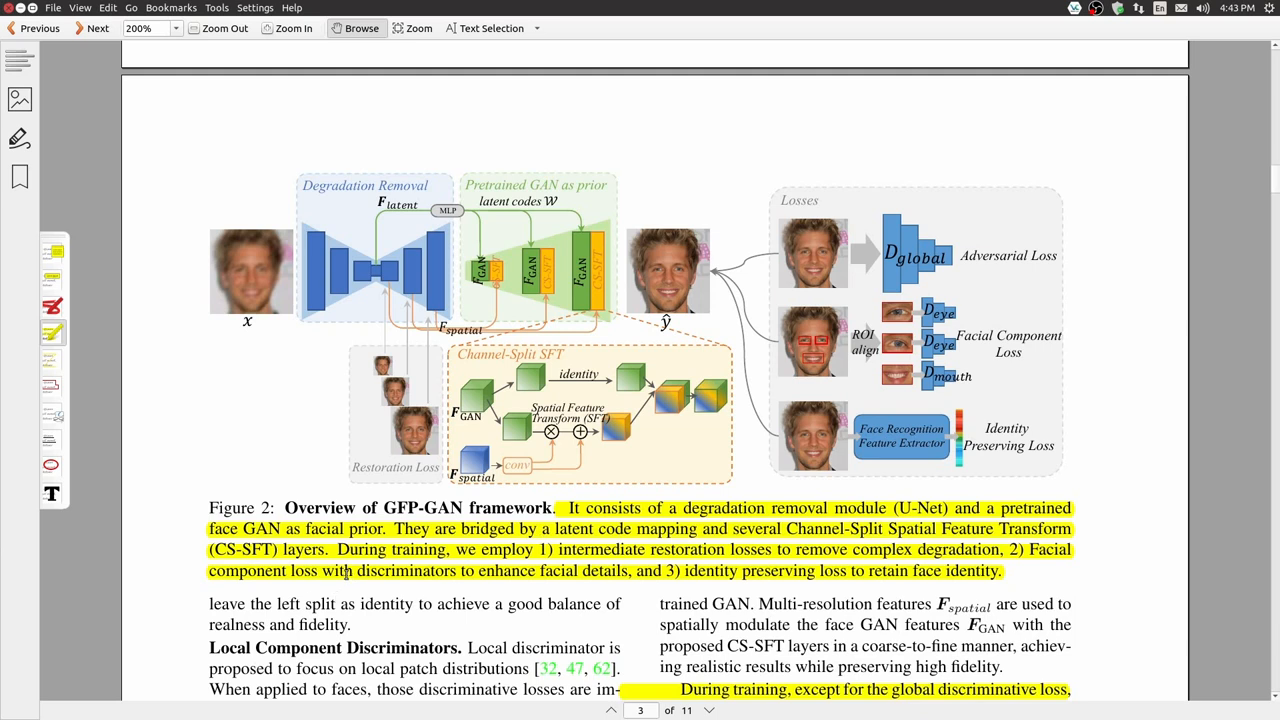
mouse_move(358, 623)
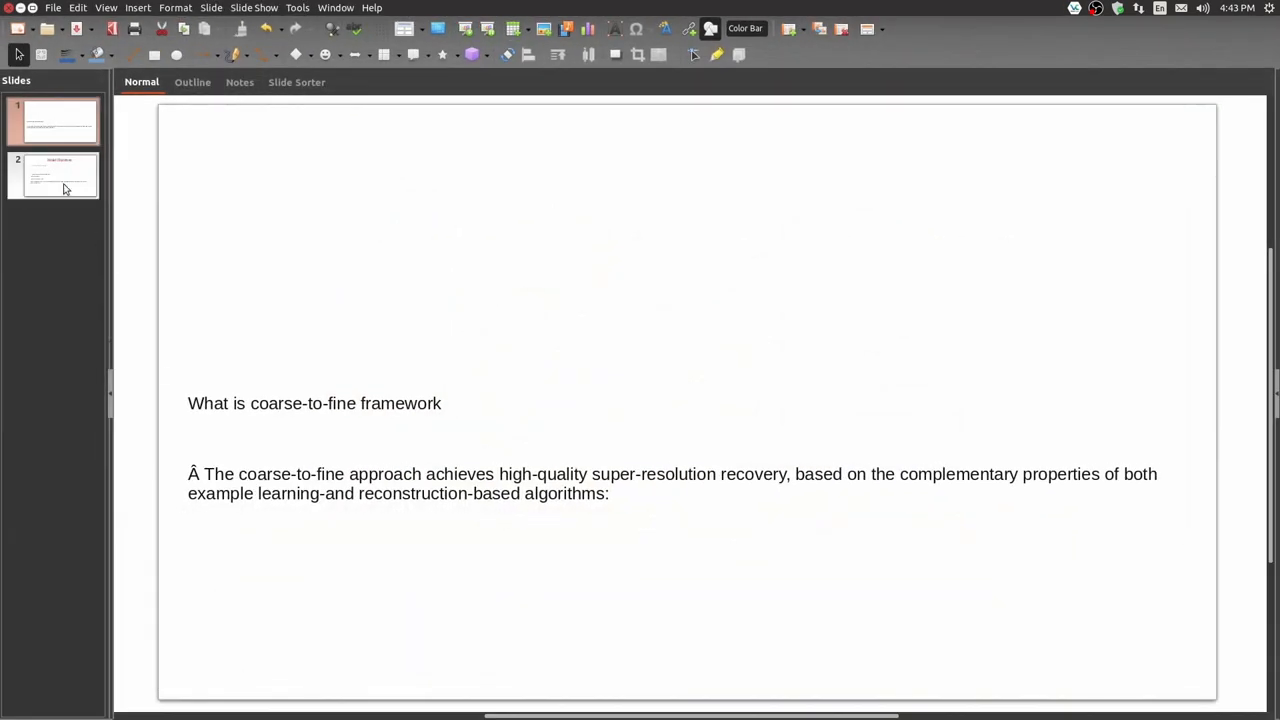
- Return to slide 2 listing reconstruction, adversarial, ID and face-component losses
left_click(58, 176)
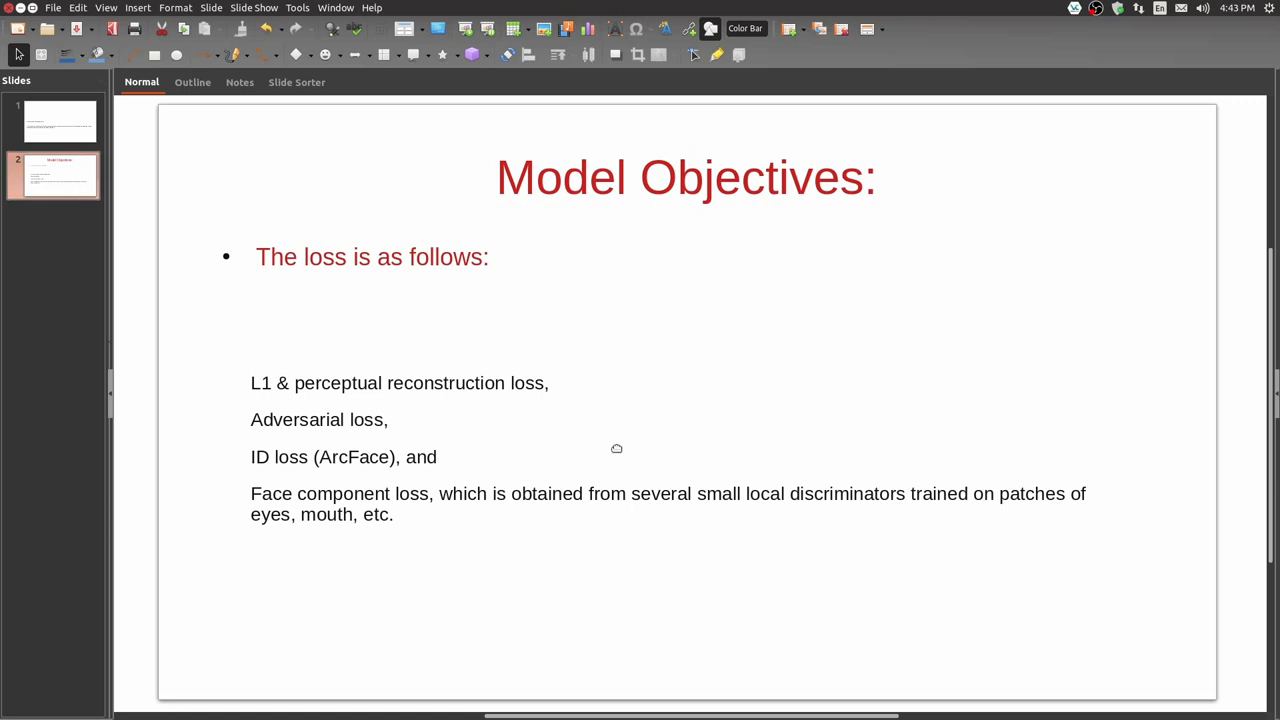
mouse_move(548, 586)
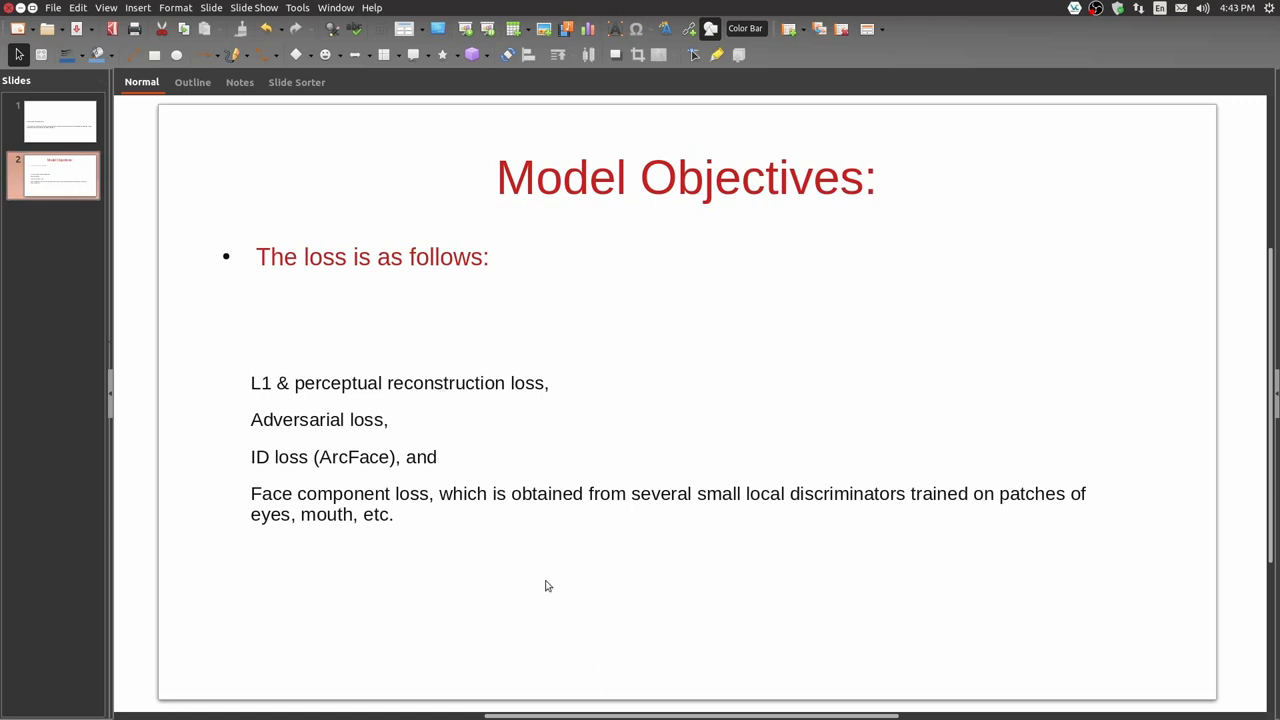
mouse_move(587, 712)
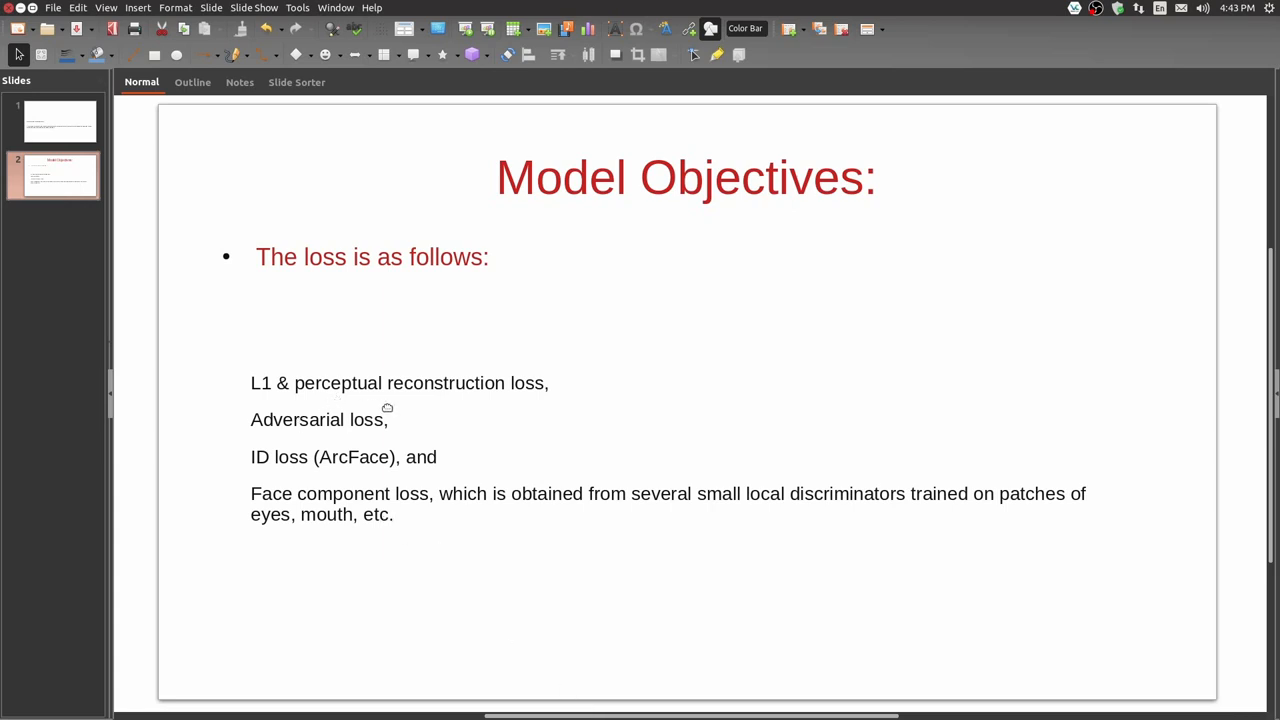
mouse_move(385, 420)
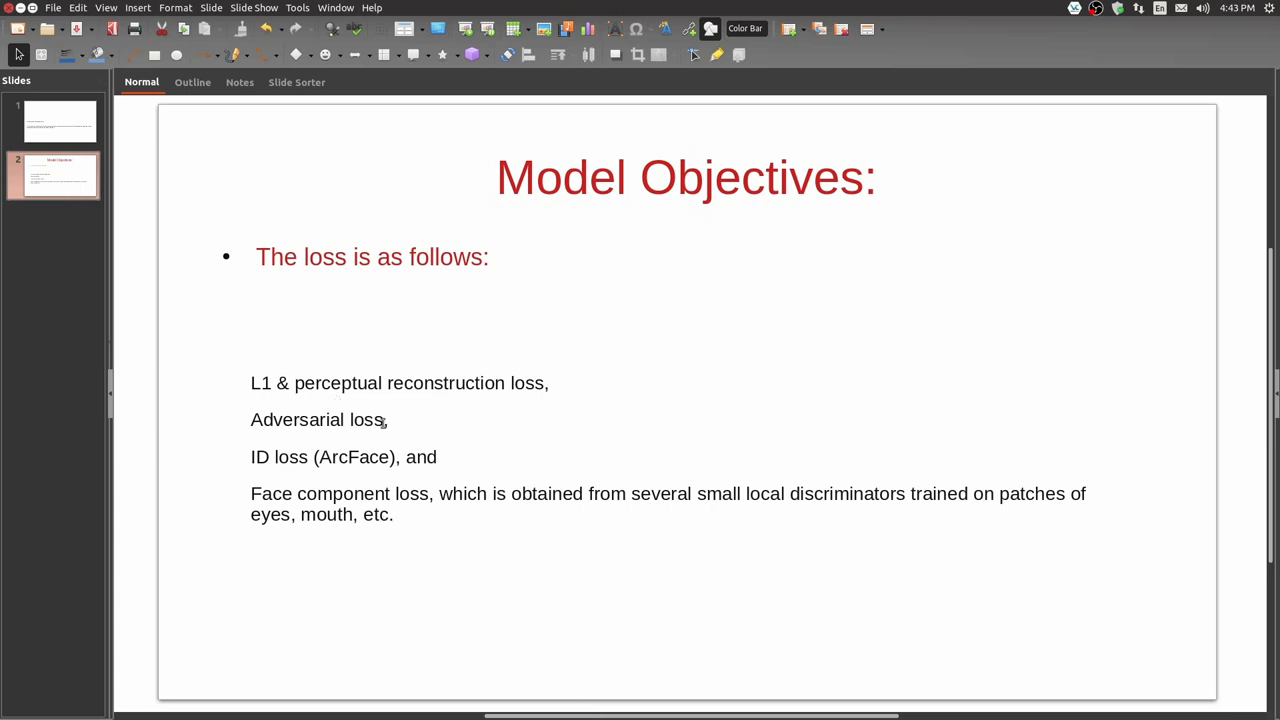
mouse_move(288, 483)
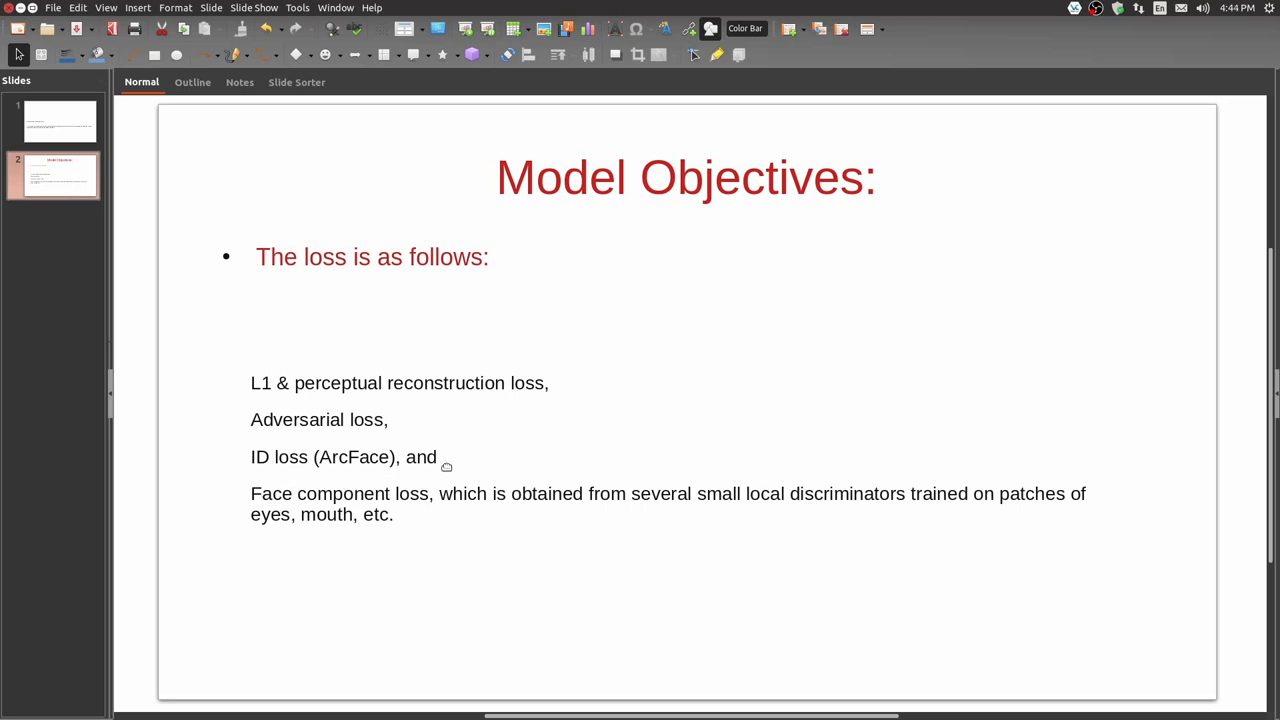
mouse_move(366, 523)
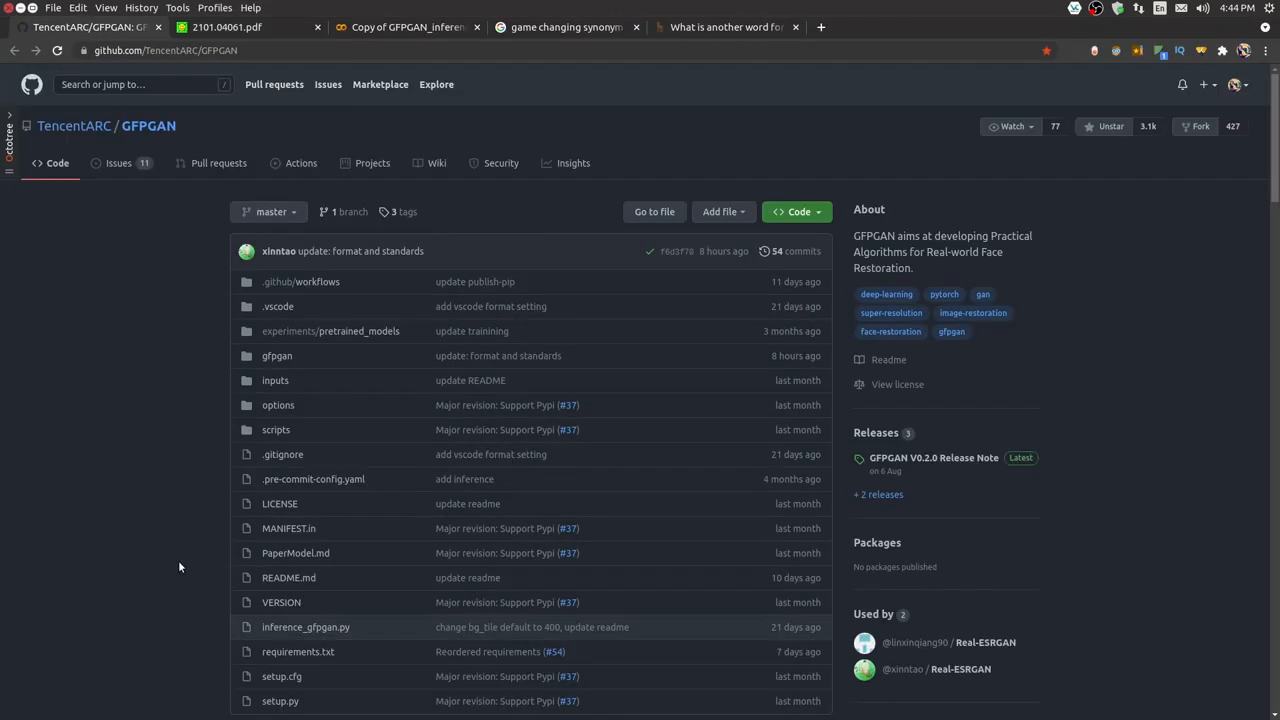
mouse_move(99, 474)
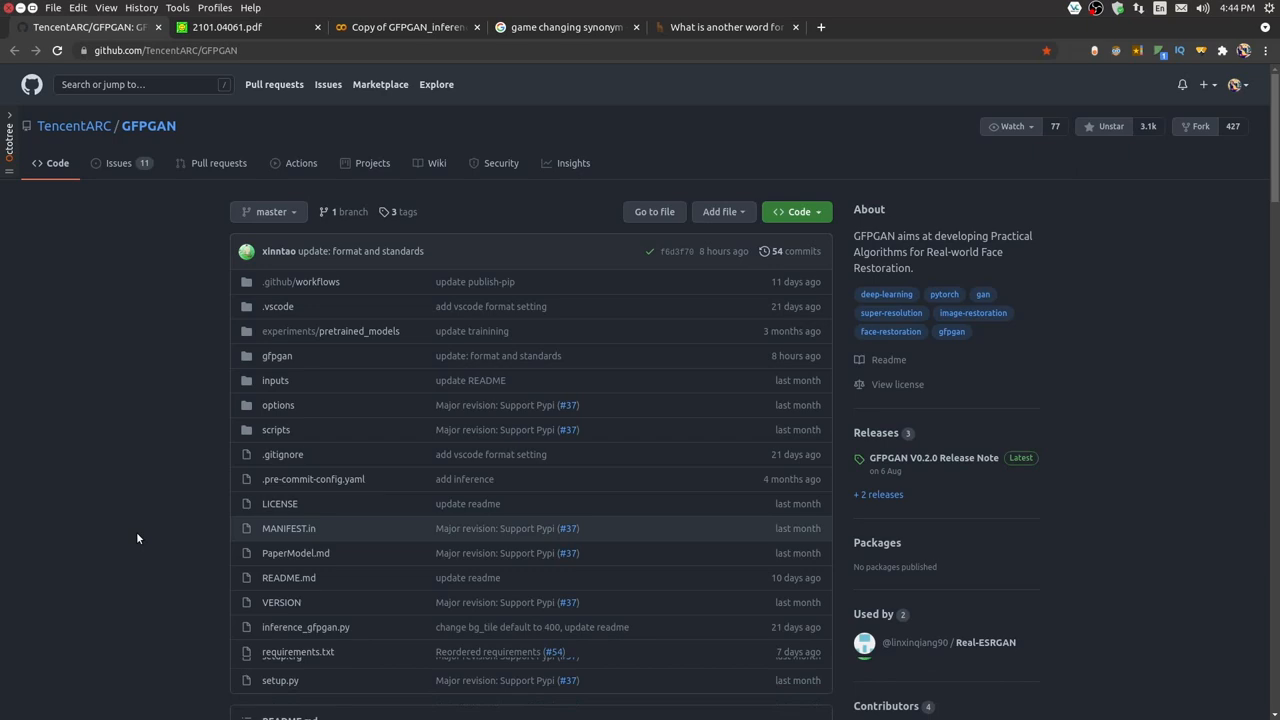
- Scroll the GFPGAN repository file list, then open its Colab Demo in a new tab
scroll("down", 3)
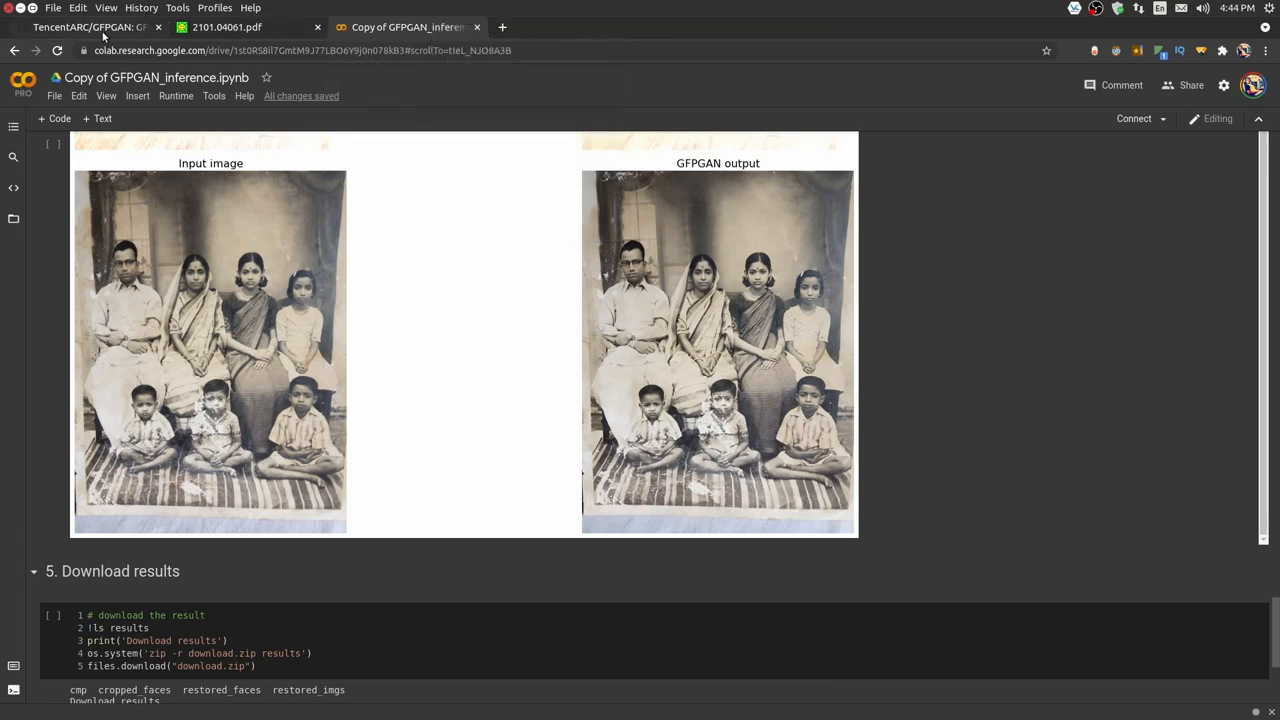
left_click(90, 25)
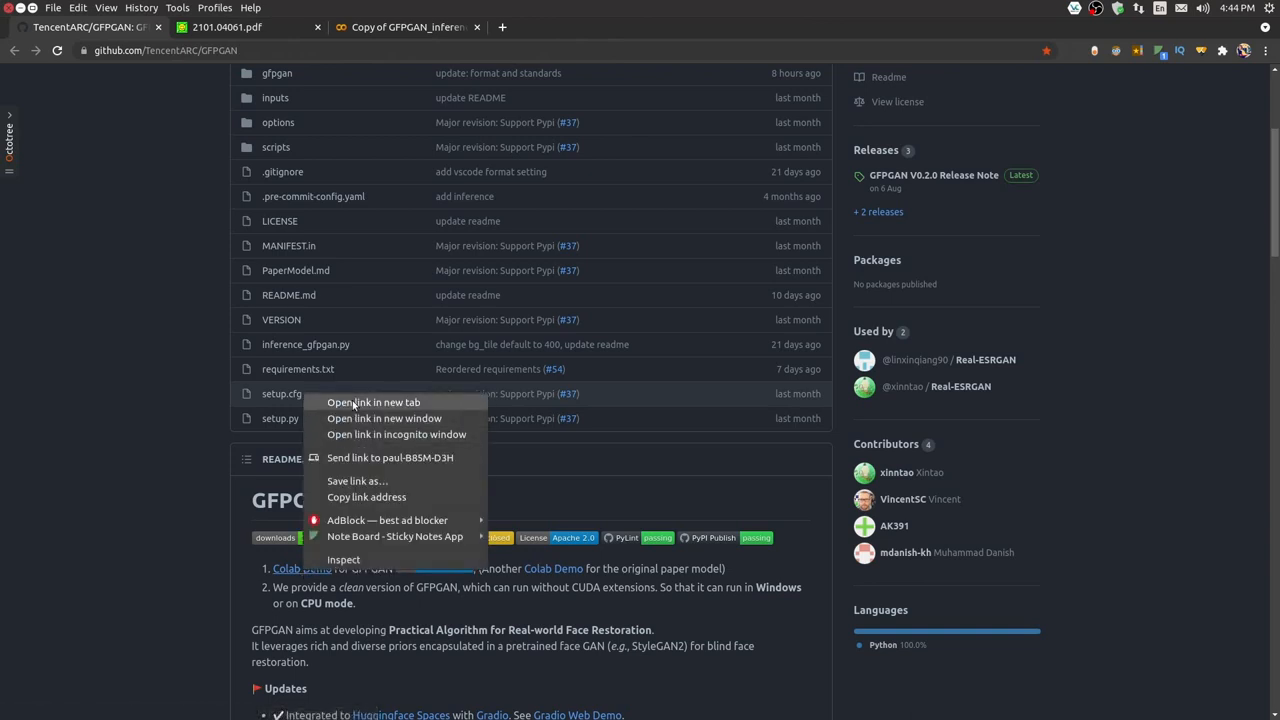
left_click(372, 402)
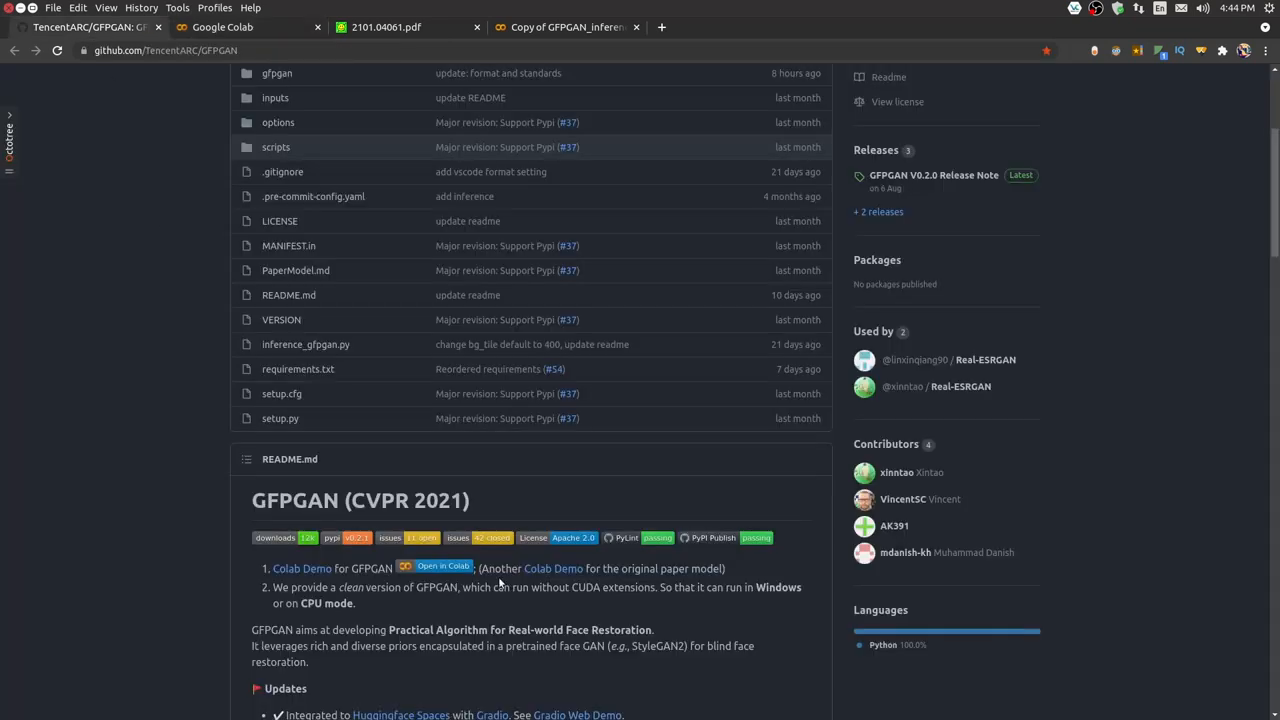
mouse_move(604, 577)
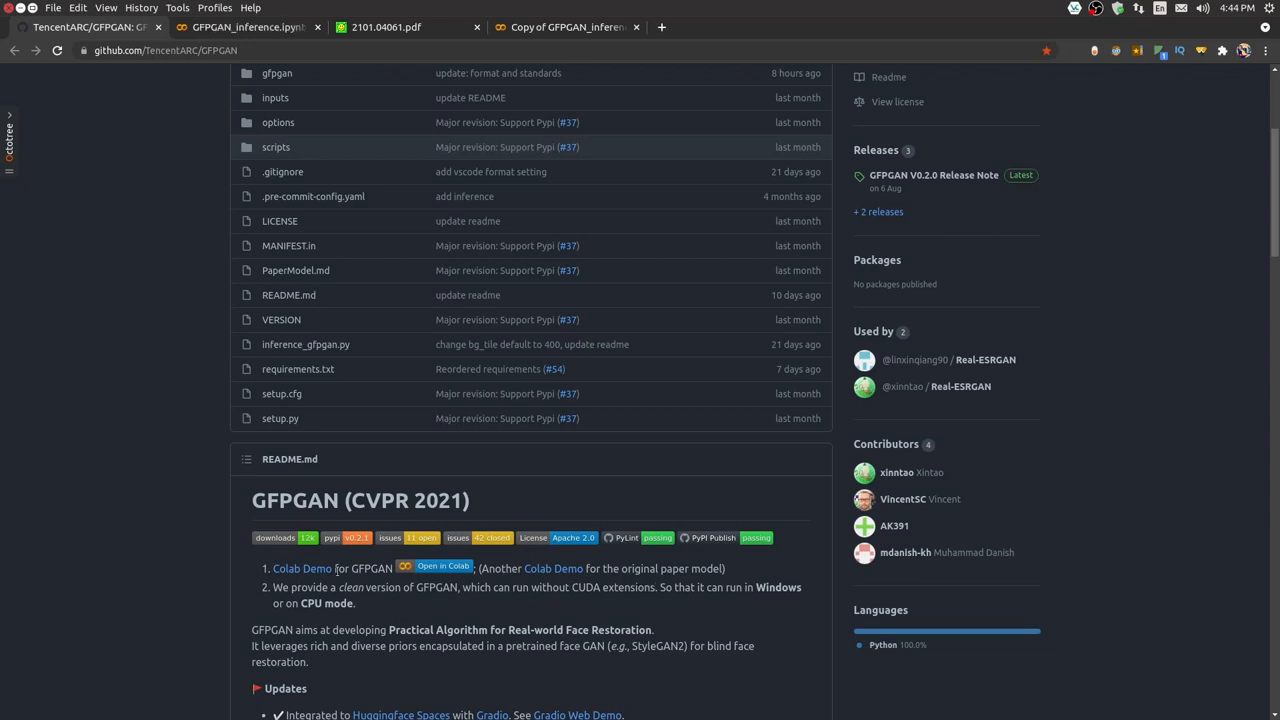
mouse_move(504, 580)
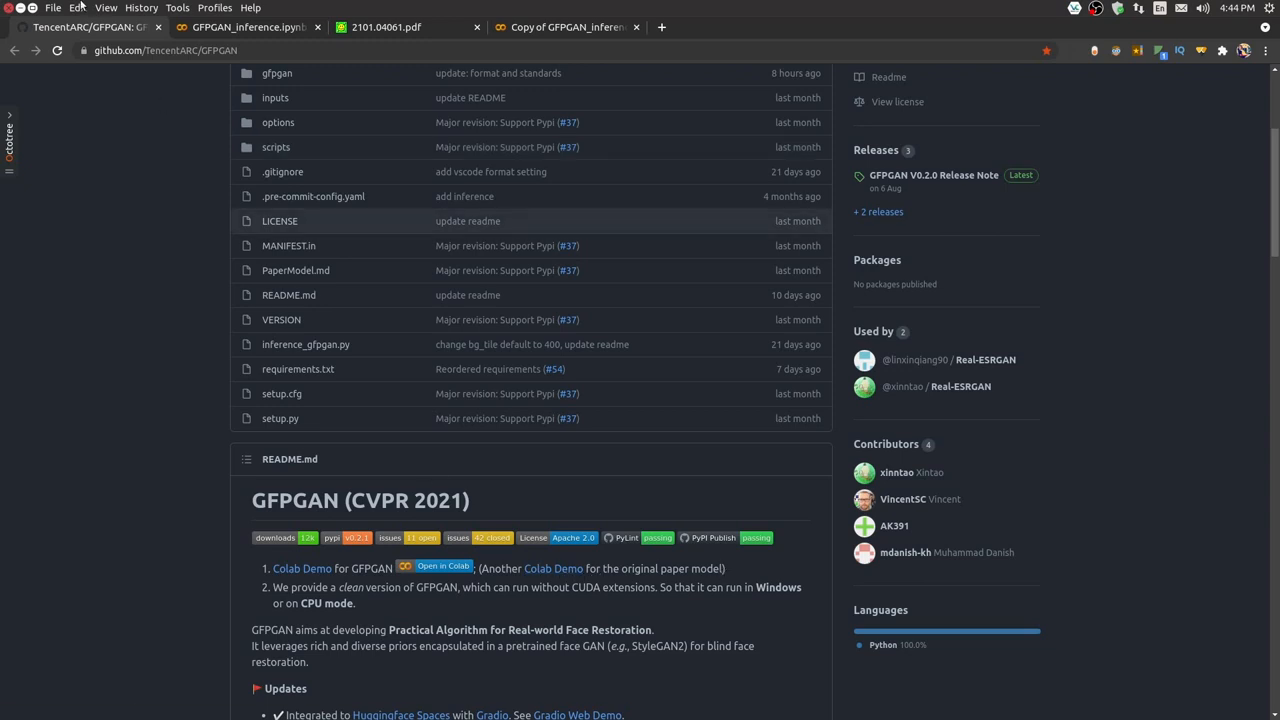
mouse_move(364, 586)
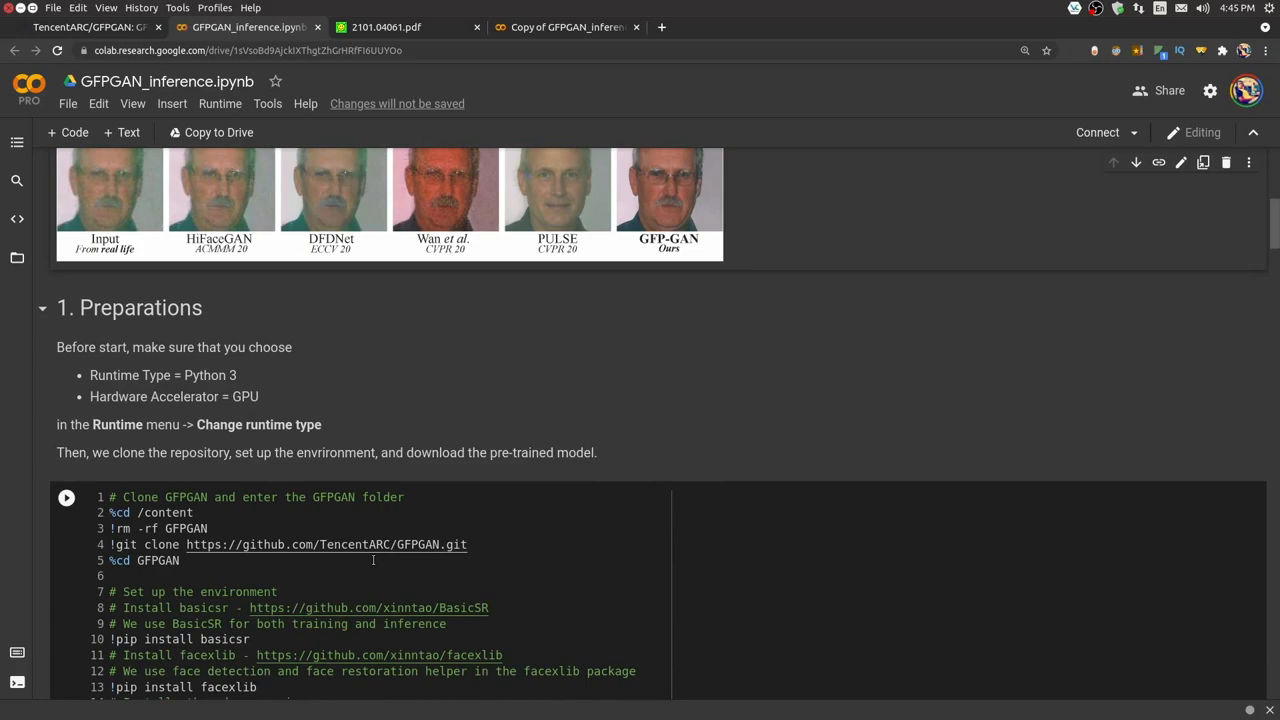
- Switch to the 'Copy of GFPGAN_inference' tab and scroll to section 1 Preparations
left_click(583, 27)
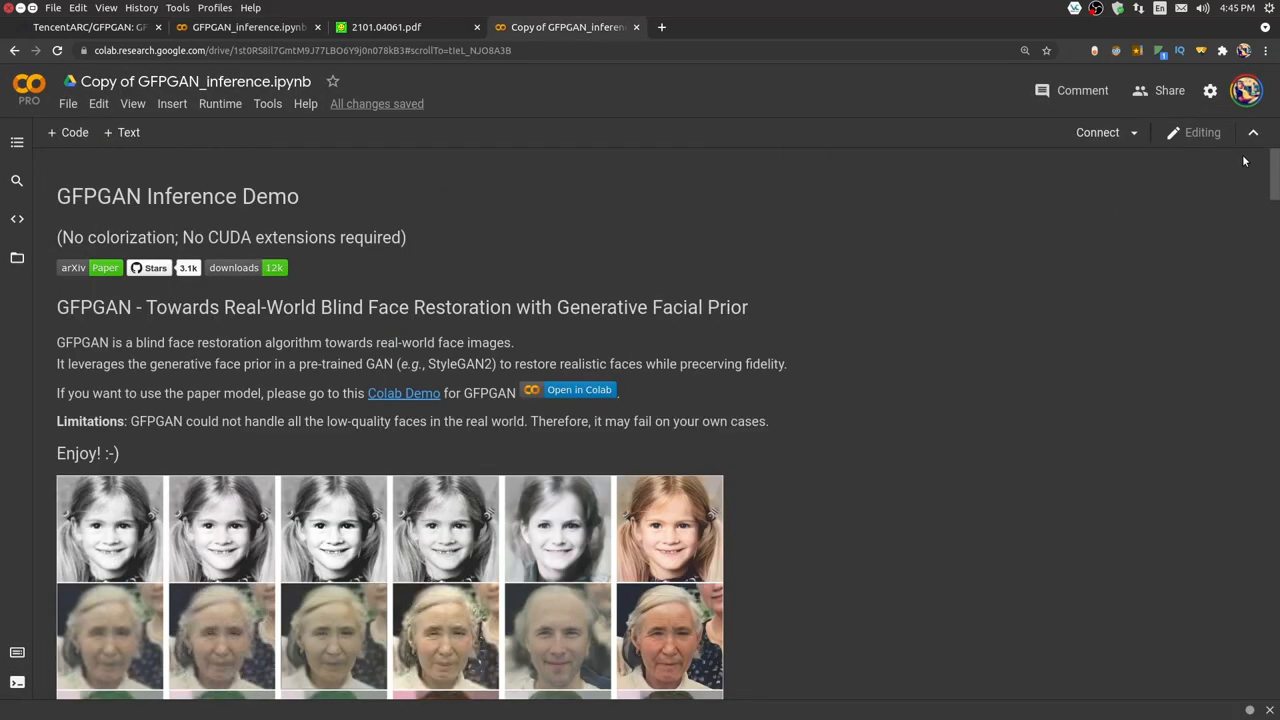
mouse_move(828, 562)
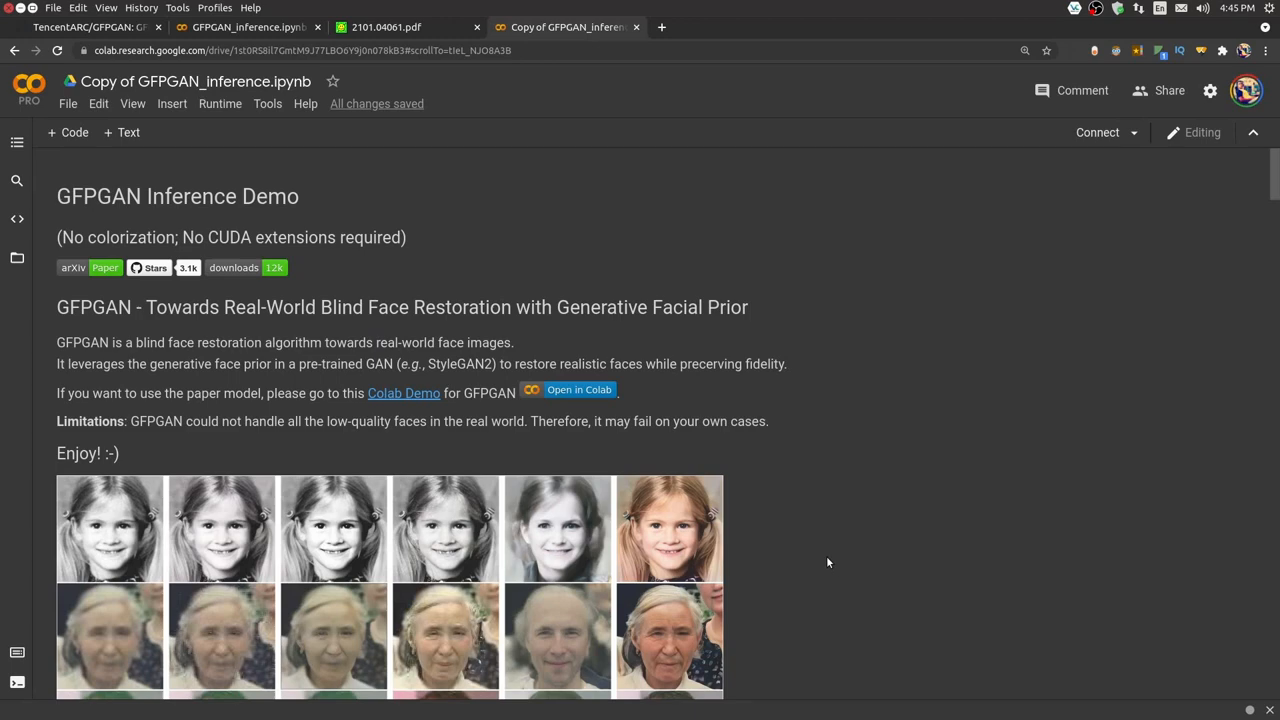
scroll("down", 3)
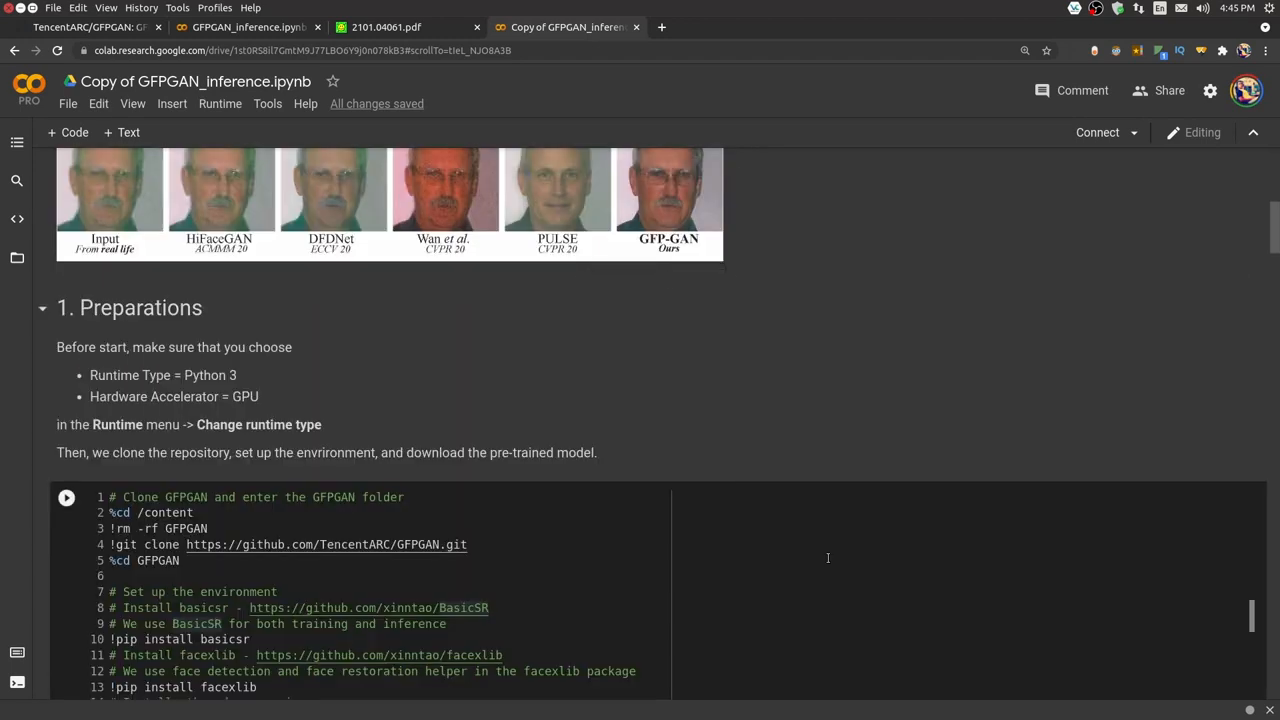
scroll("up", 3)
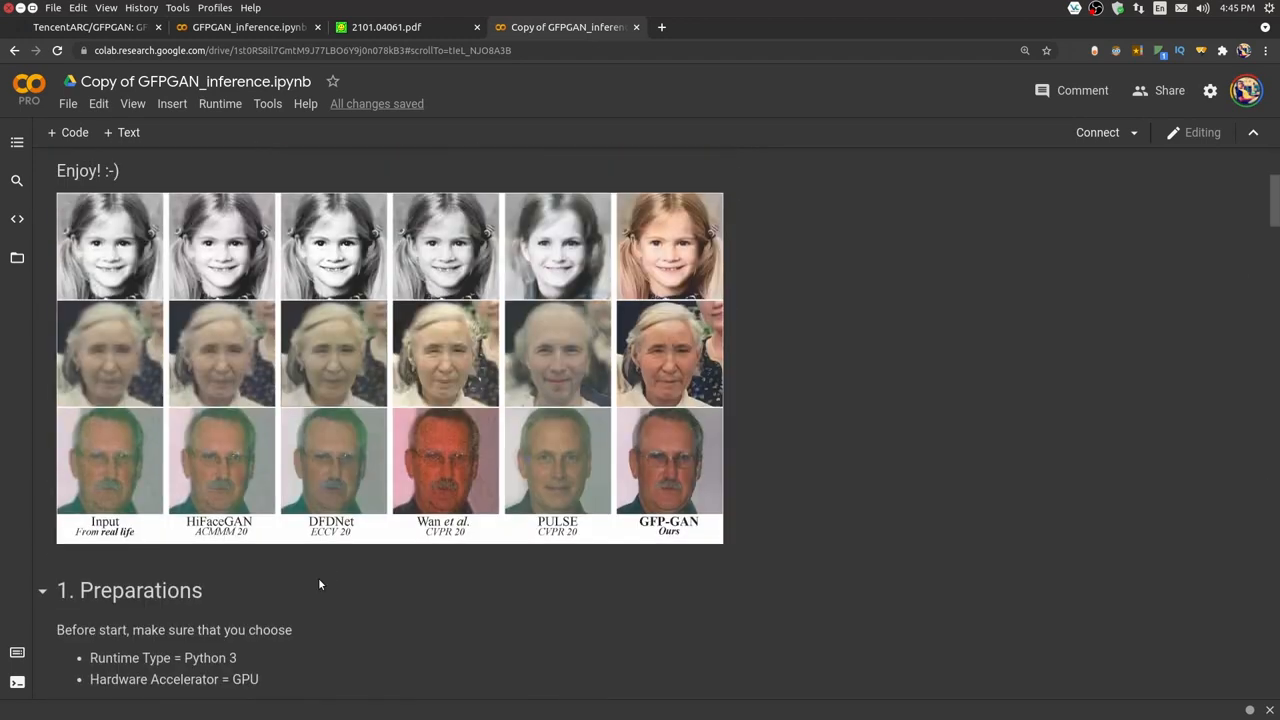
scroll("down", 3)
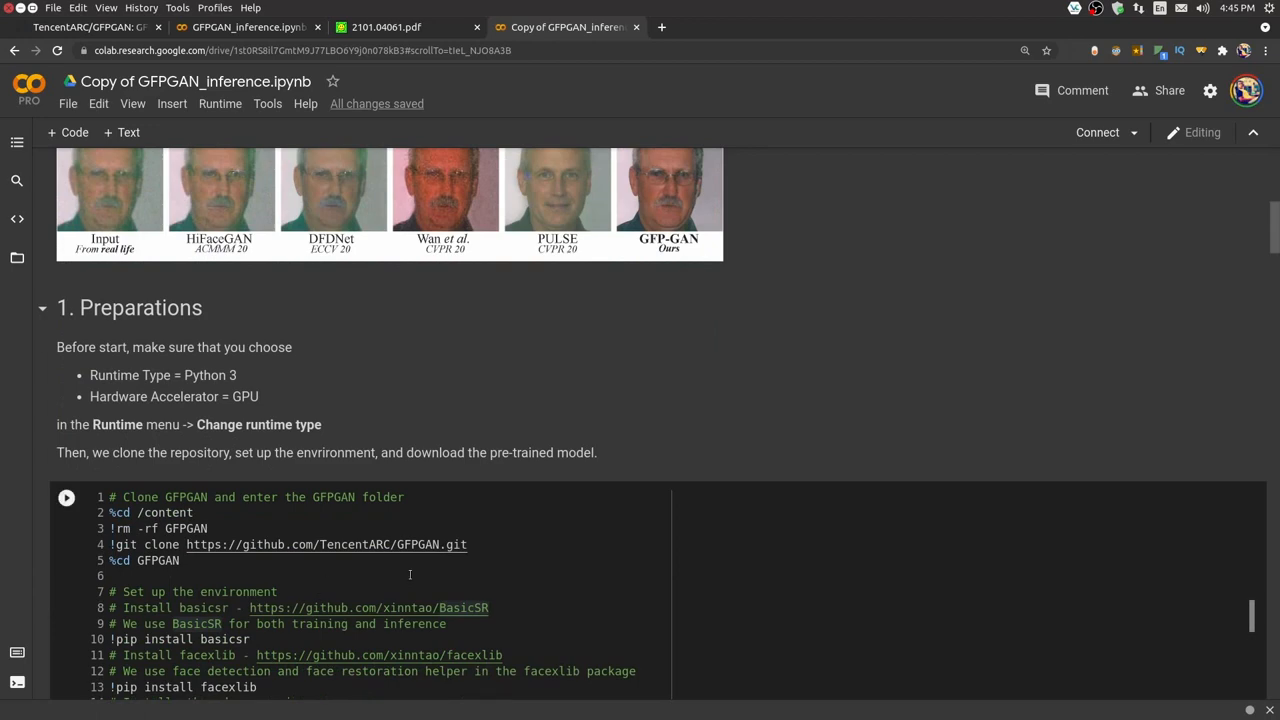
scroll("down", 3)
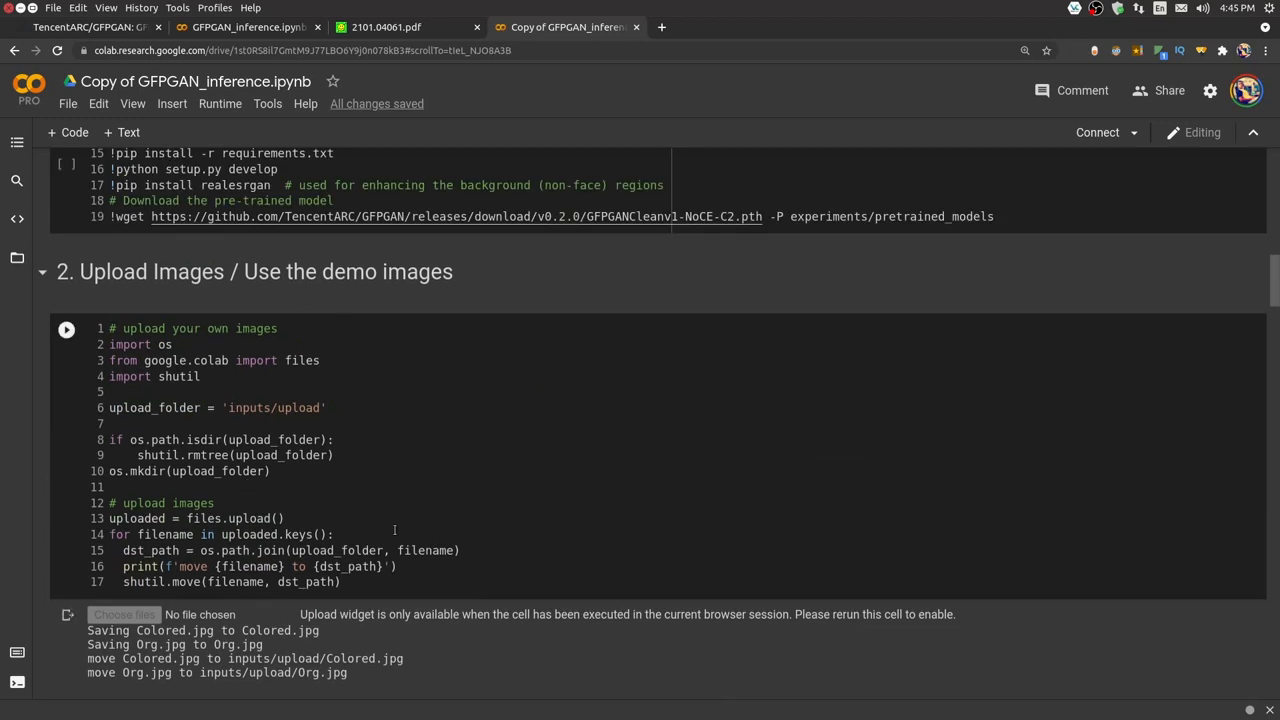
mouse_move(343, 607)
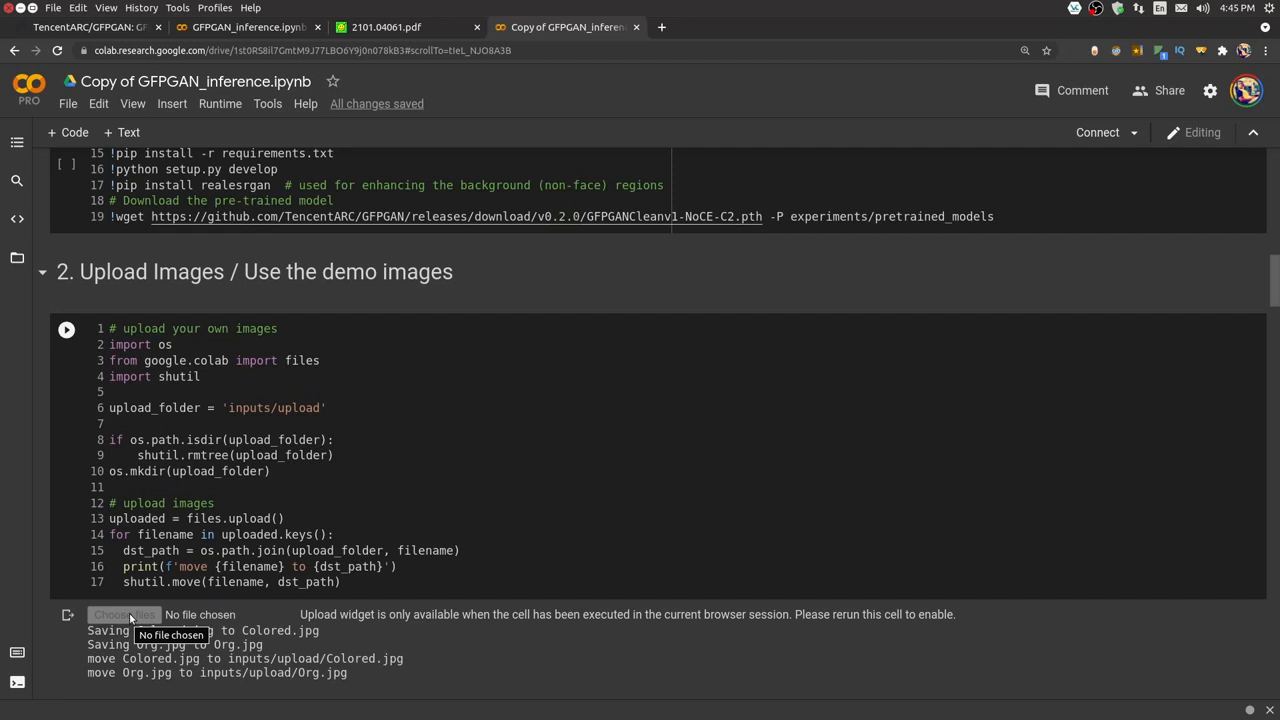
- Scroll through section 2 Upload Images, where Colored.jpg and Org.jpg went into inputs/upload
scroll("down", 3)
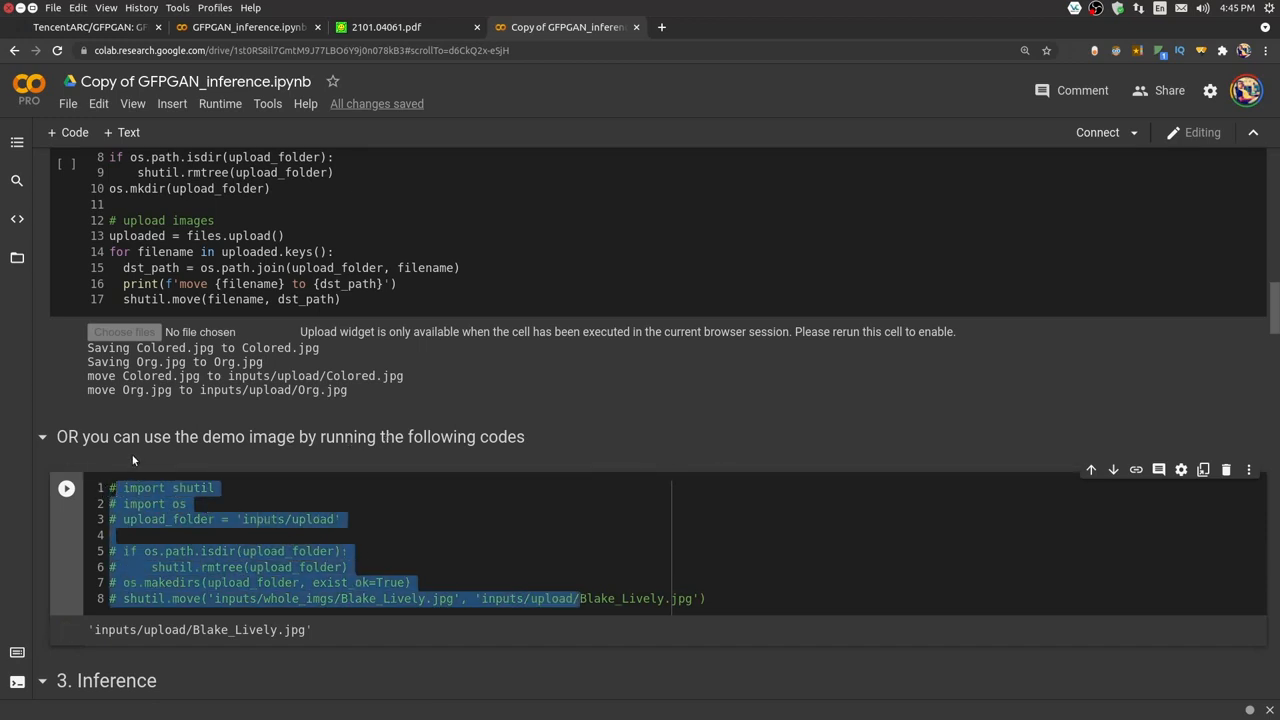
mouse_move(271, 437)
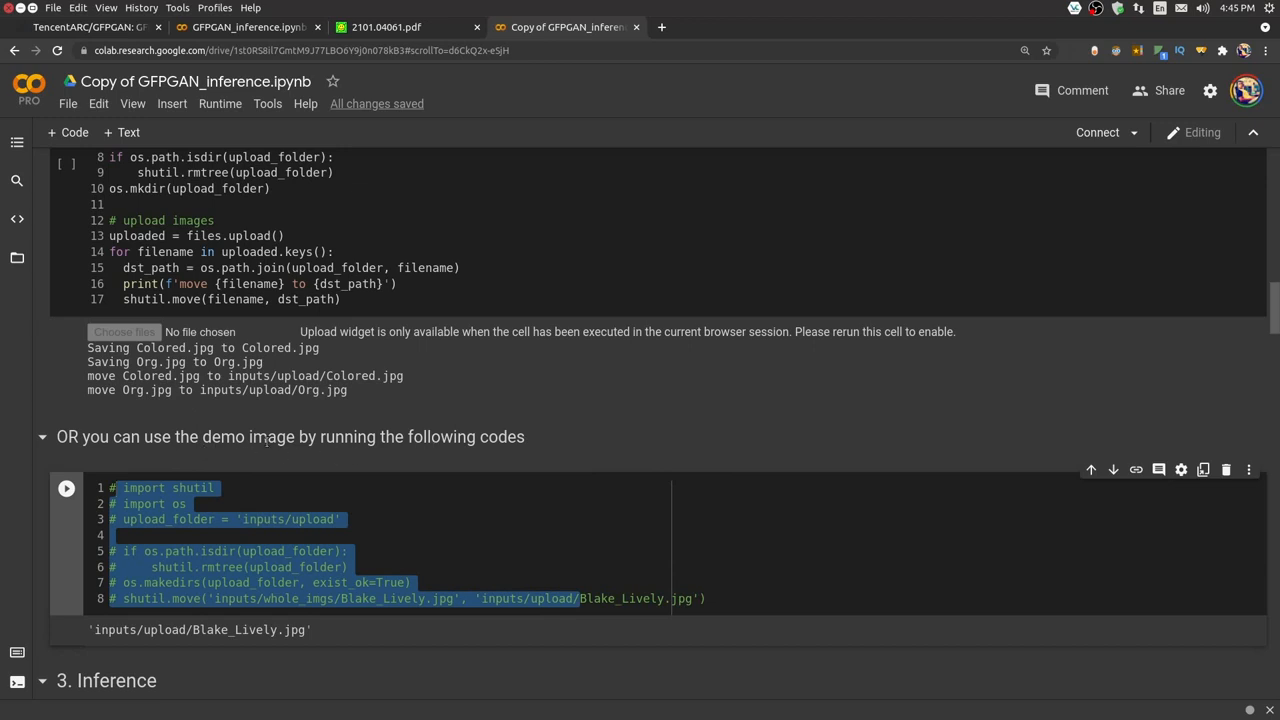
mouse_move(192, 467)
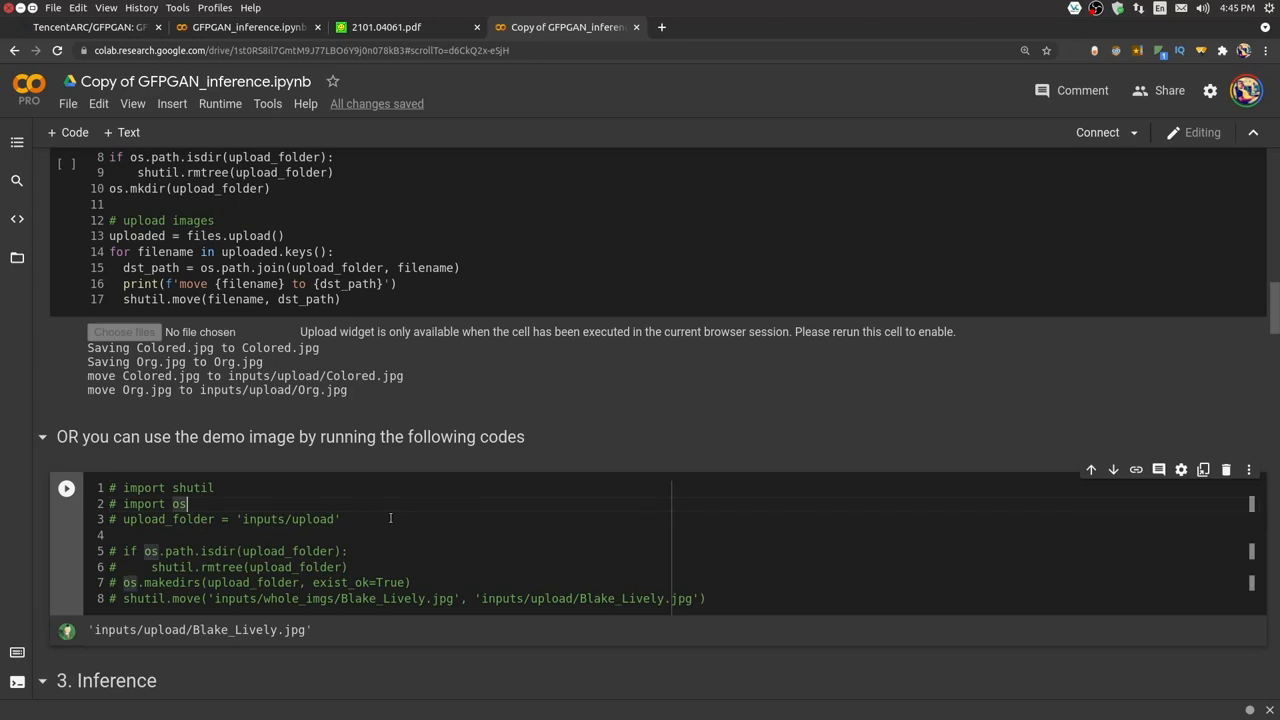
scroll("down", 3)
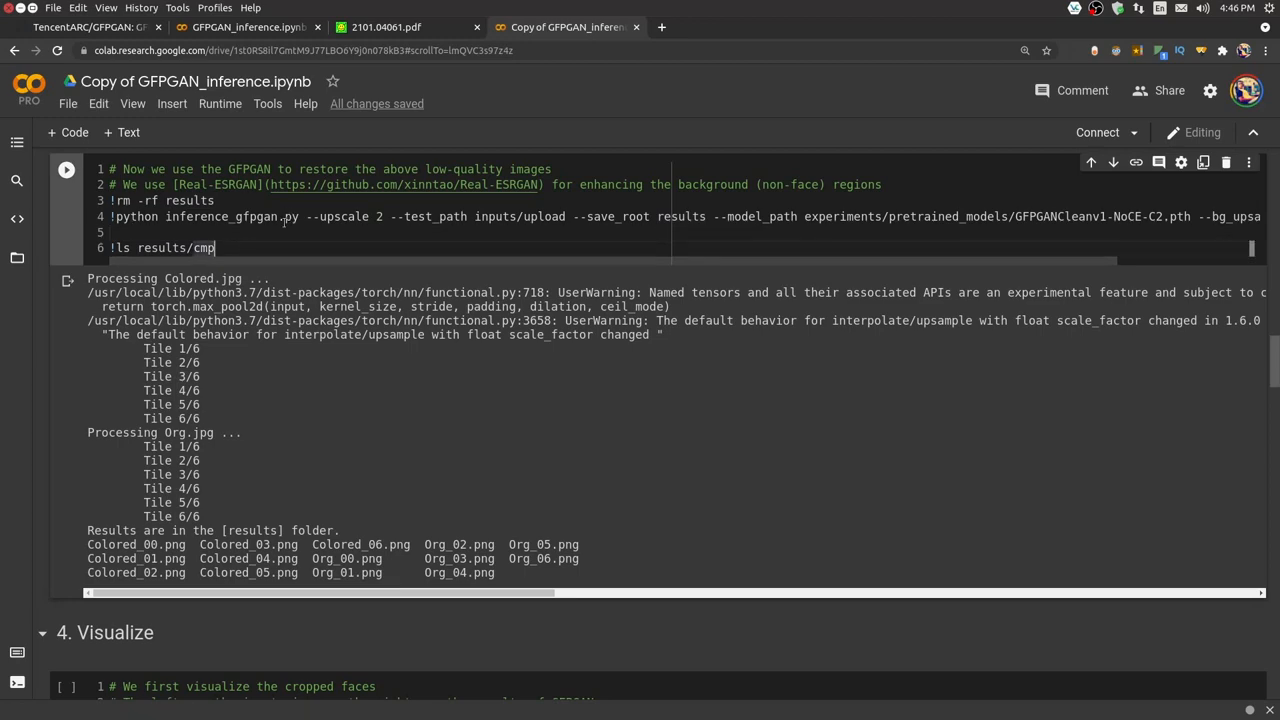
- Scroll past the section 3 Inference output into the section 4 Visualize display code
scroll("down", 3)
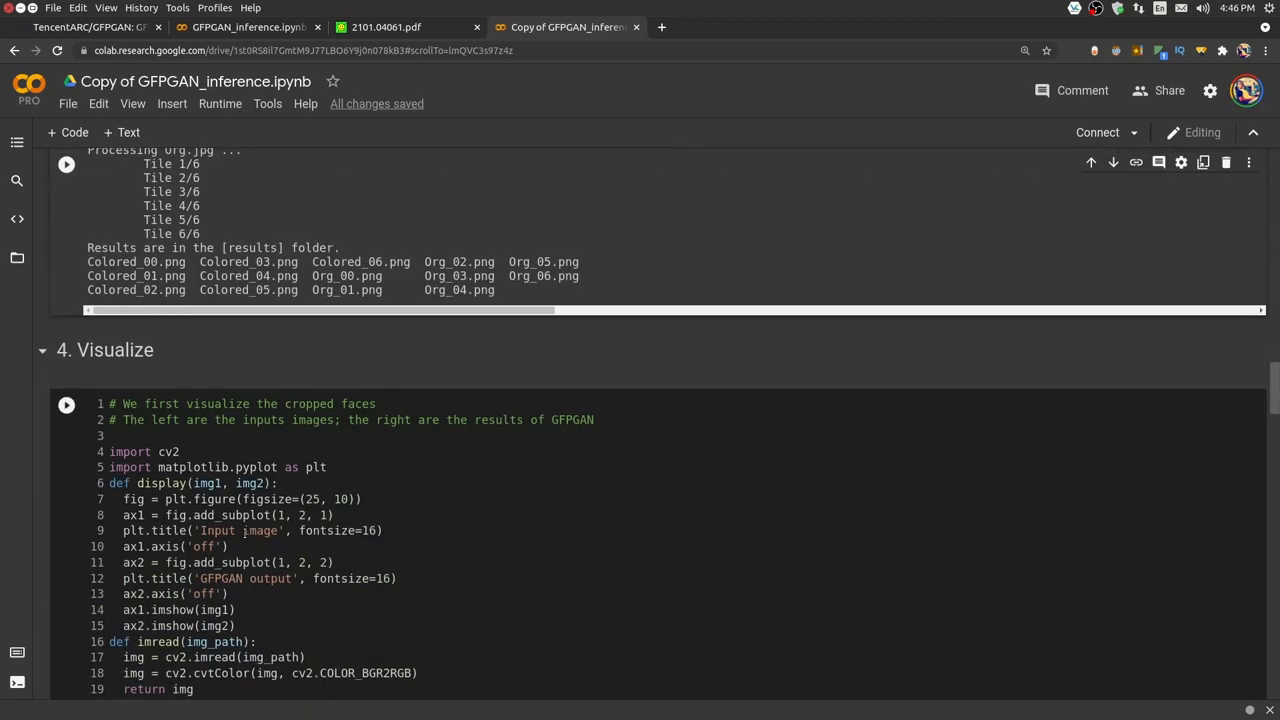
mouse_move(348, 578)
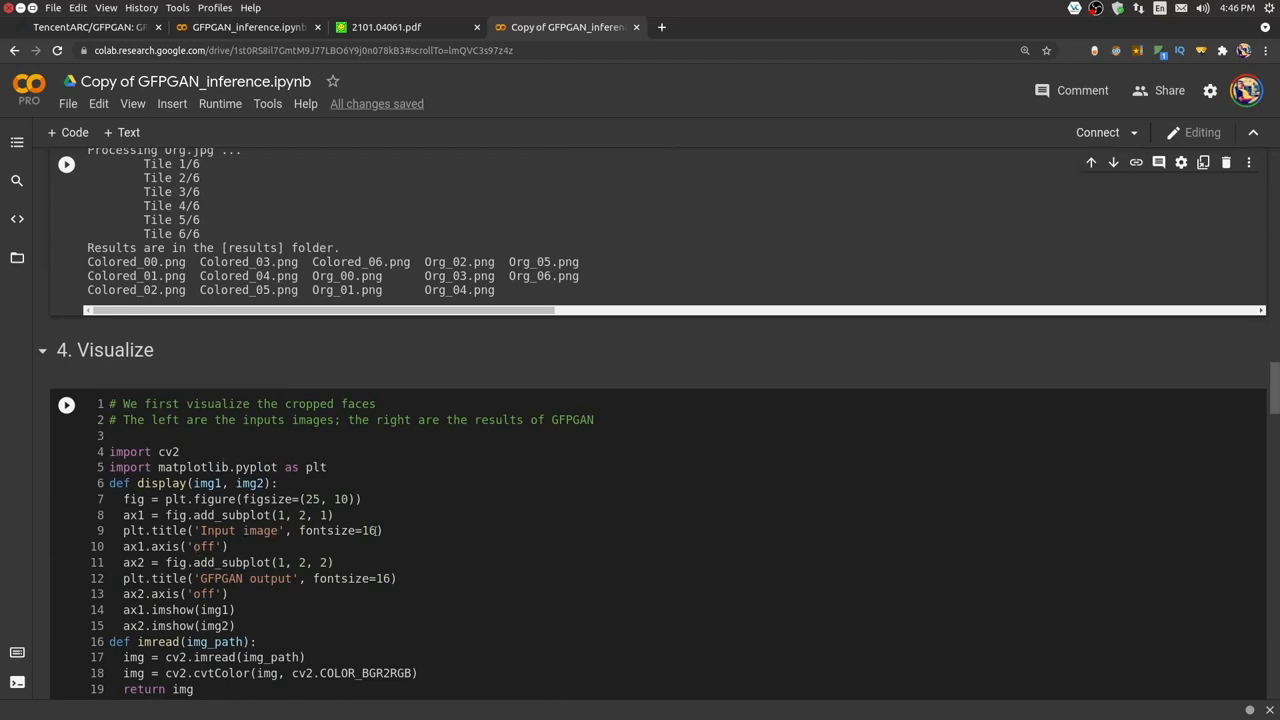
scroll("down", 3)
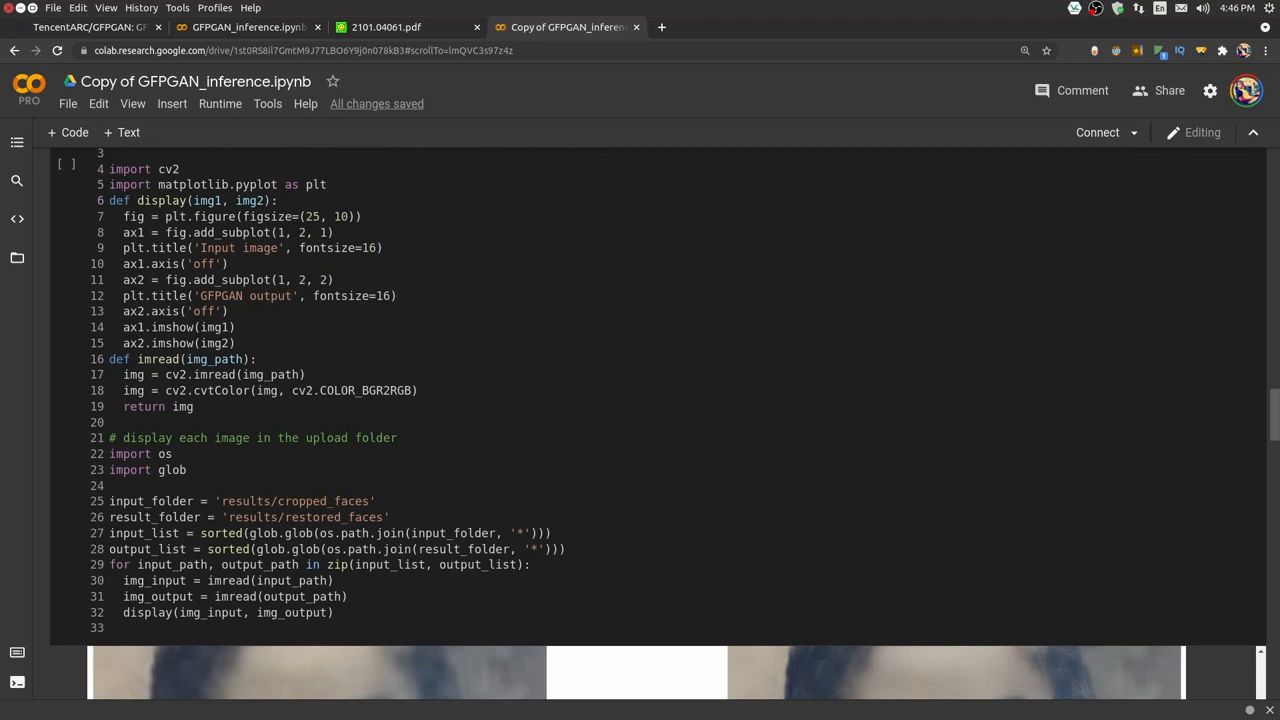
mouse_move(859, 214)
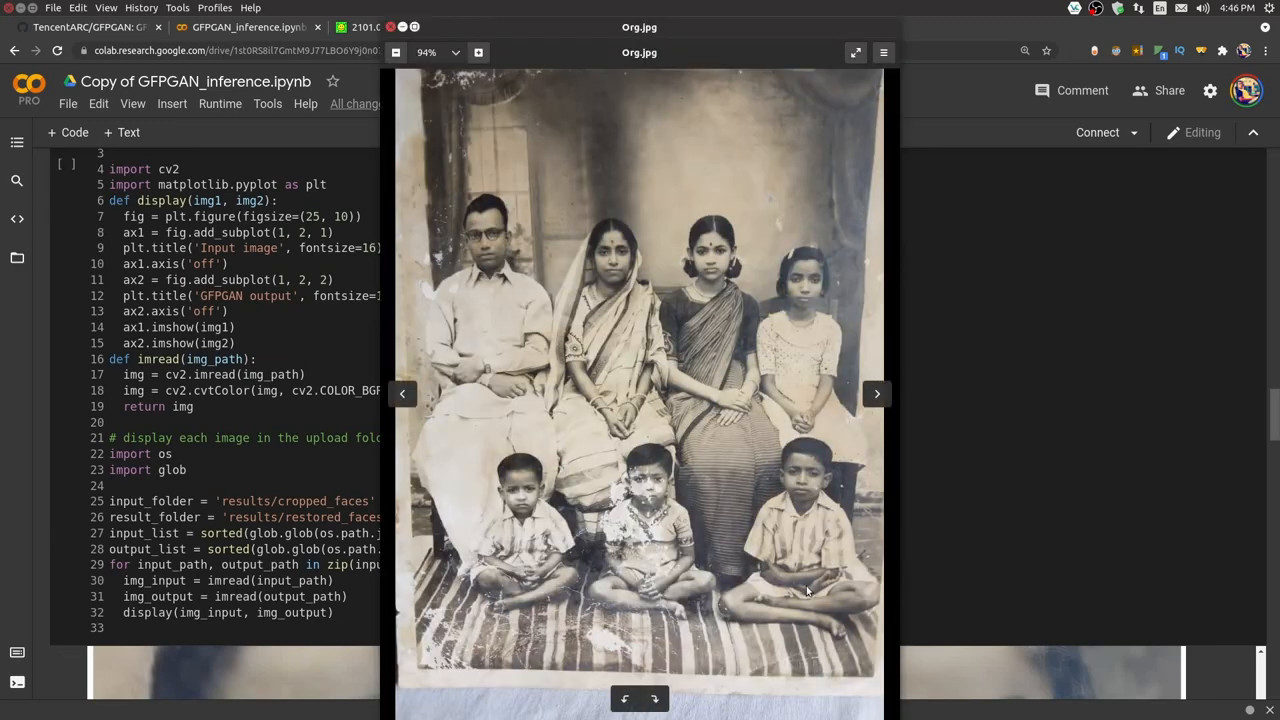
mouse_move(515, 411)
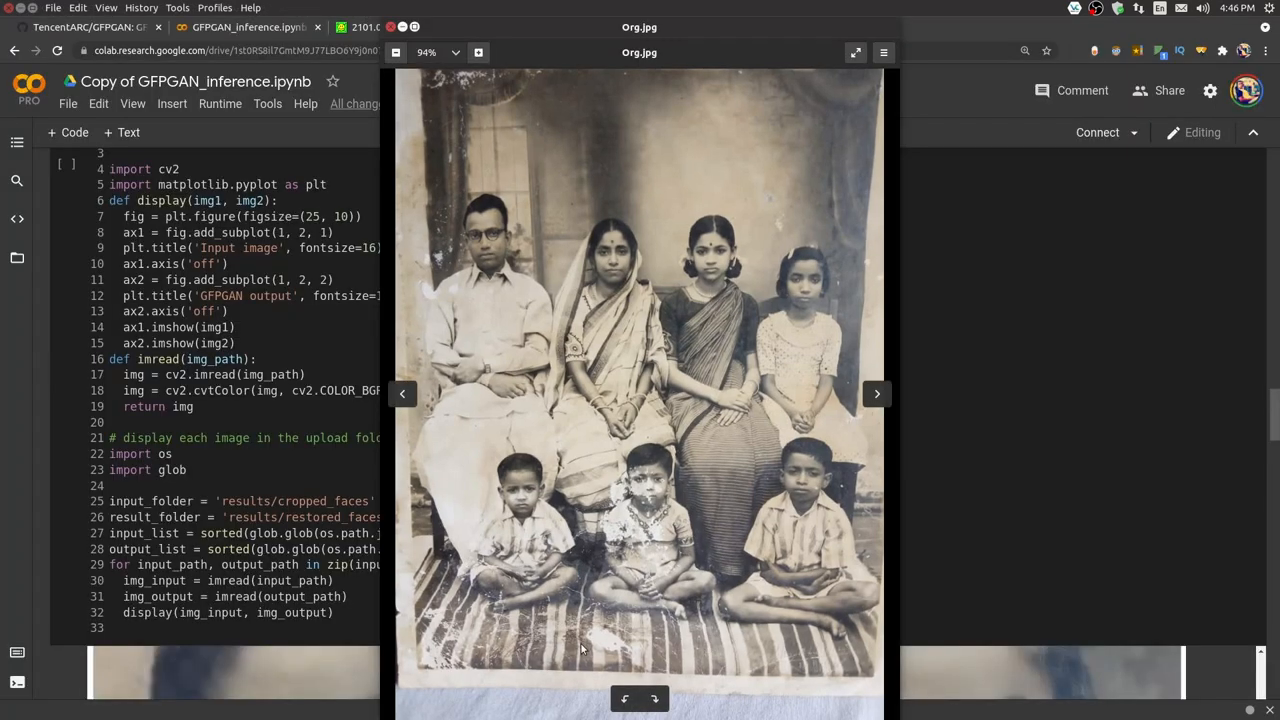
mouse_move(840, 224)
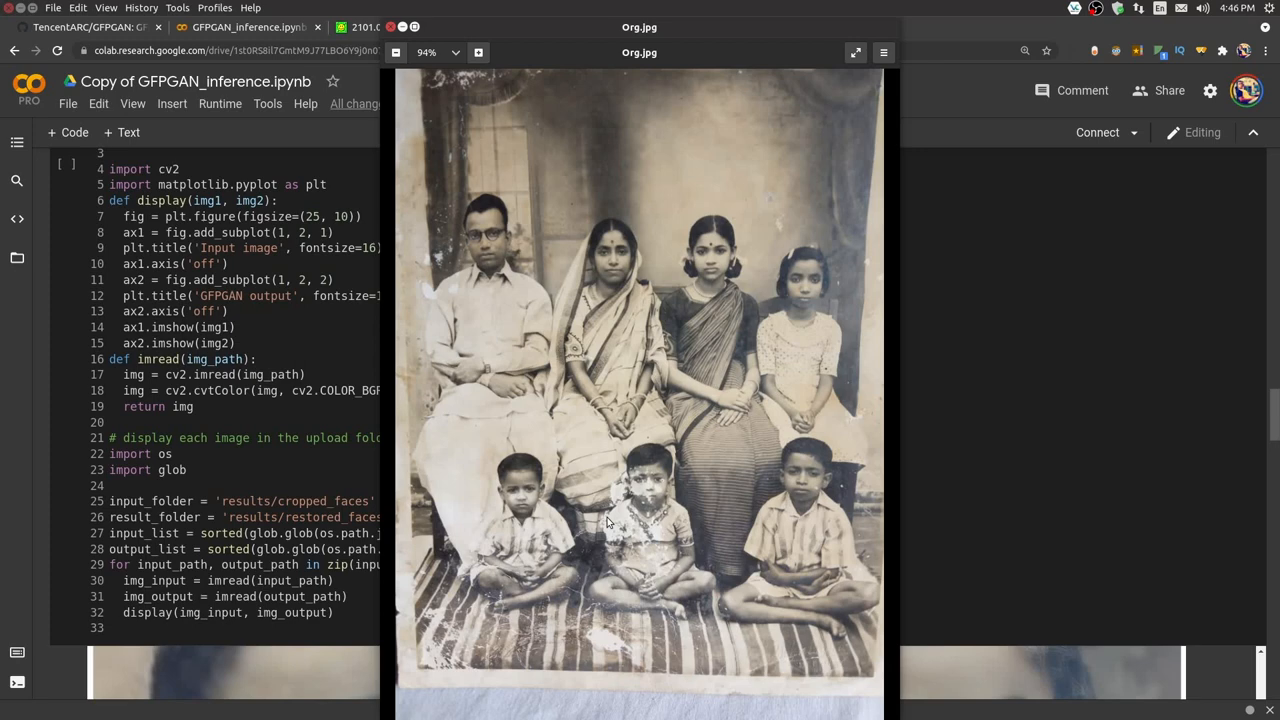
mouse_move(454, 180)
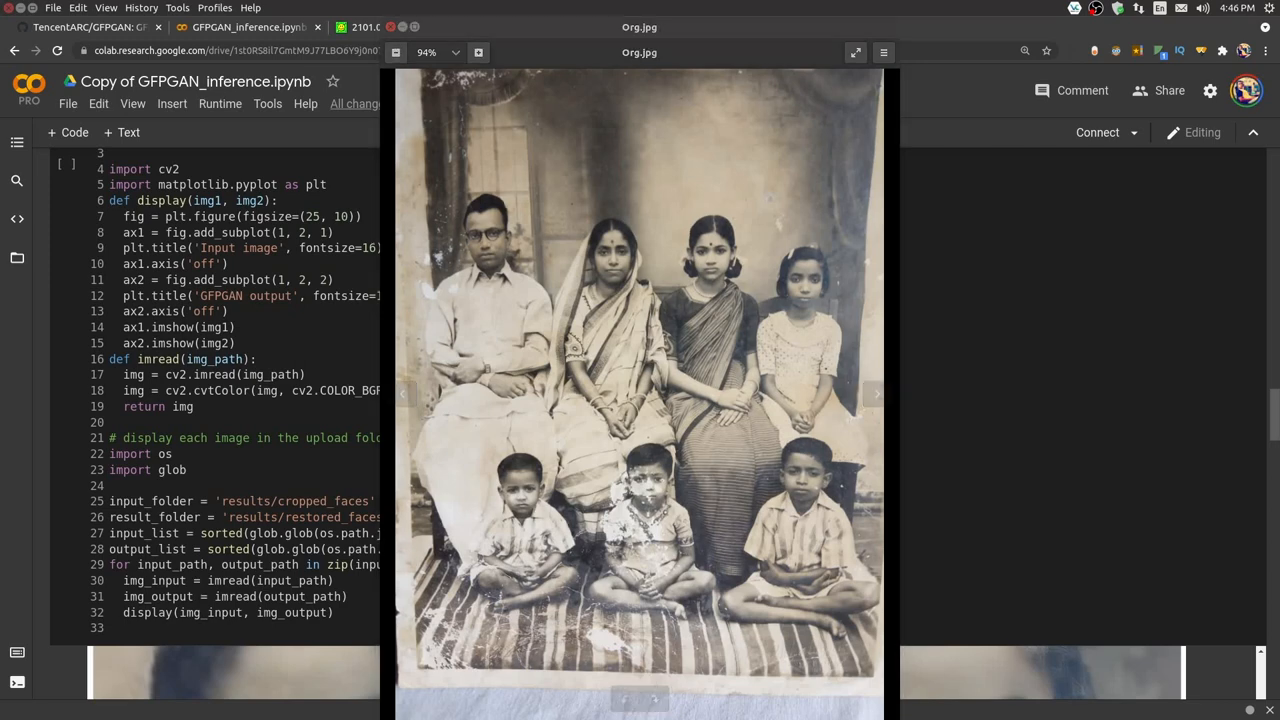
- Advance from Org.jpg to the colourised Colored.jpg in the image viewer
left_click(876, 394)
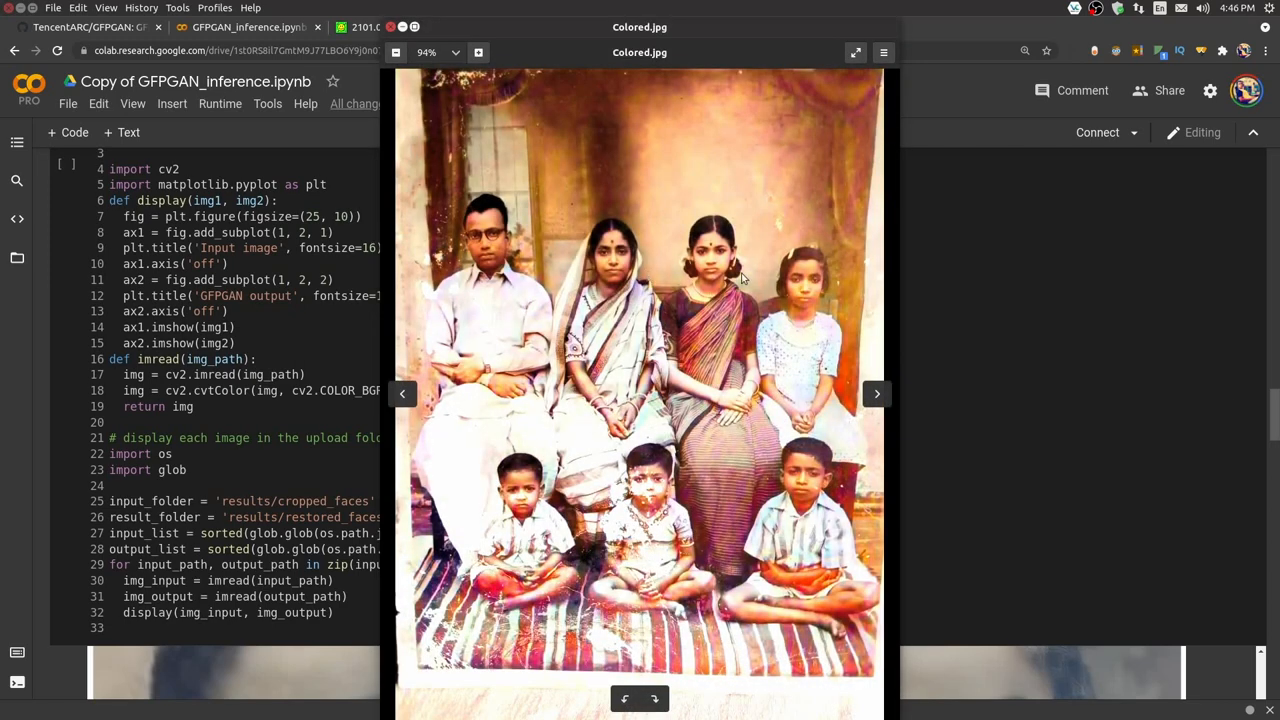
mouse_move(419, 104)
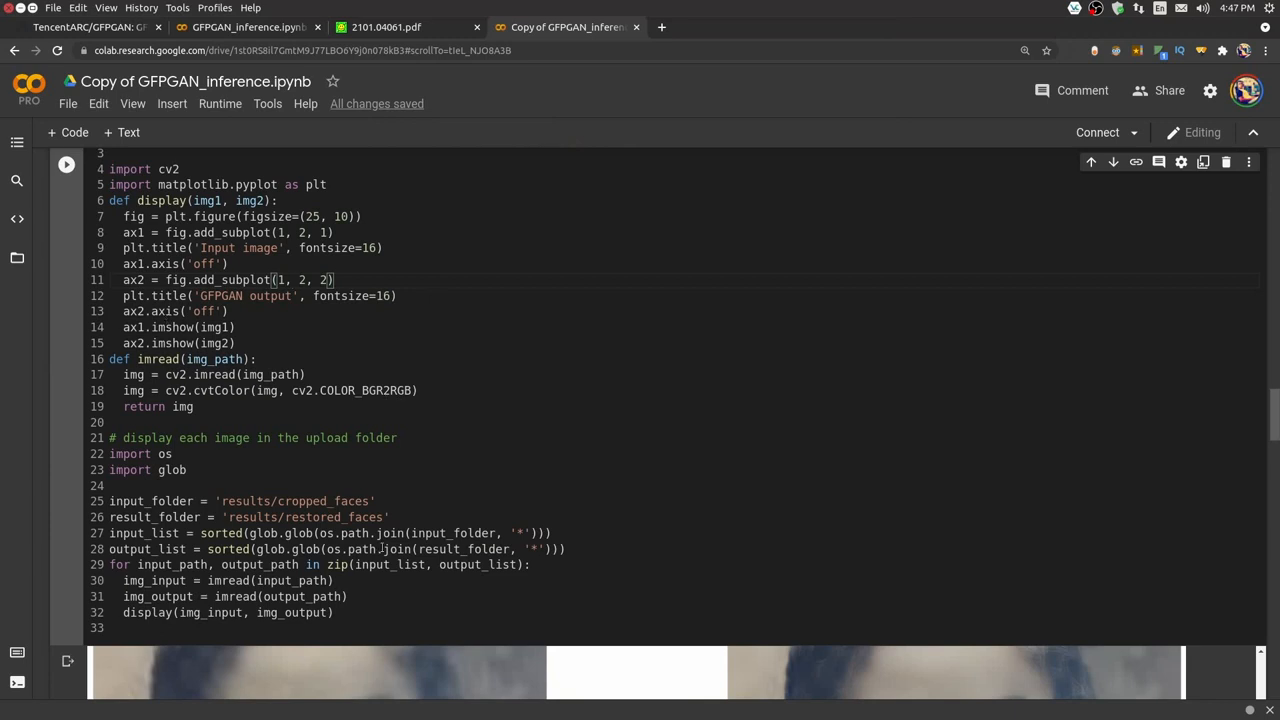
- Scroll through the cropped-face Input image / GFPGAN output pairs to the girl's portrait
scroll("down", 3)
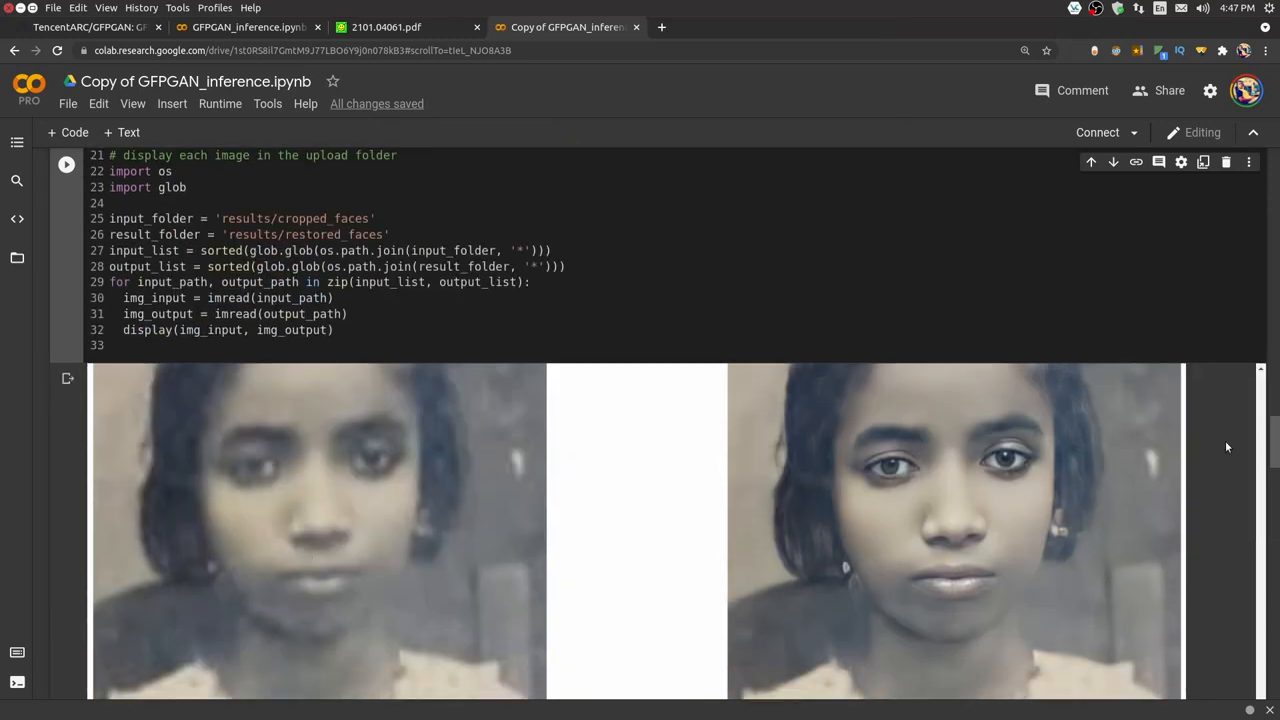
scroll("down", 3)
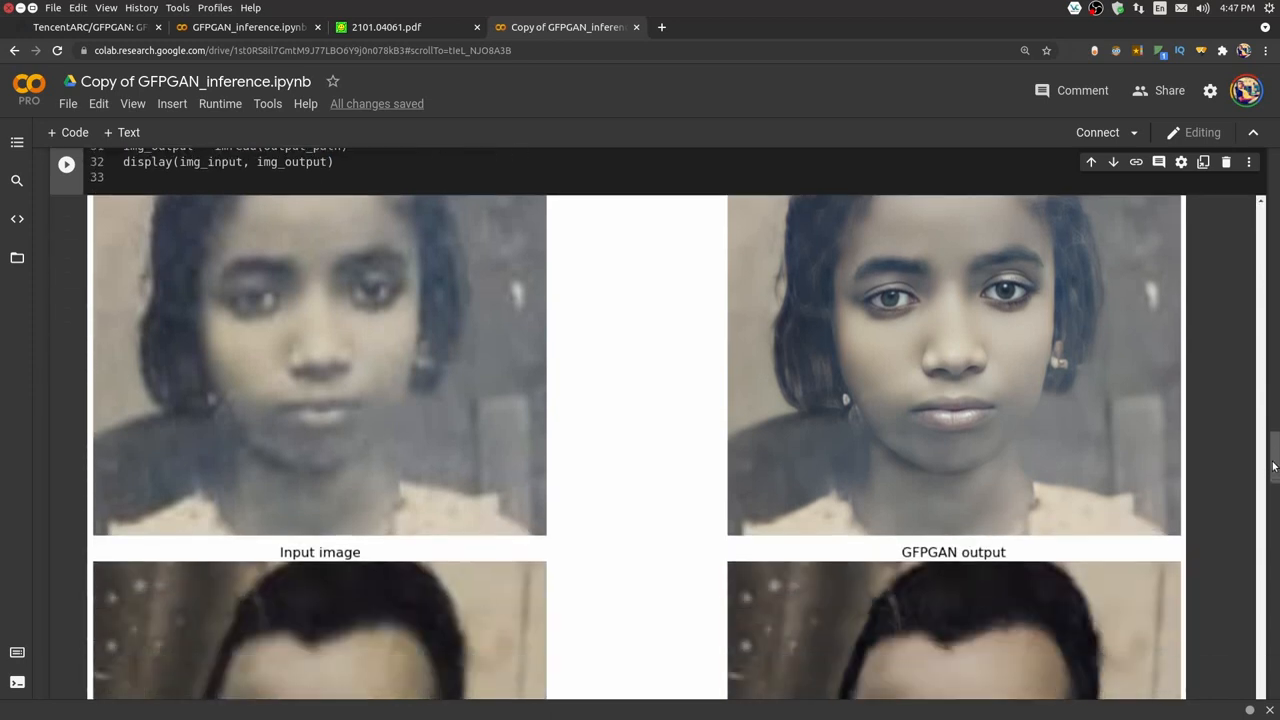
mouse_move(294, 392)
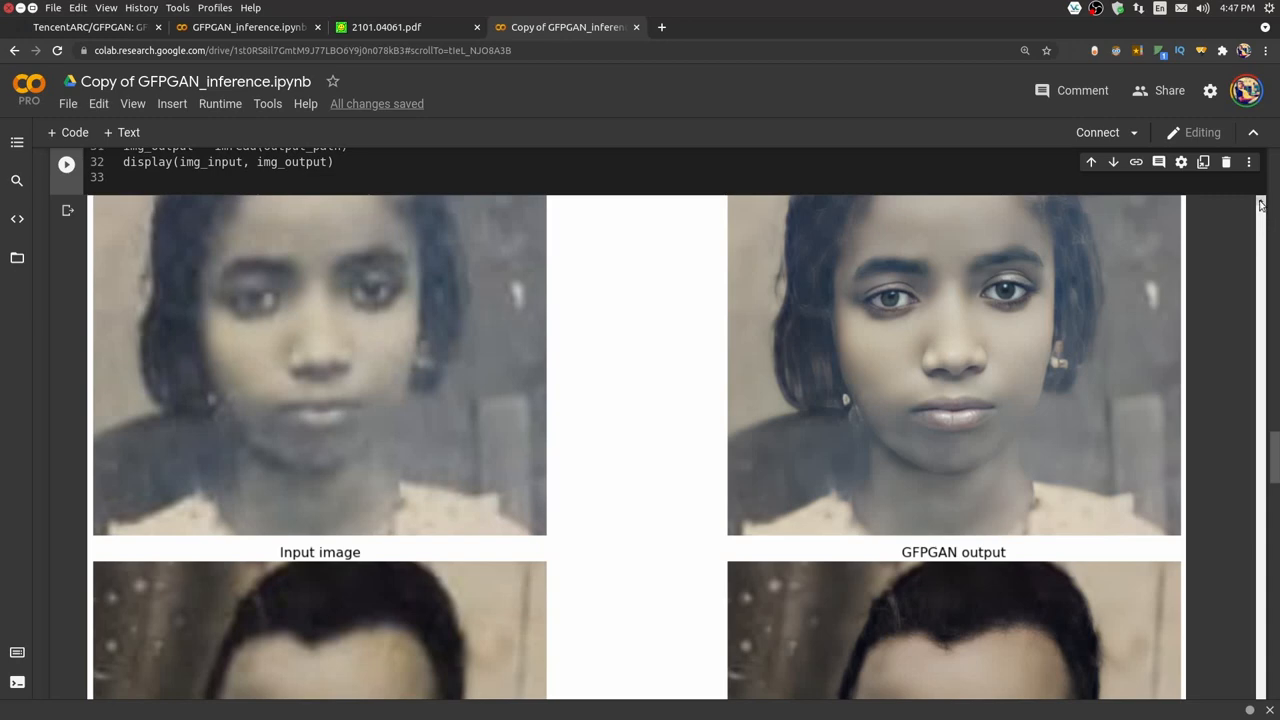
scroll("down", 3)
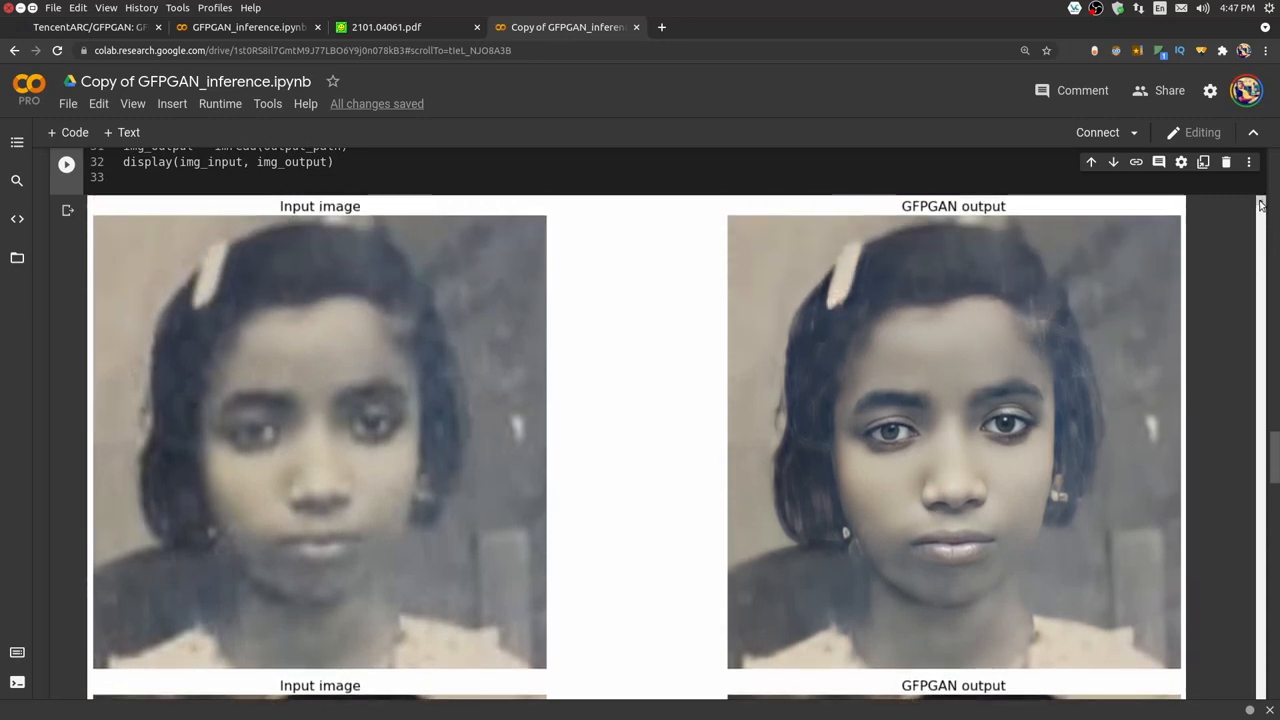
scroll("down", 3)
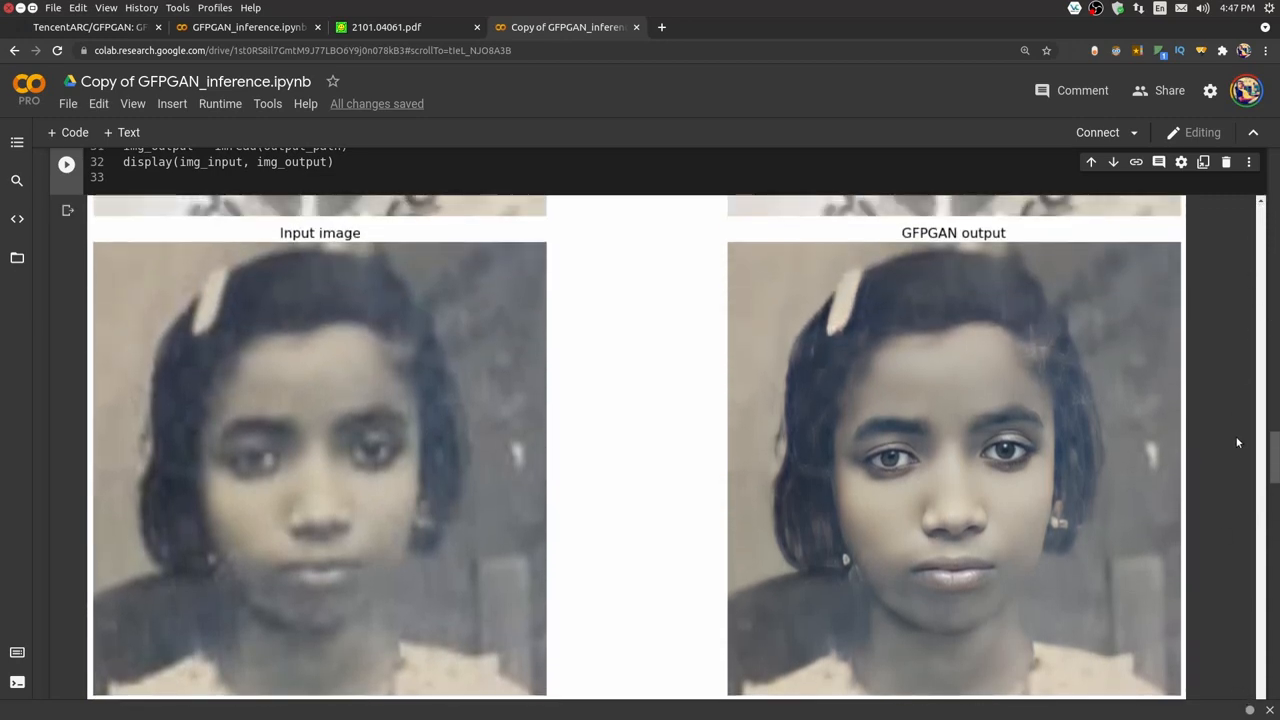
mouse_move(1251, 288)
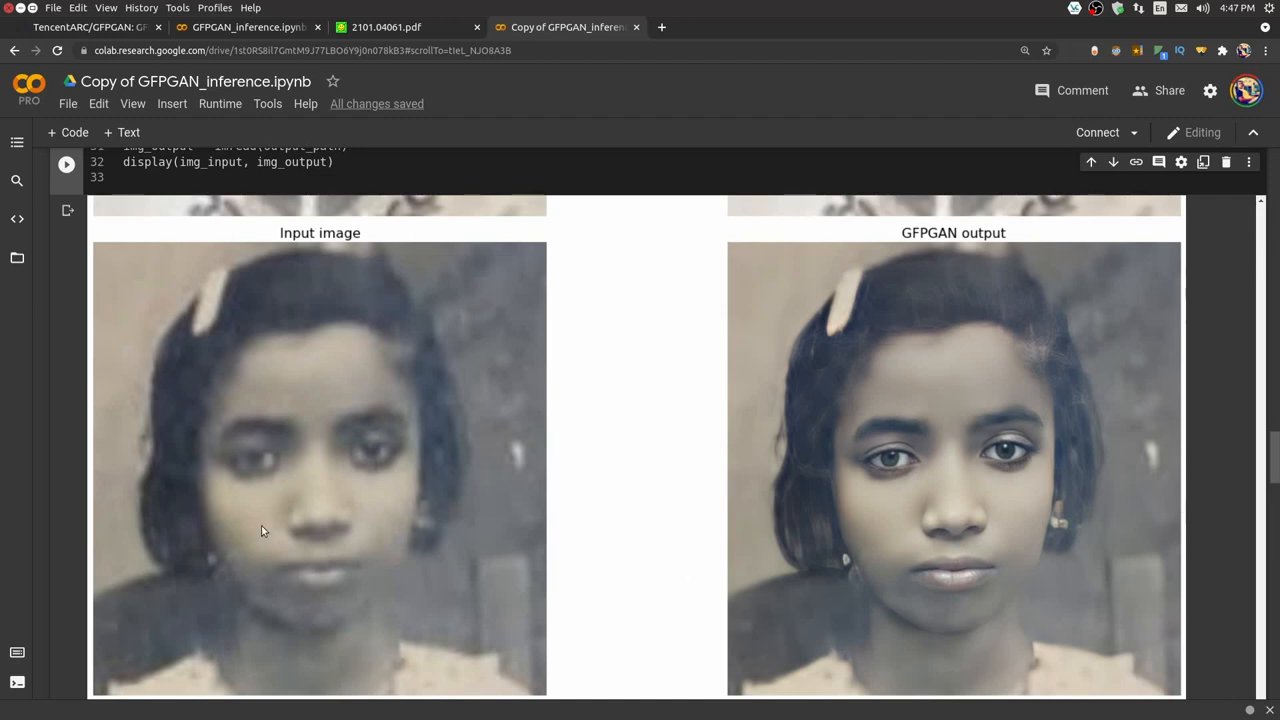
mouse_move(382, 550)
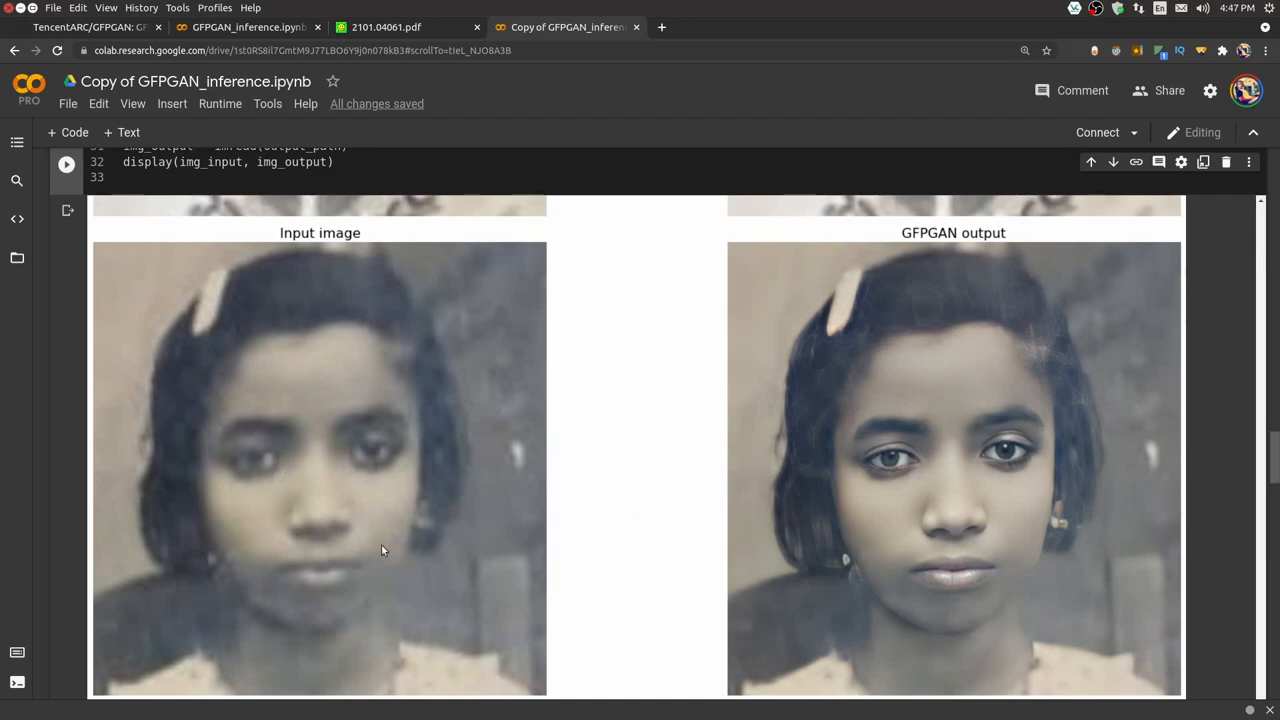
mouse_move(247, 493)
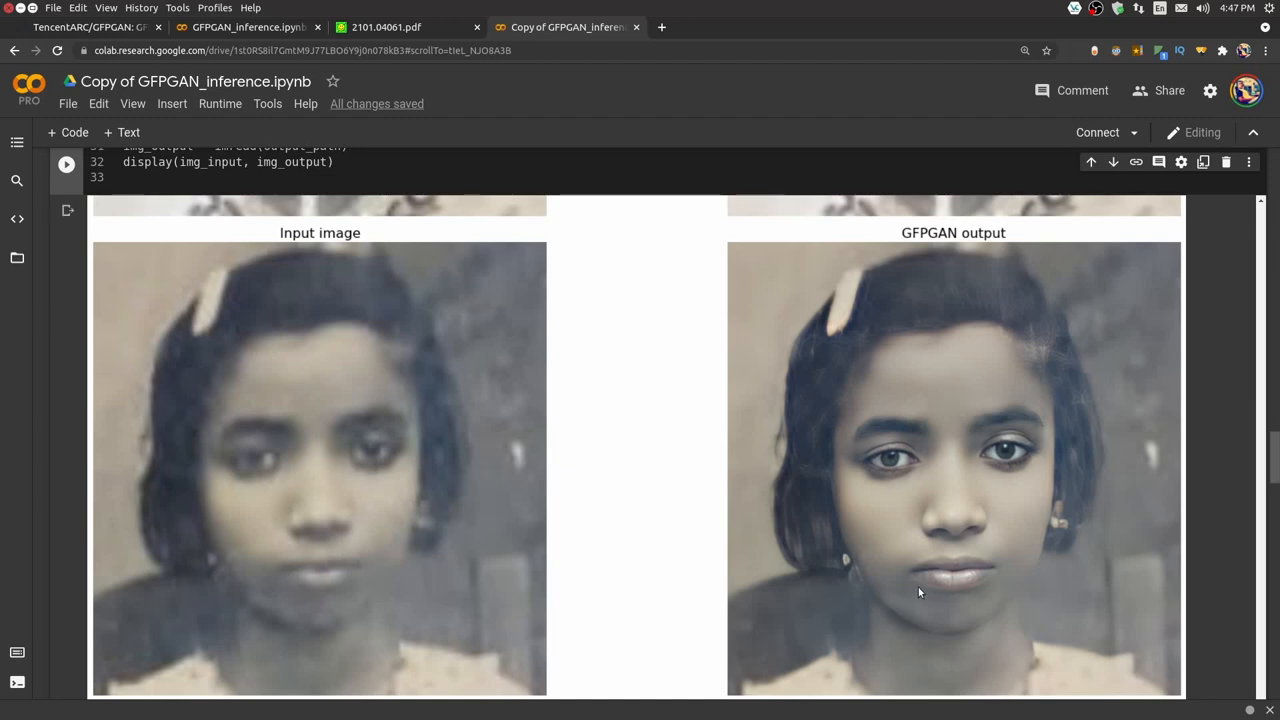
mouse_move(842, 530)
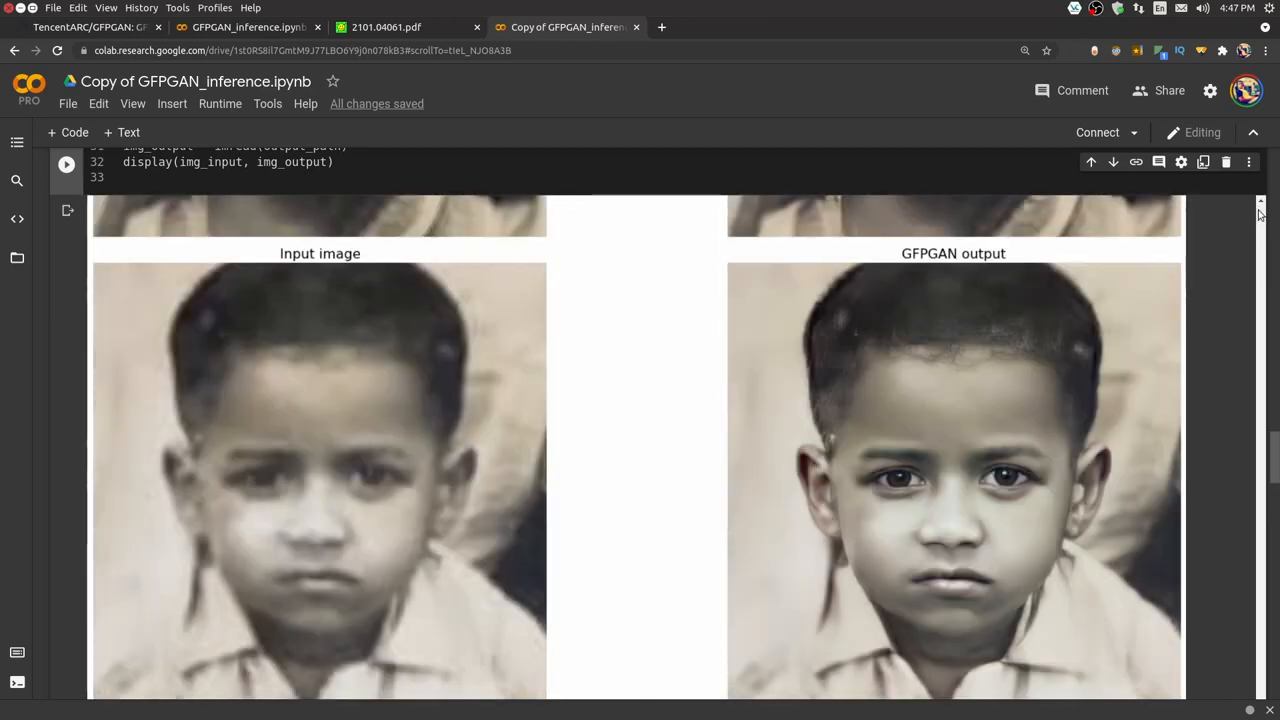
scroll("down", 3)
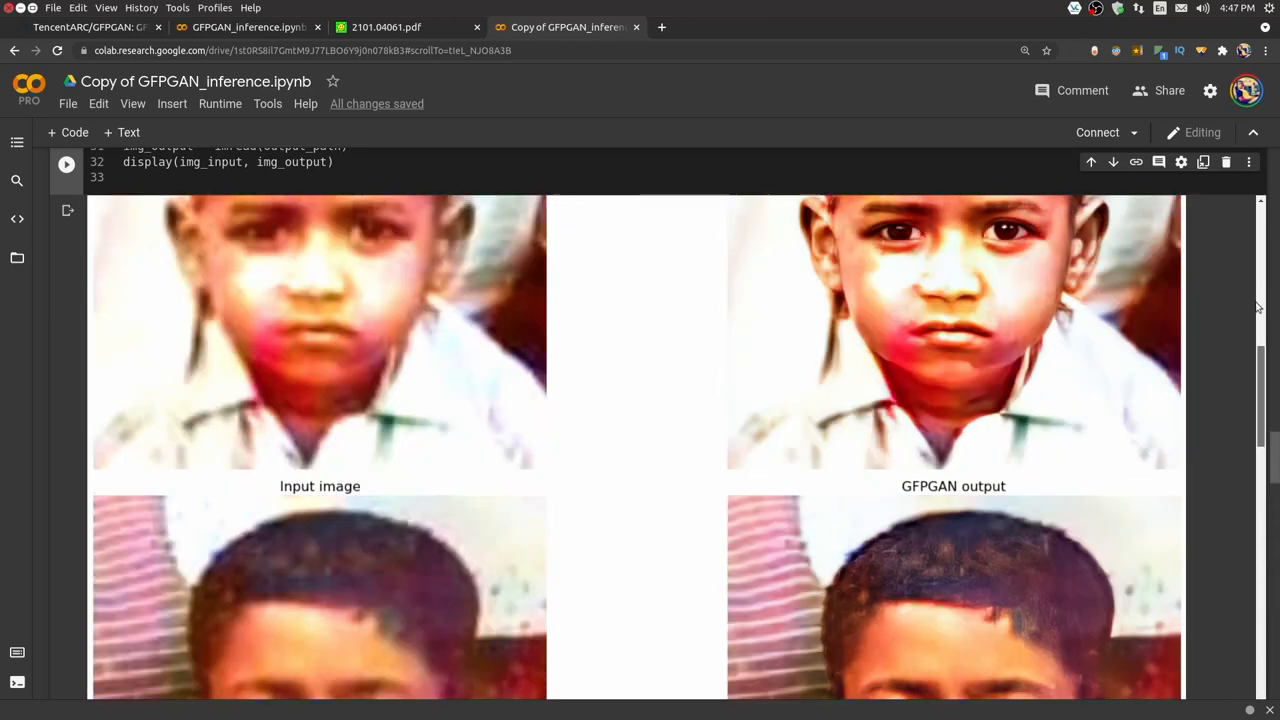
scroll("down", 3)
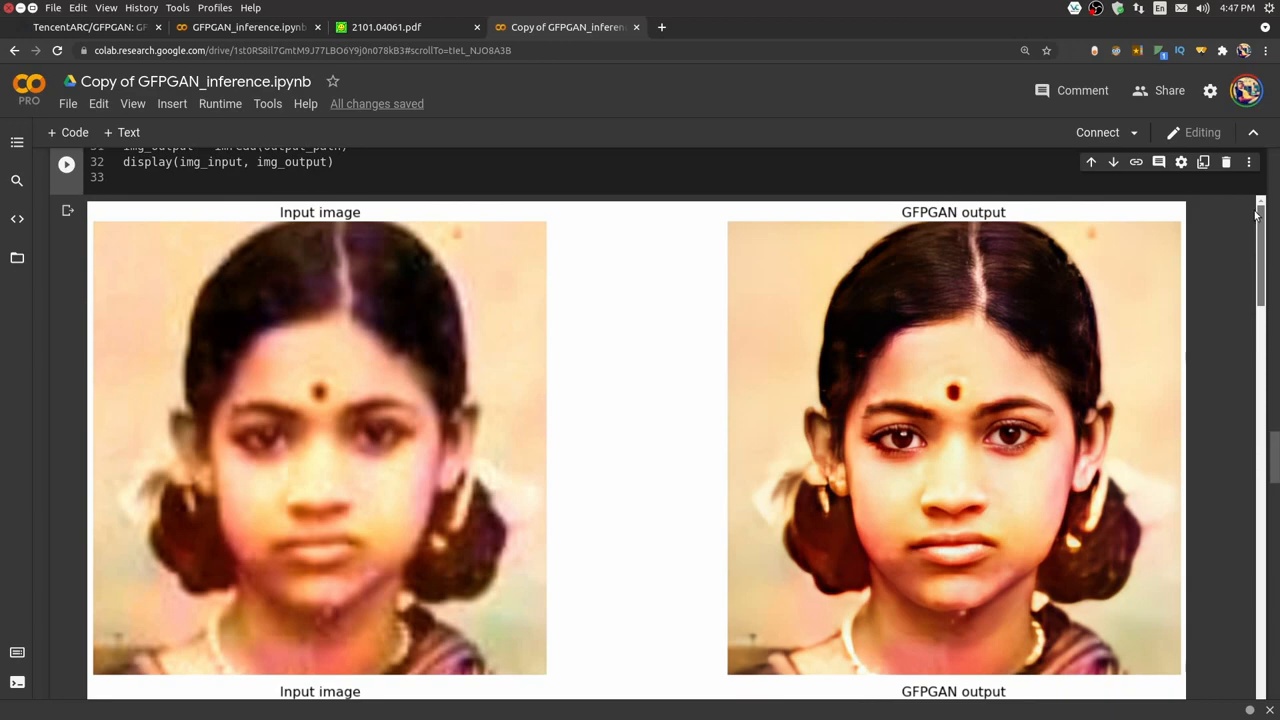
scroll("down", 3)
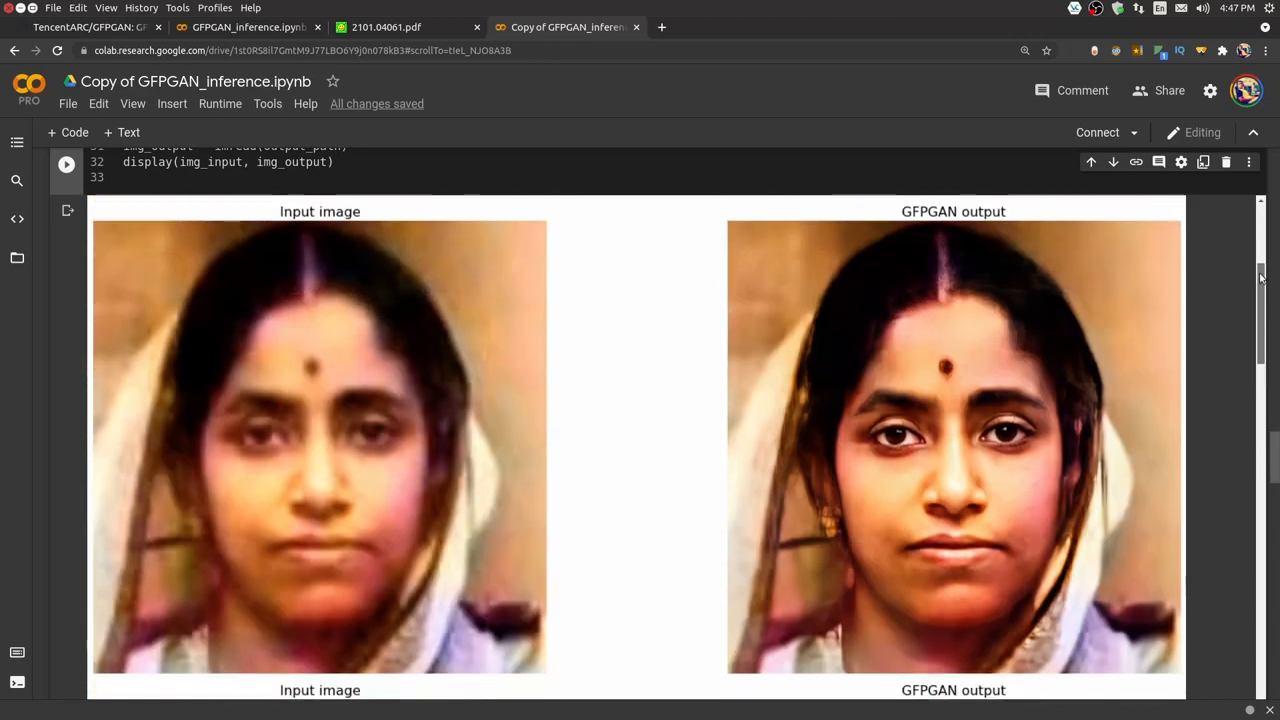
mouse_move(295, 316)
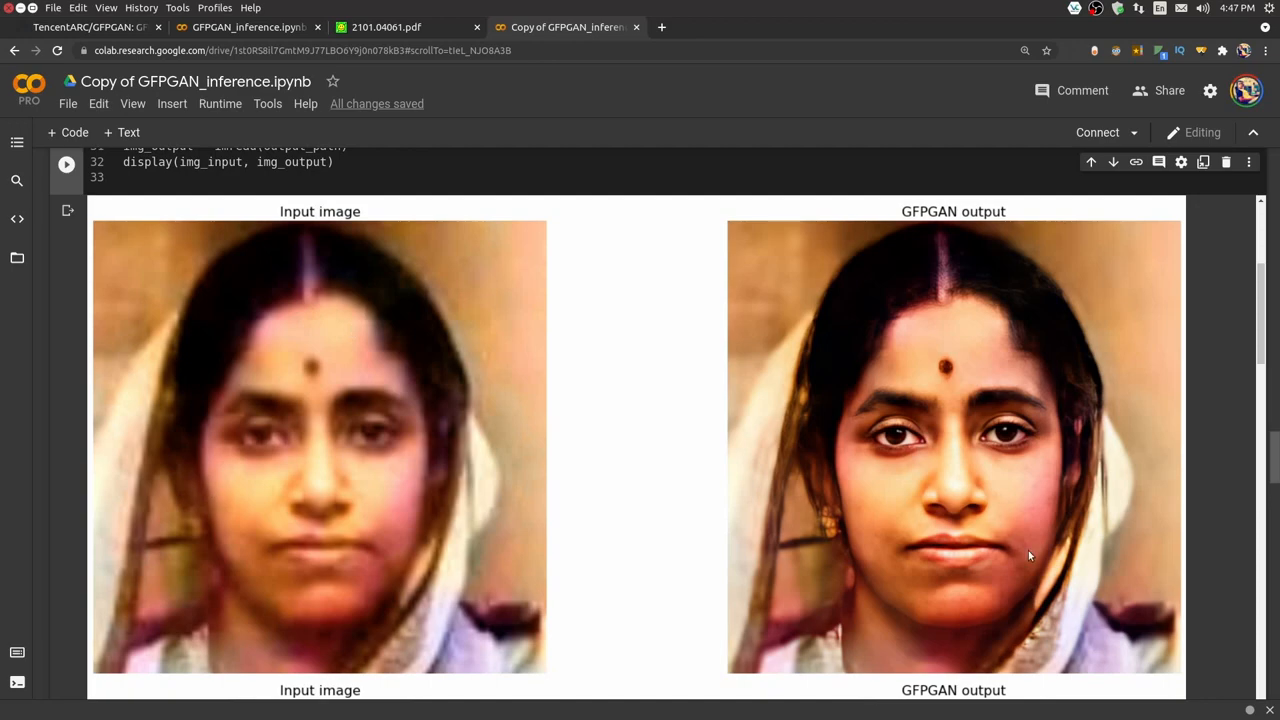
scroll("down", 3)
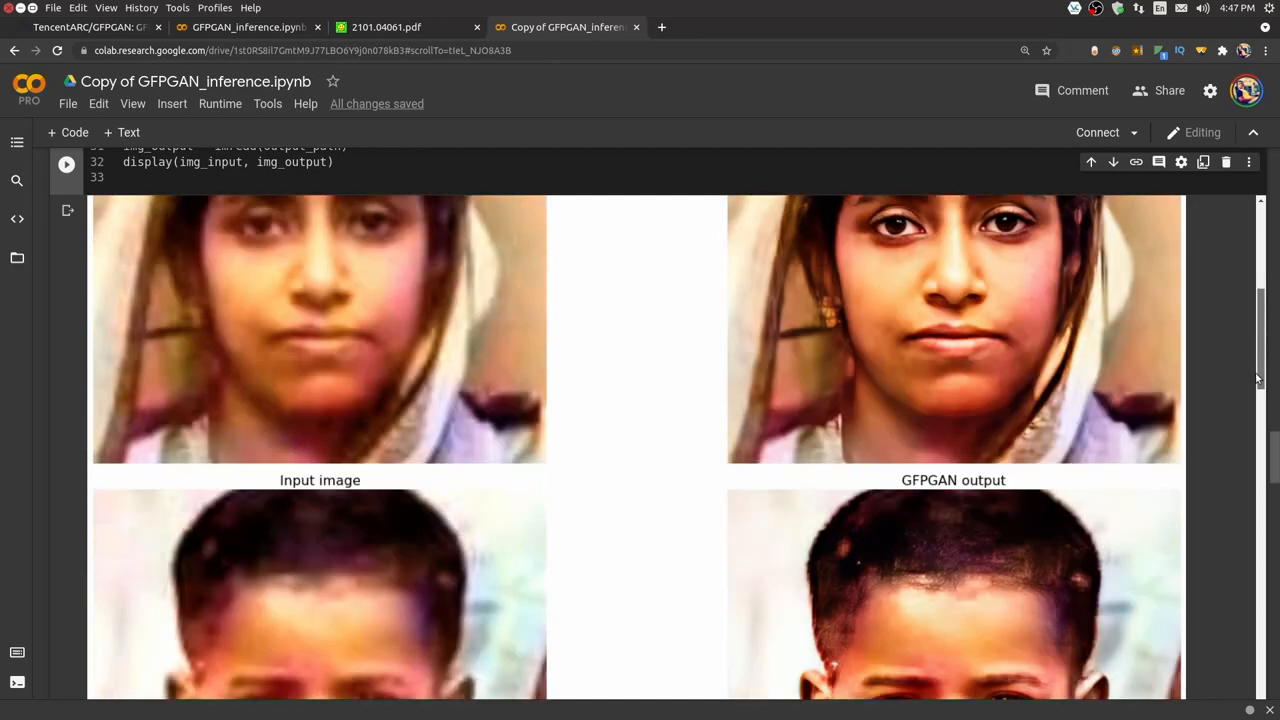
scroll("down", 3)
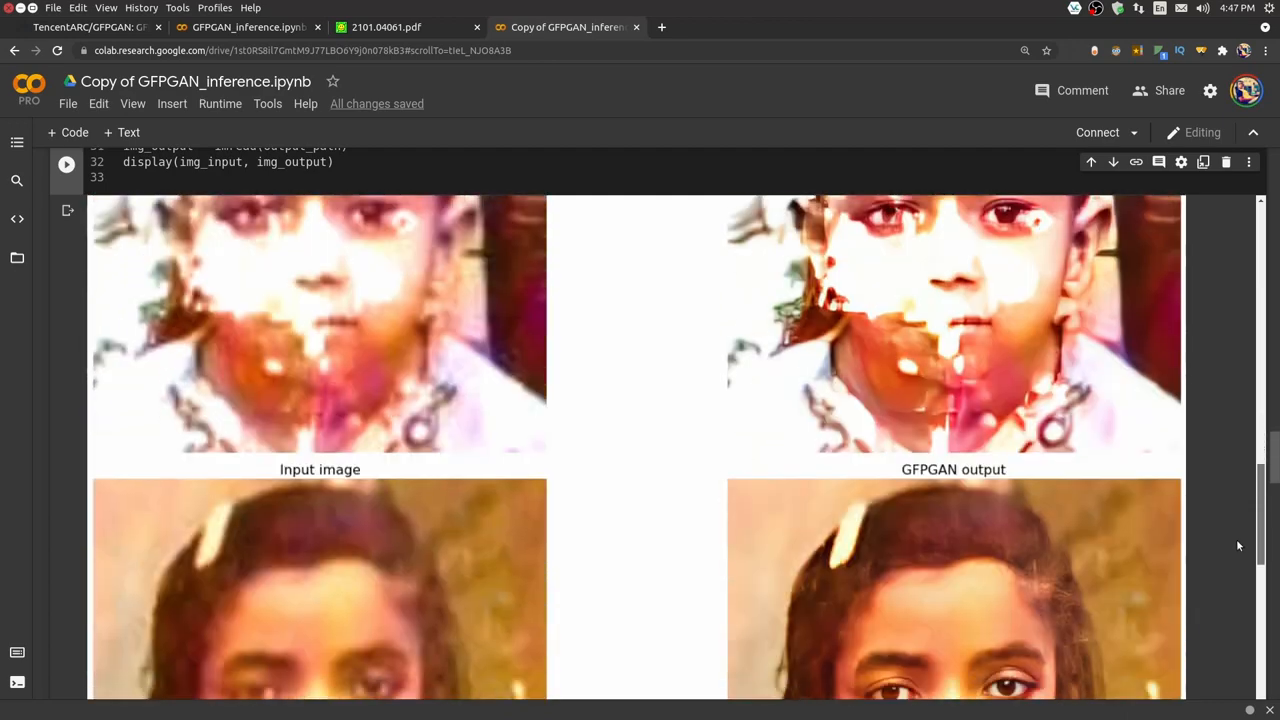
scroll("down", 3)
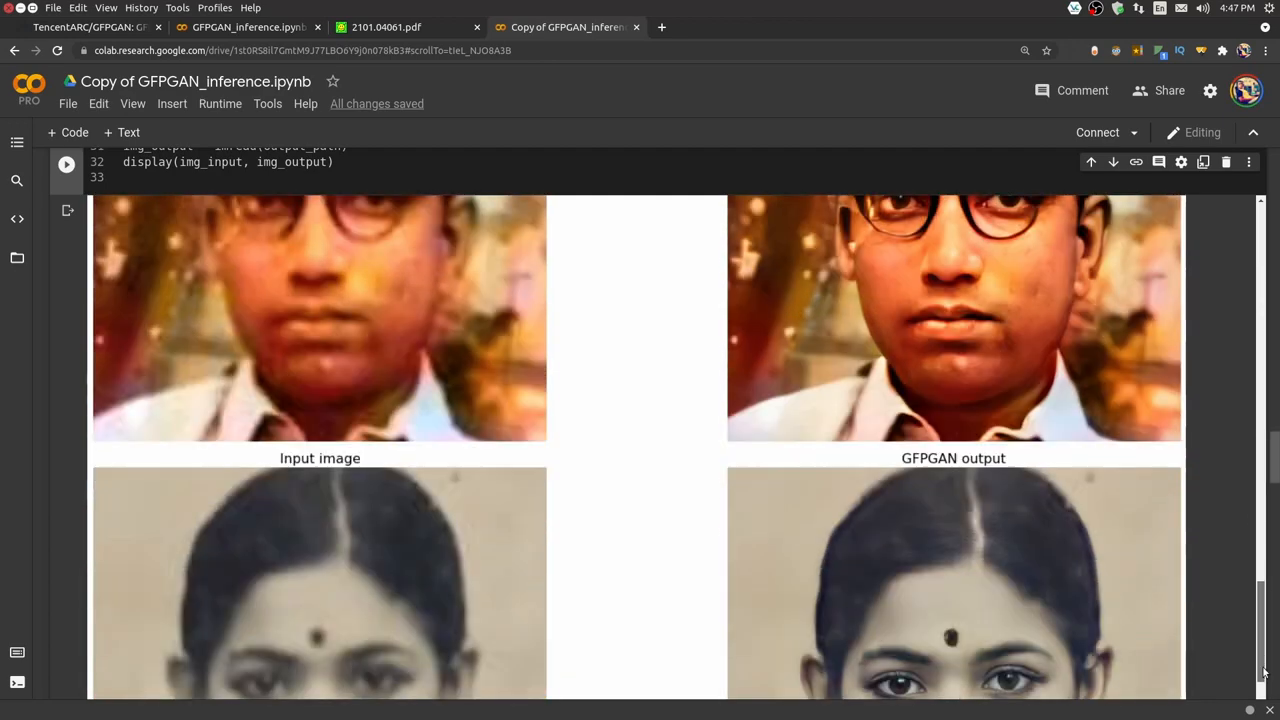
scroll("down", 3)
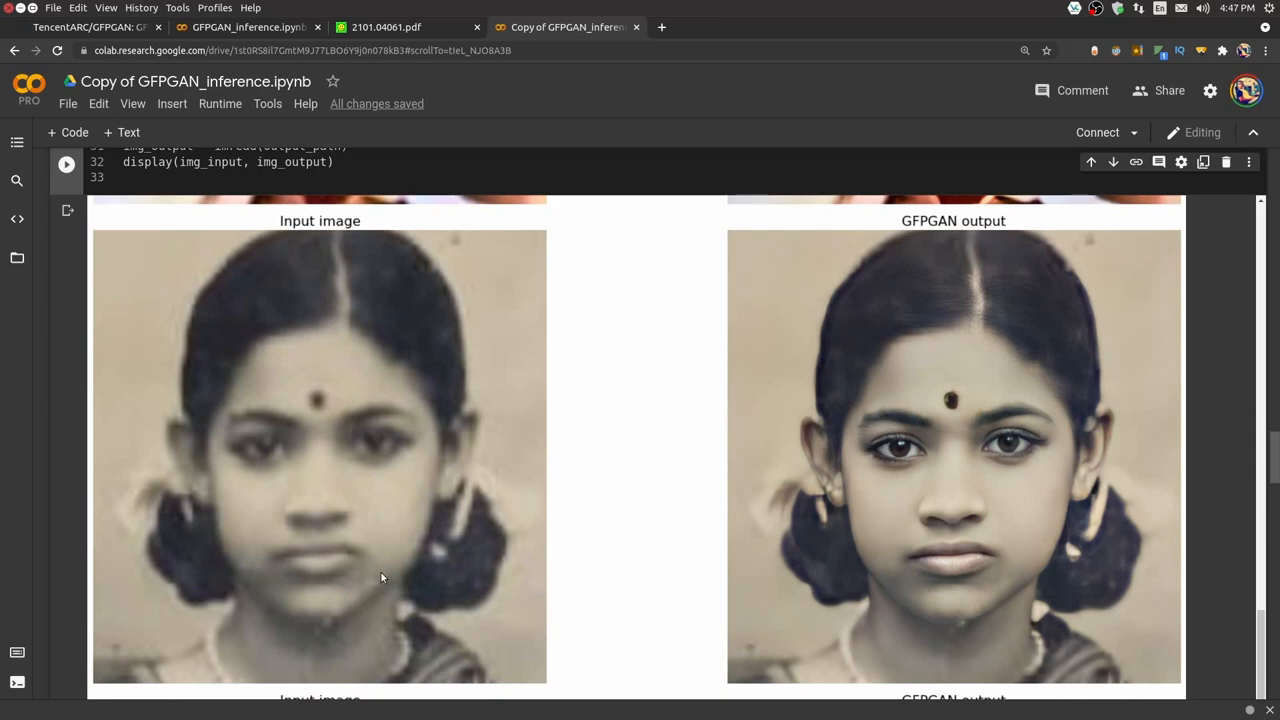
mouse_move(324, 614)
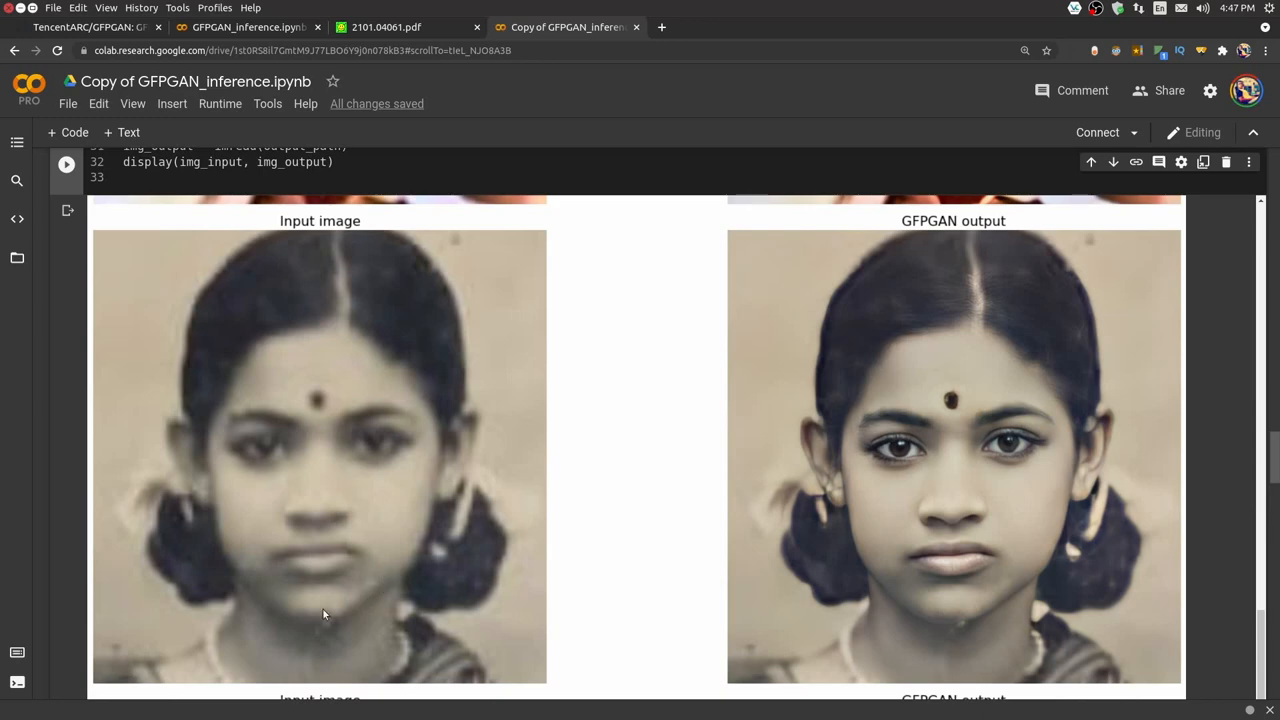
mouse_move(960, 544)
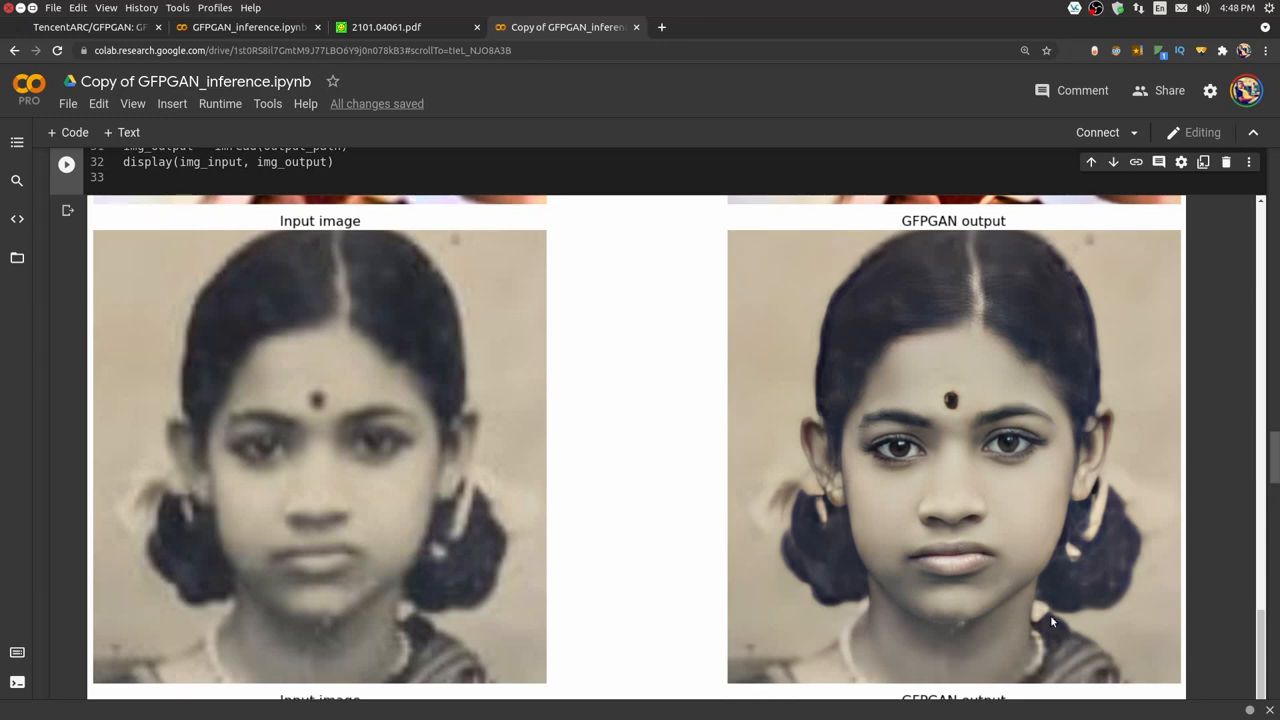
mouse_move(993, 586)
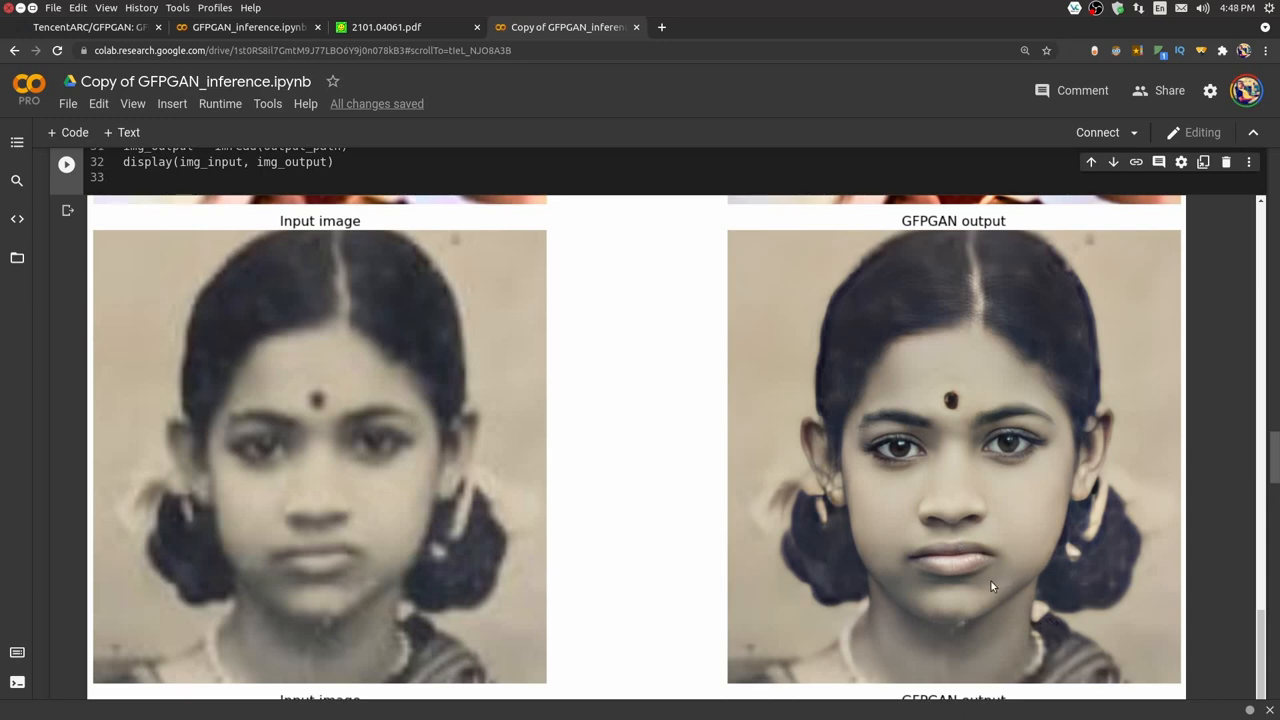
mouse_move(1273, 510)
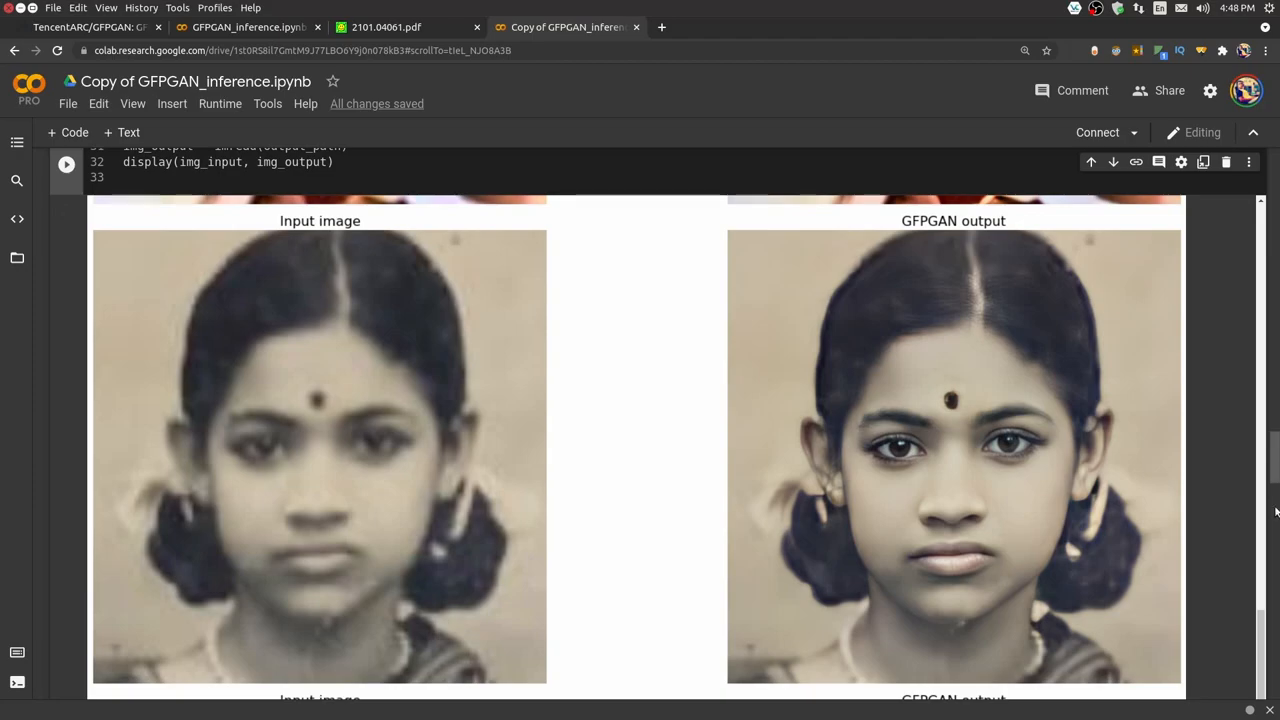
- Scroll down to the colourised seated family photo beside its GFPGAN output
scroll("down", 3)
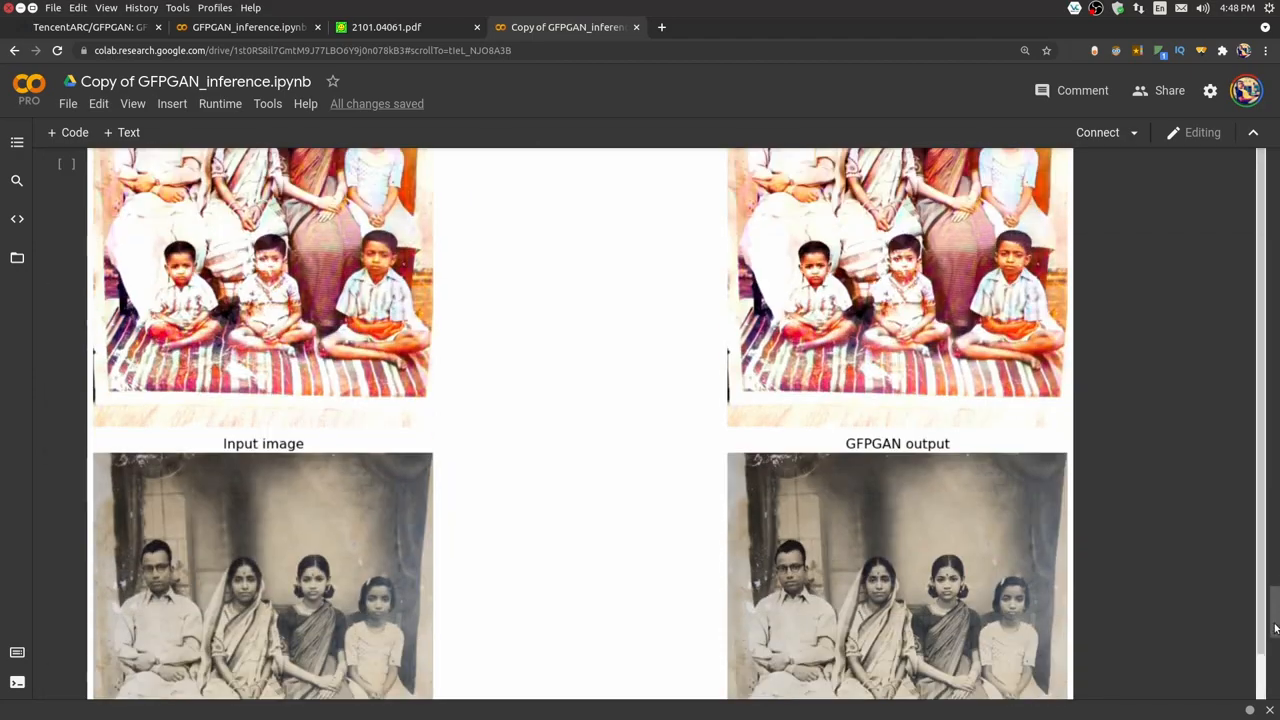
scroll("down", 3)
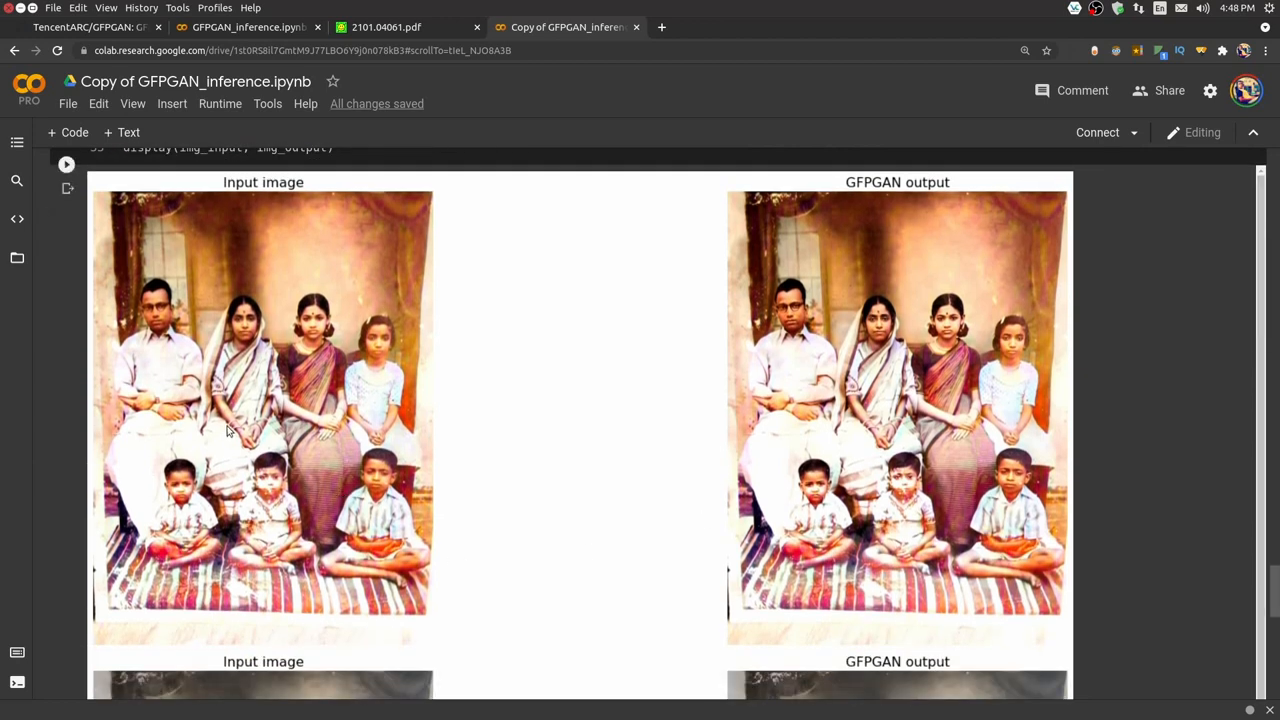
mouse_move(975, 440)
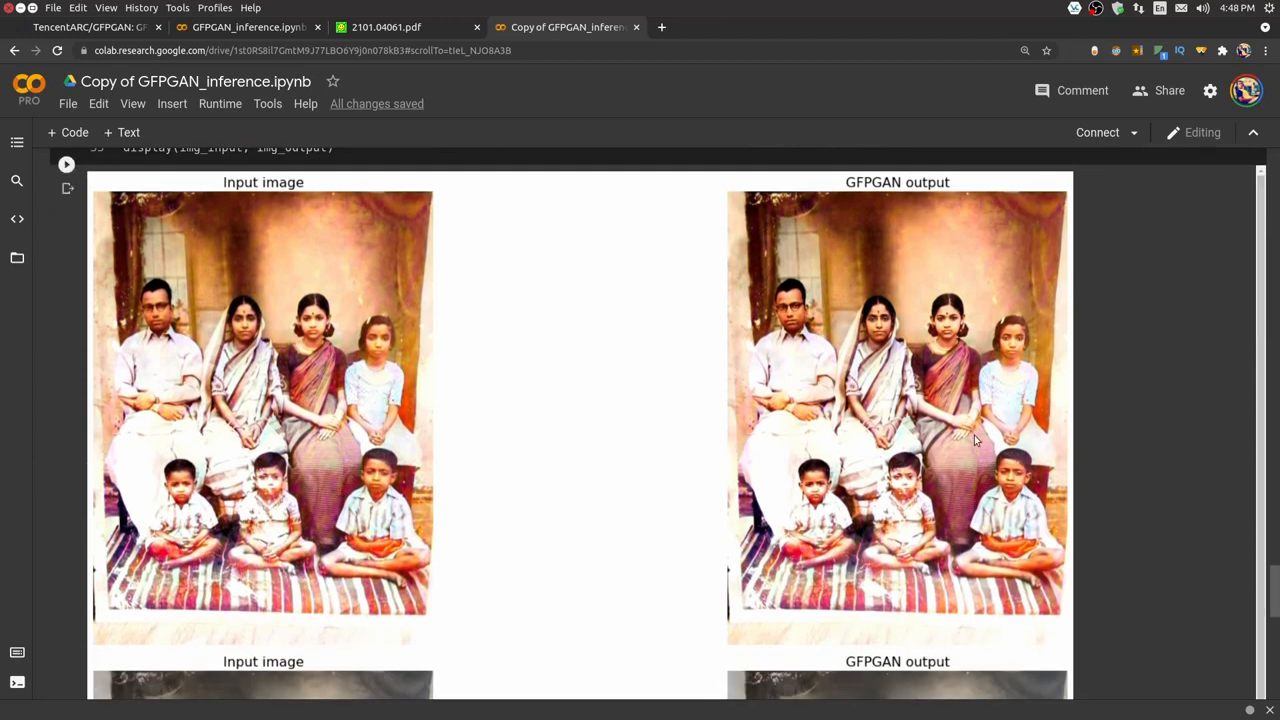
scroll("down", 3)
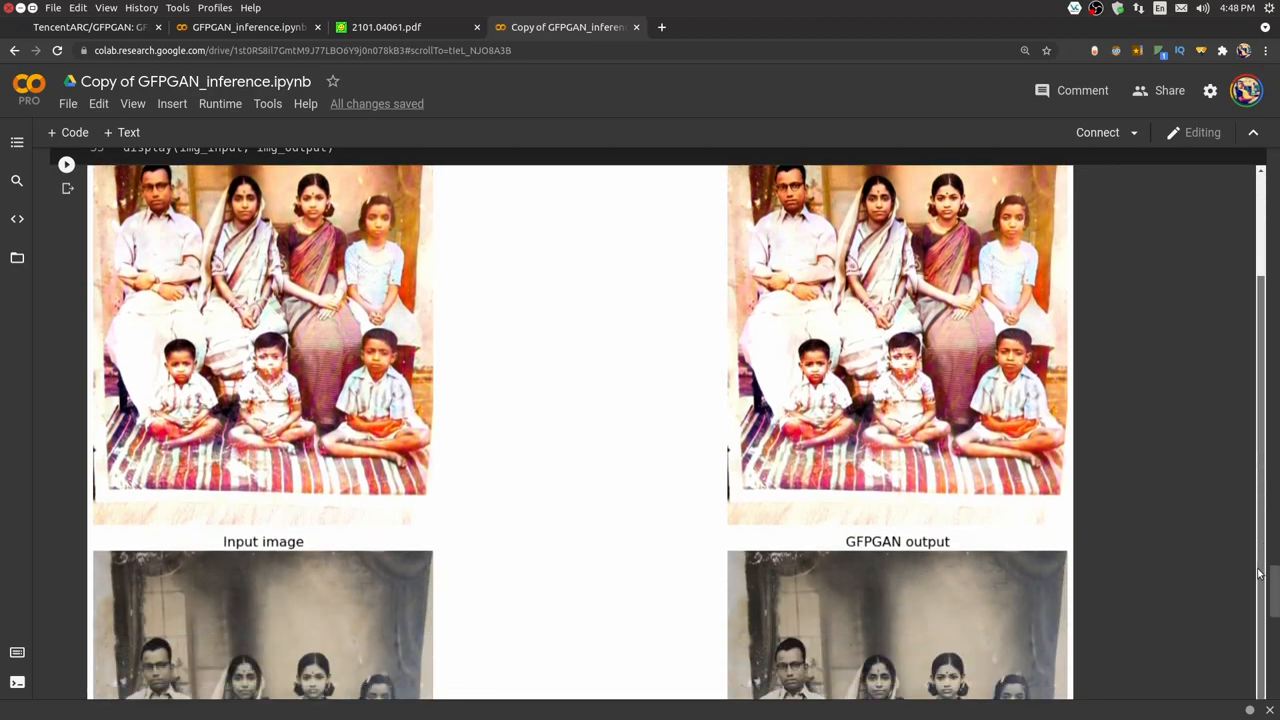
- Scroll to the grayscale family photo input and its sharper GFPGAN output
scroll("down", 3)
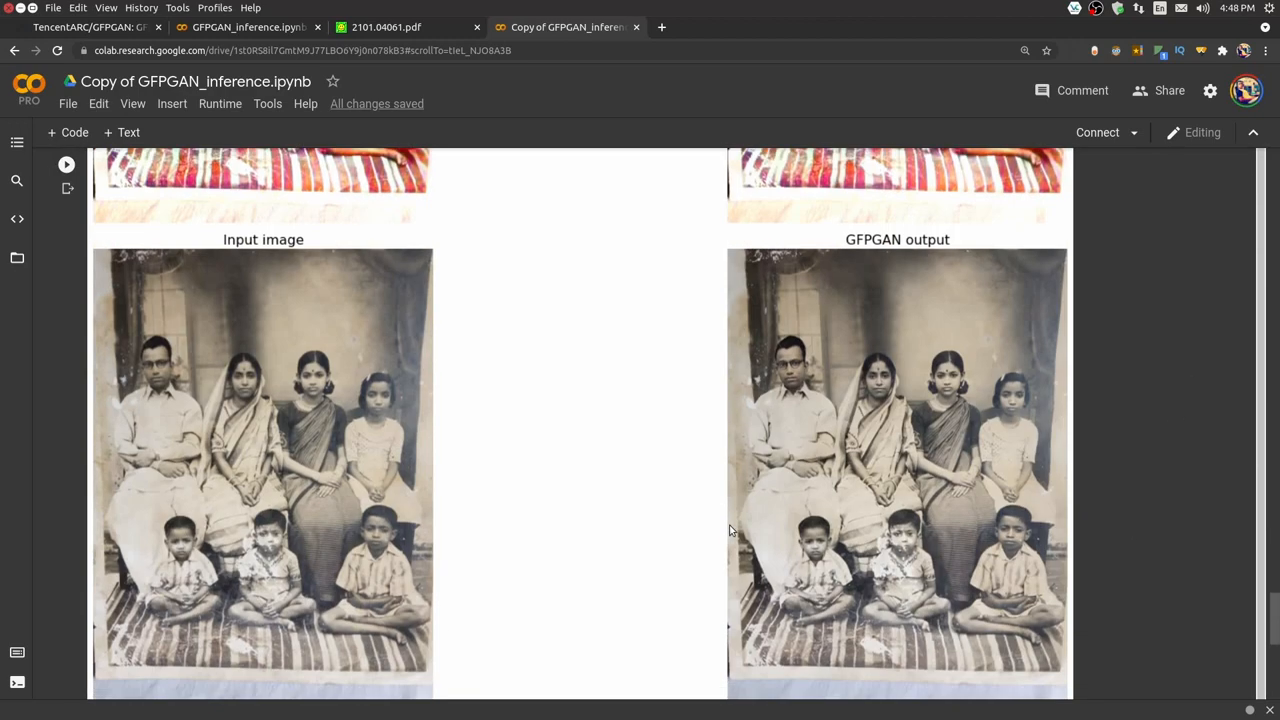
mouse_move(241, 465)
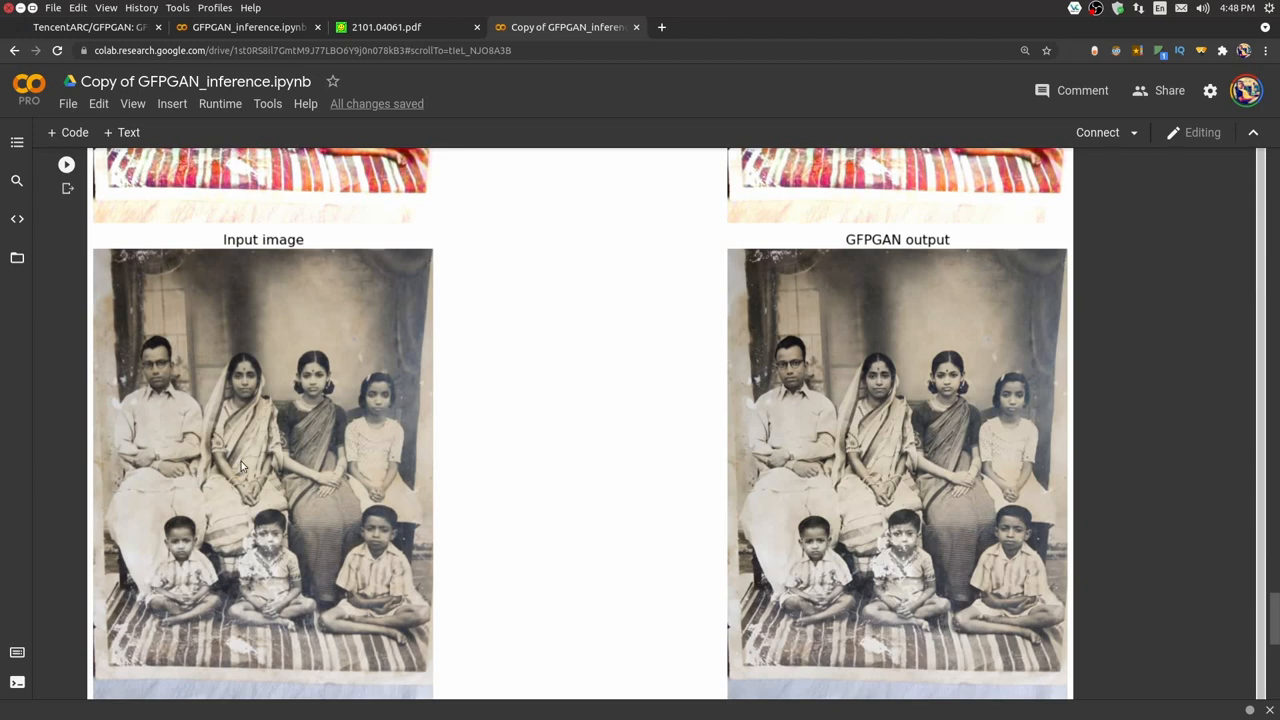
mouse_move(275, 431)
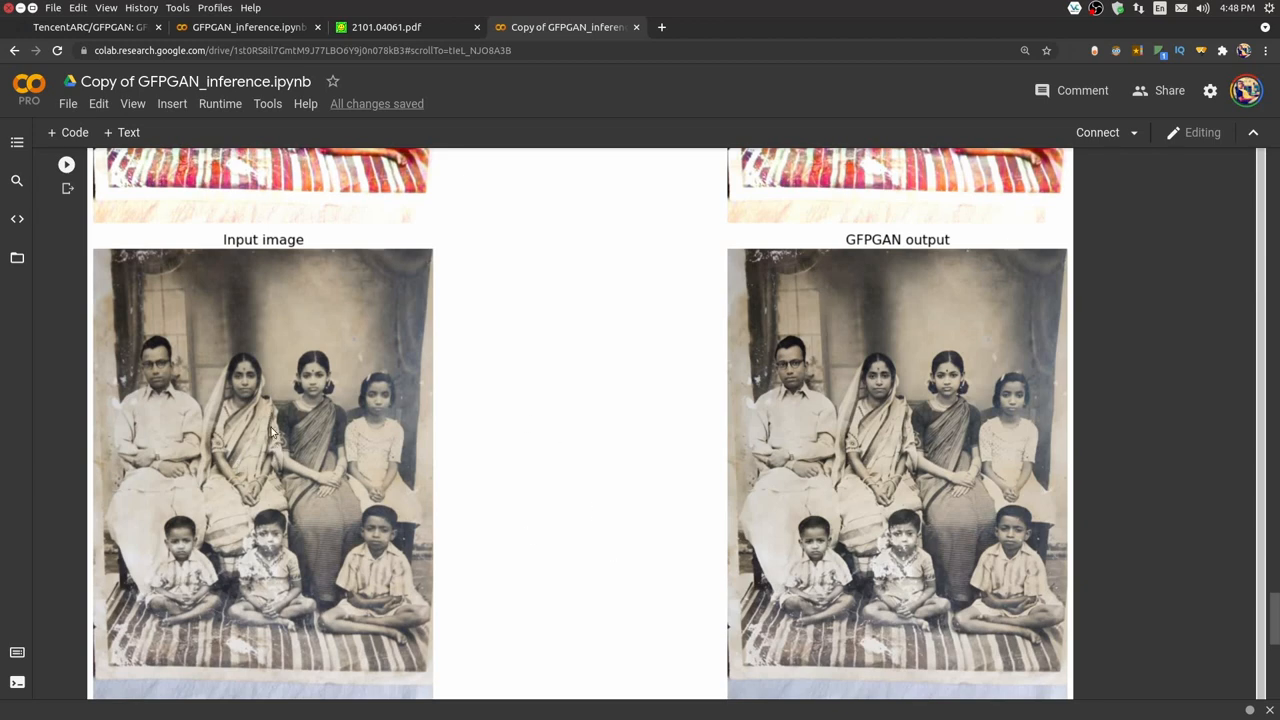
mouse_move(878, 496)
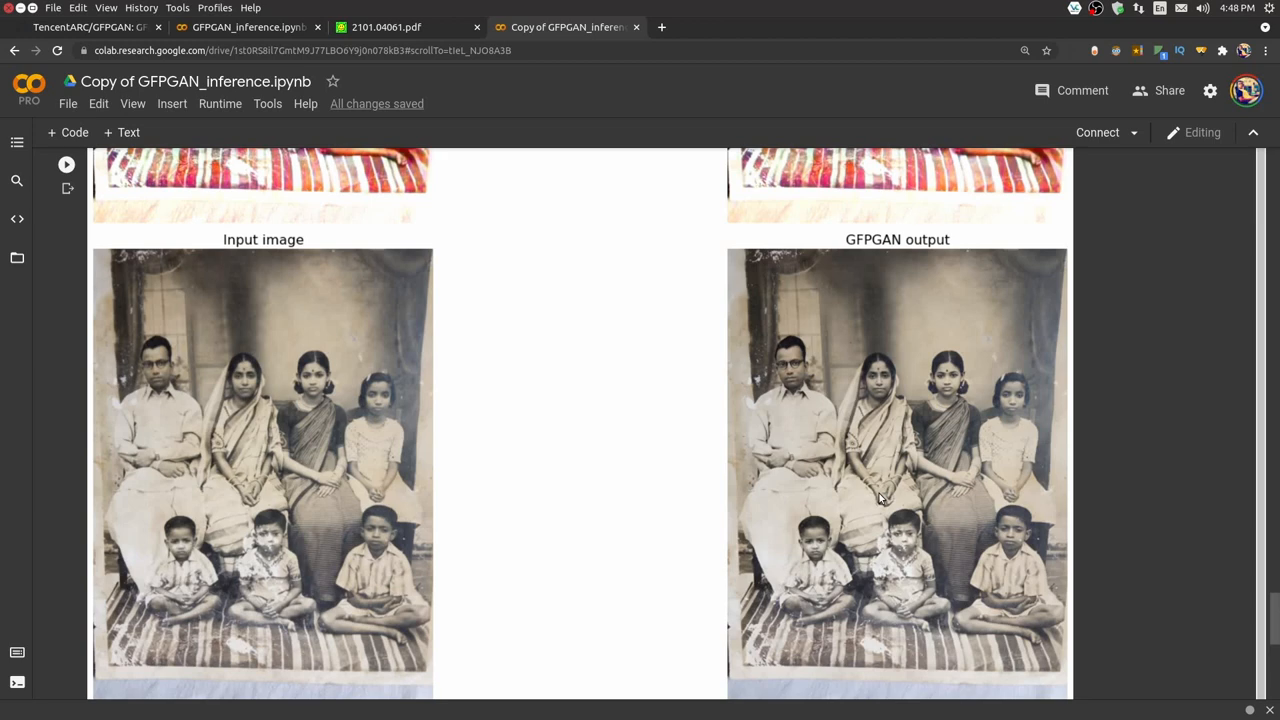
mouse_move(748, 524)
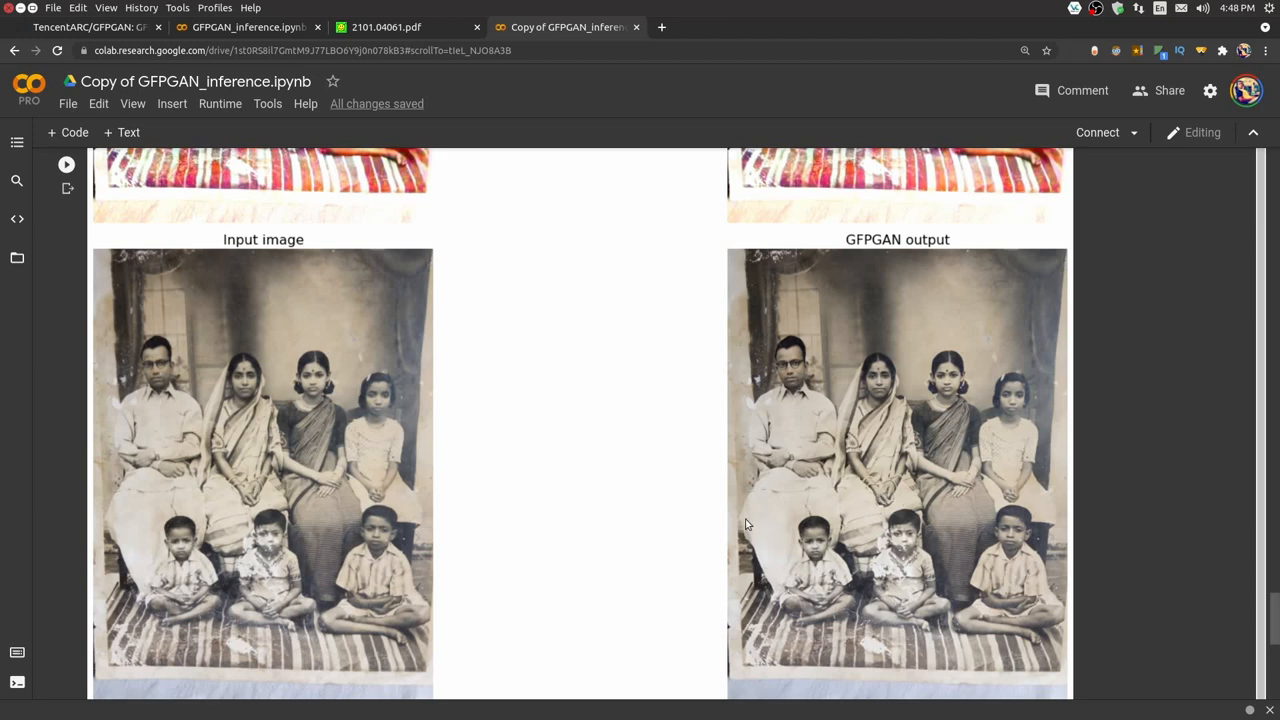
mouse_move(714, 526)
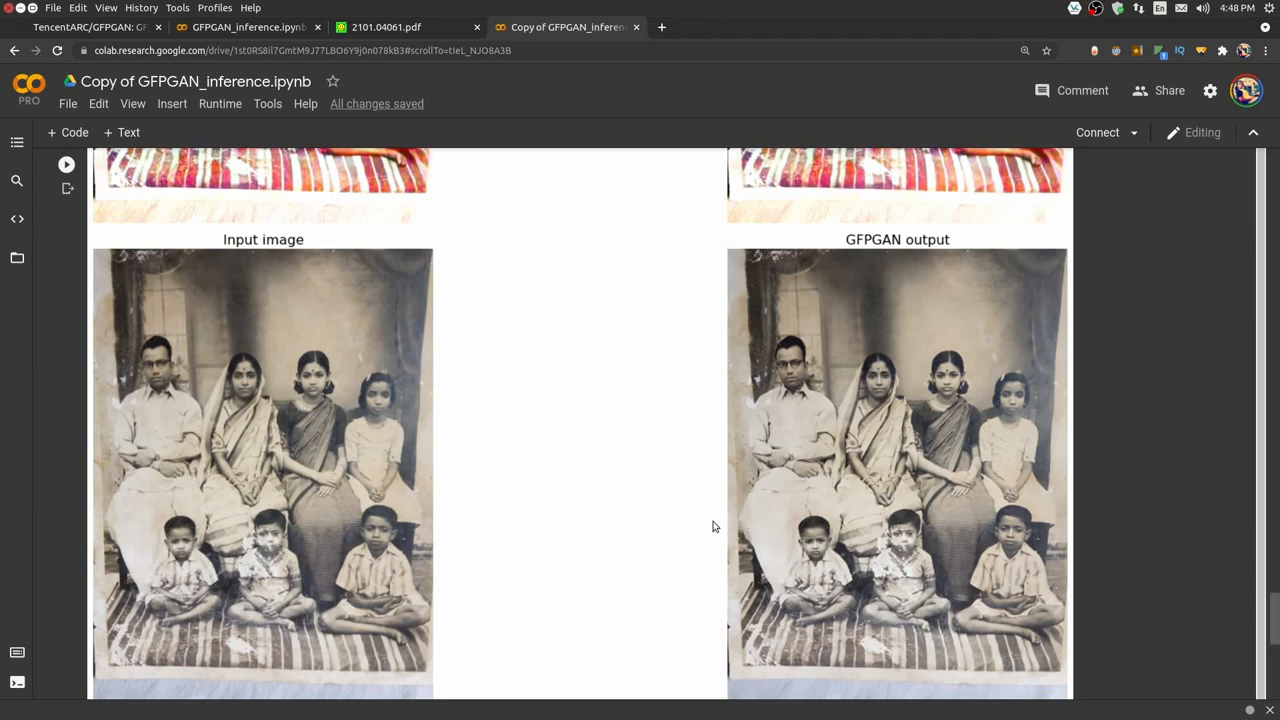
mouse_move(588, 528)
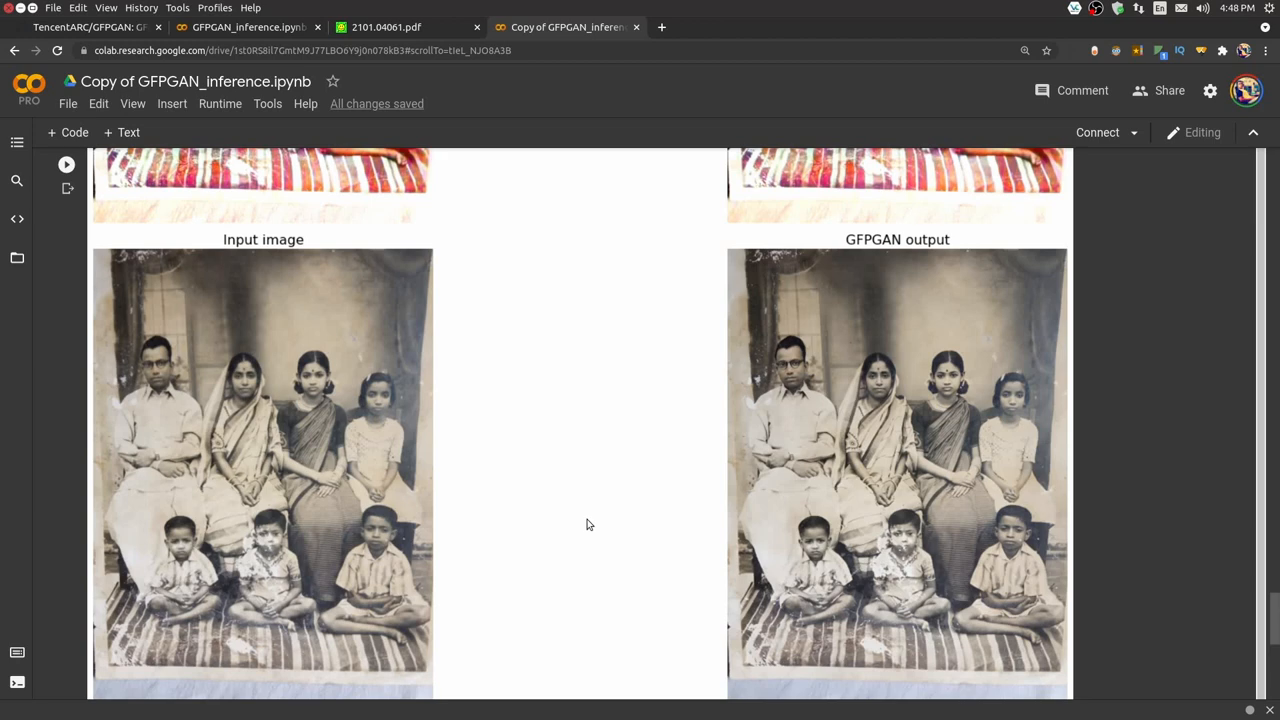
mouse_move(588, 517)
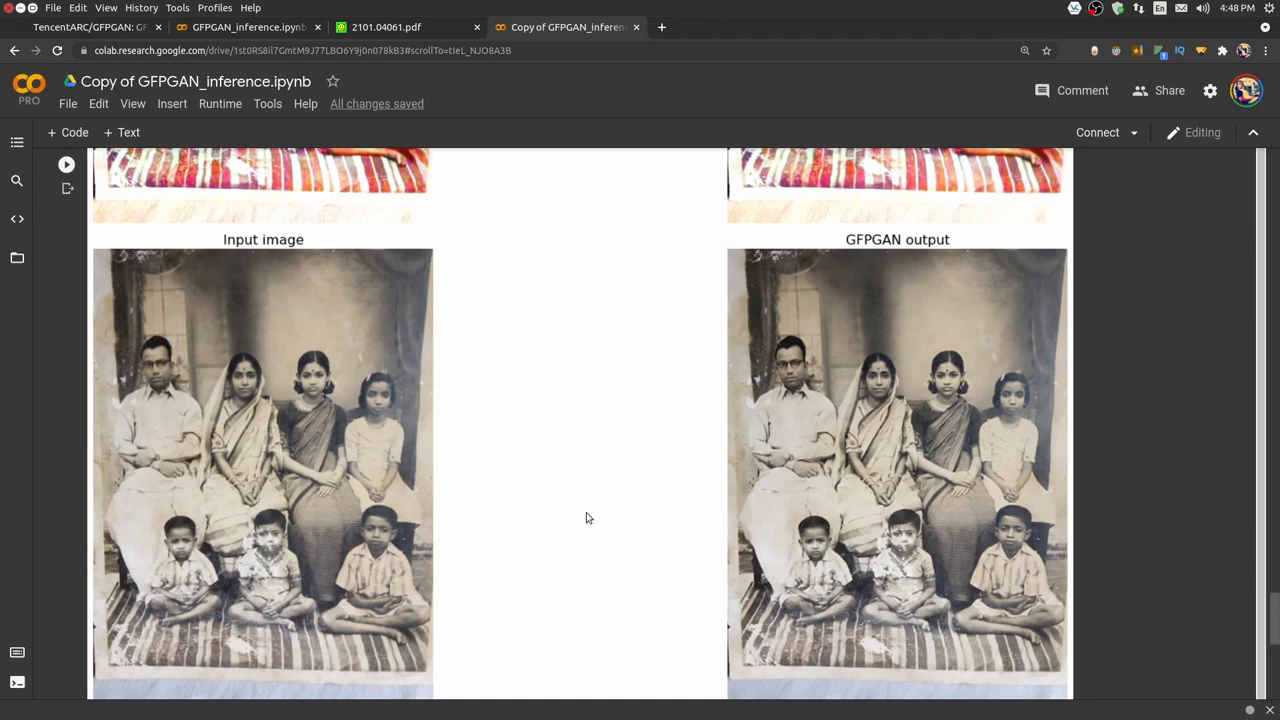